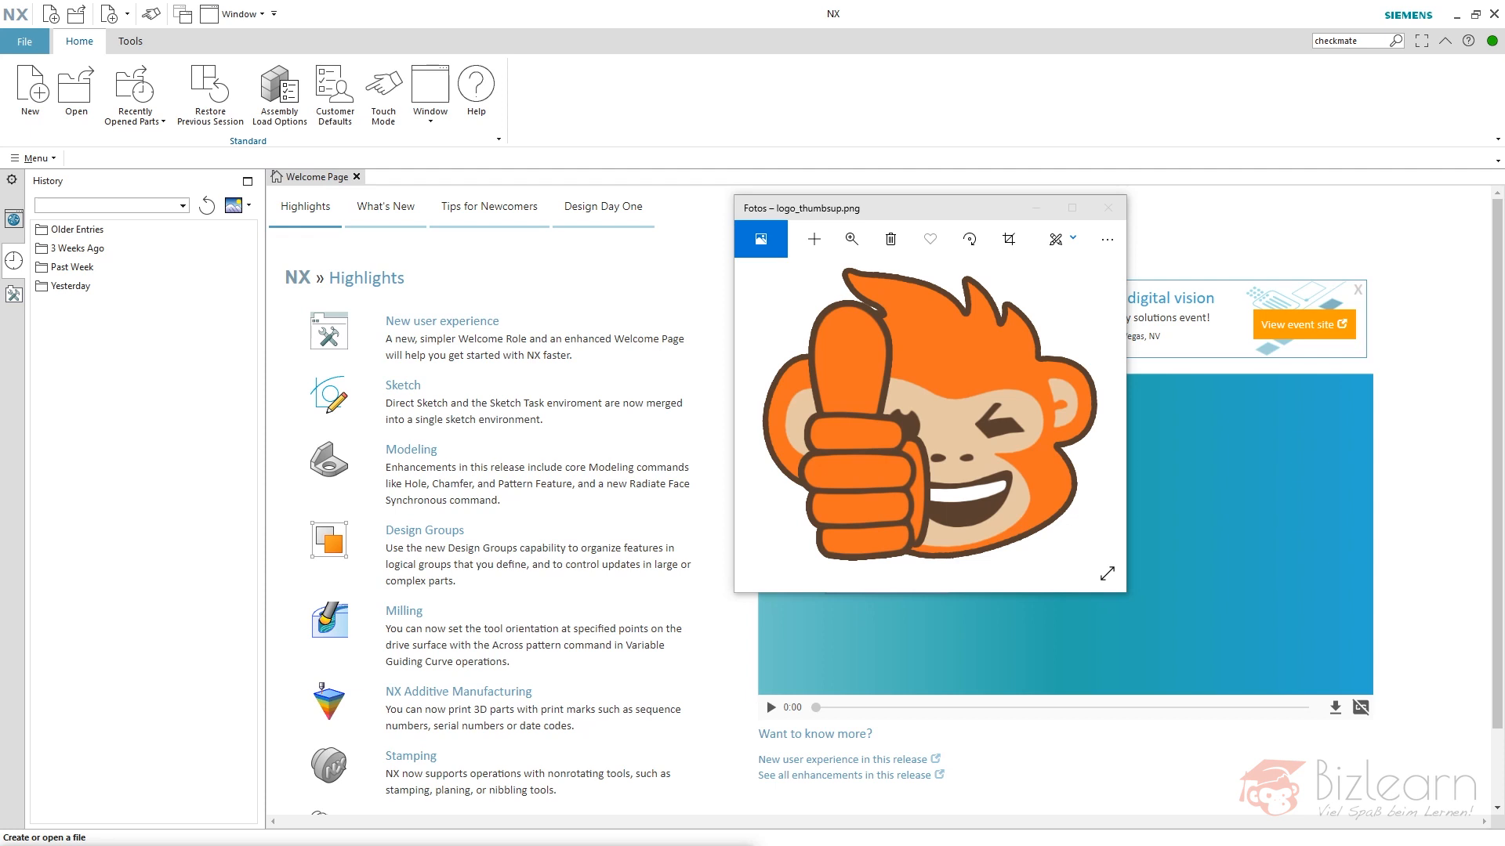
pyautogui.moveTo(997, 373)
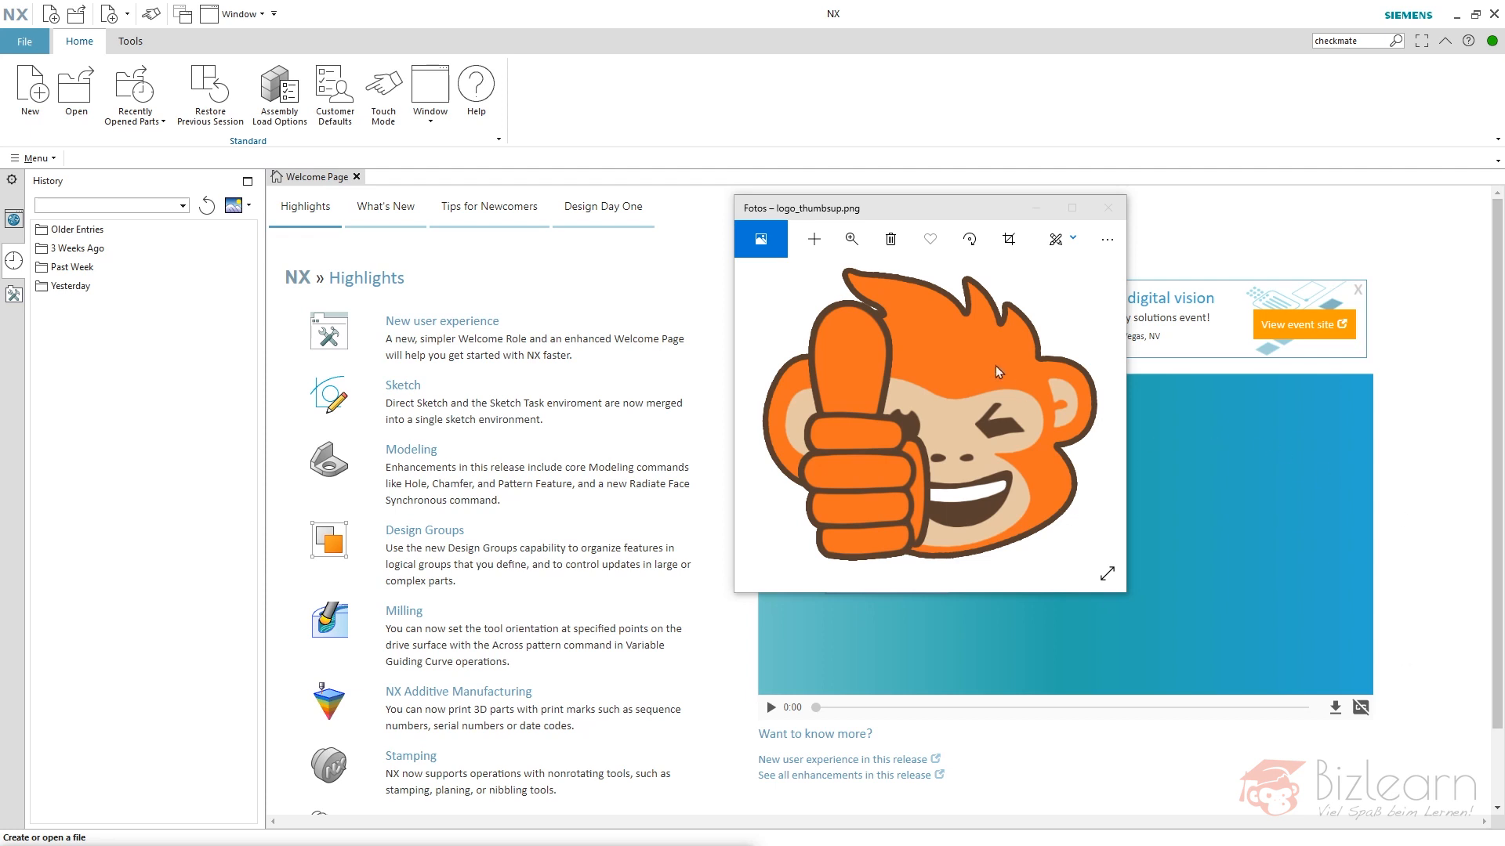
pyautogui.moveTo(991, 365)
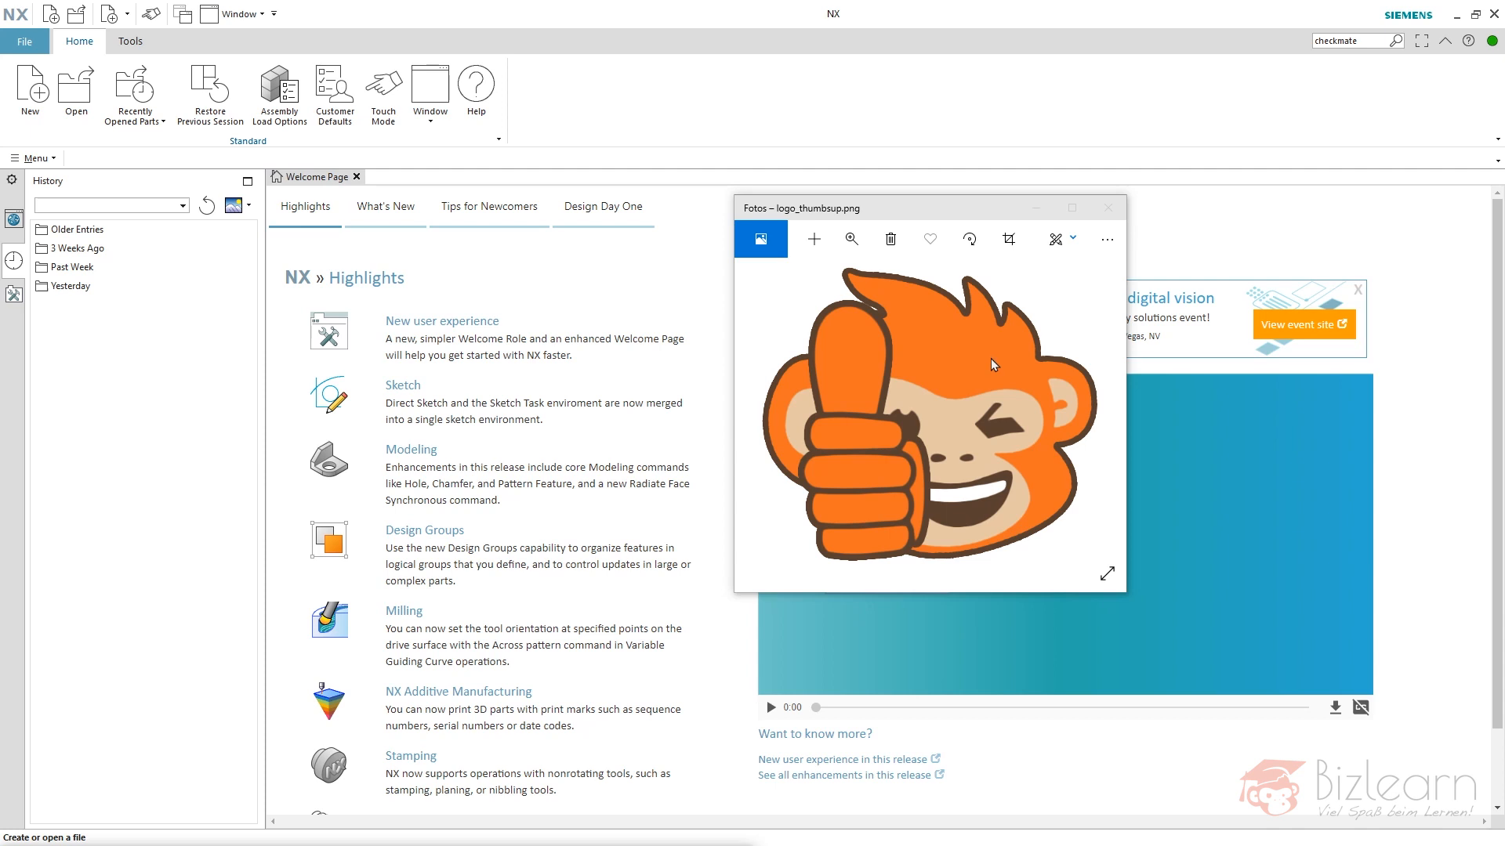
pyautogui.moveTo(913, 427)
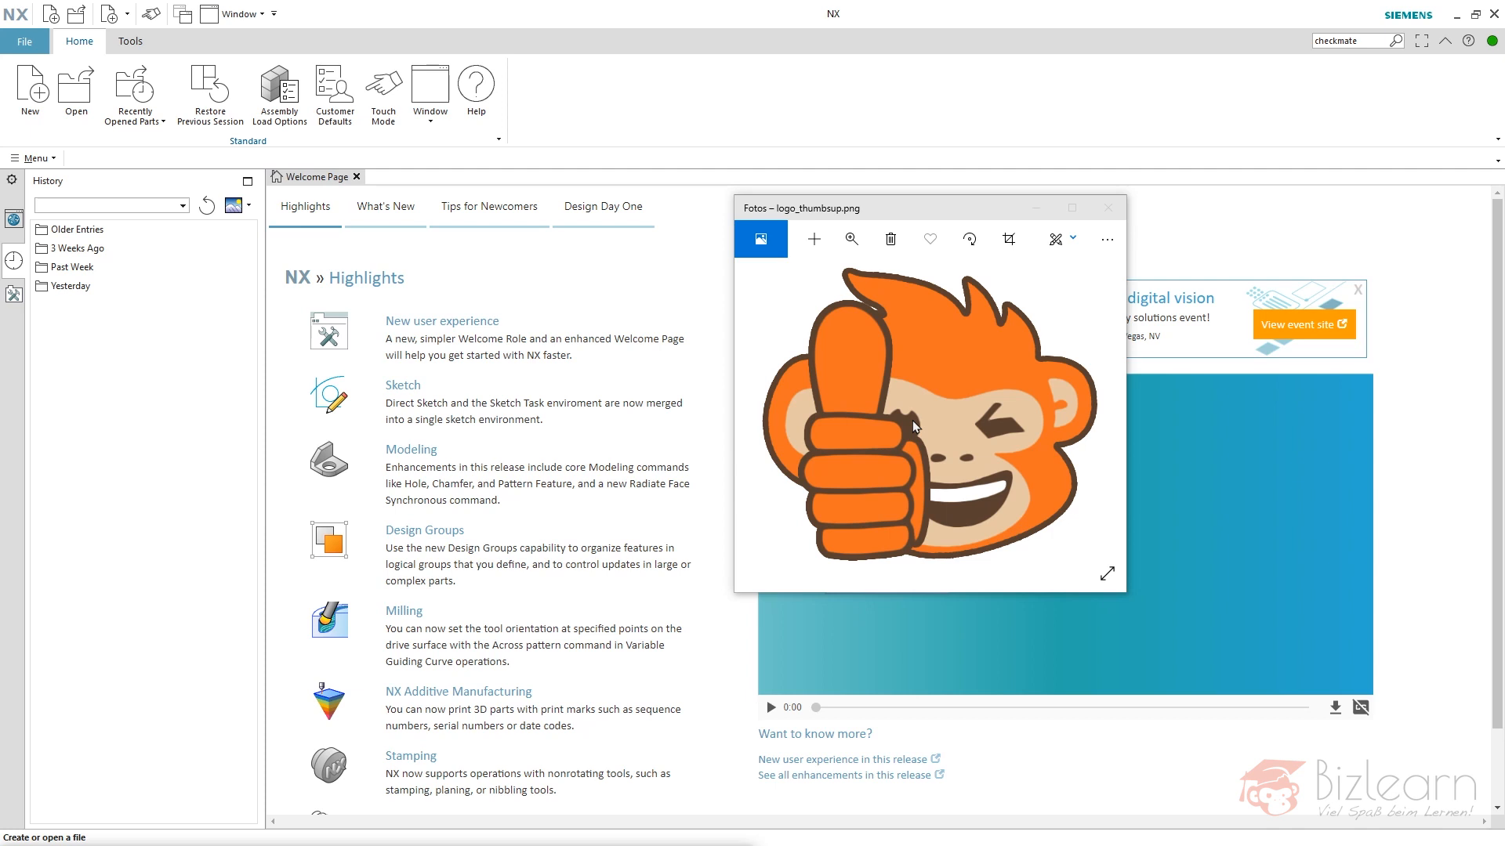
pyautogui.moveTo(997, 491)
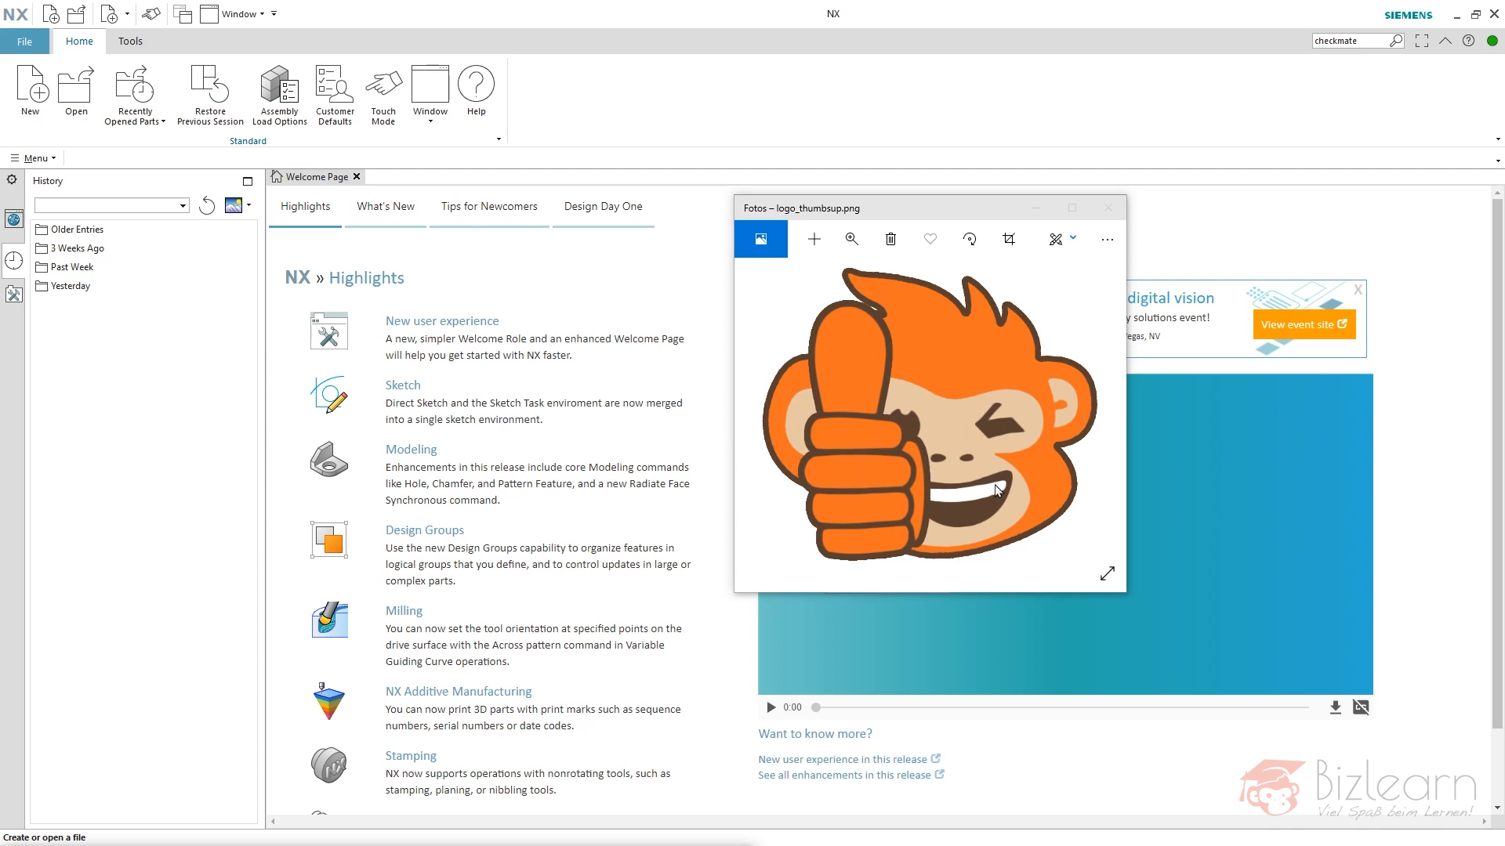
pyautogui.moveTo(1003, 397)
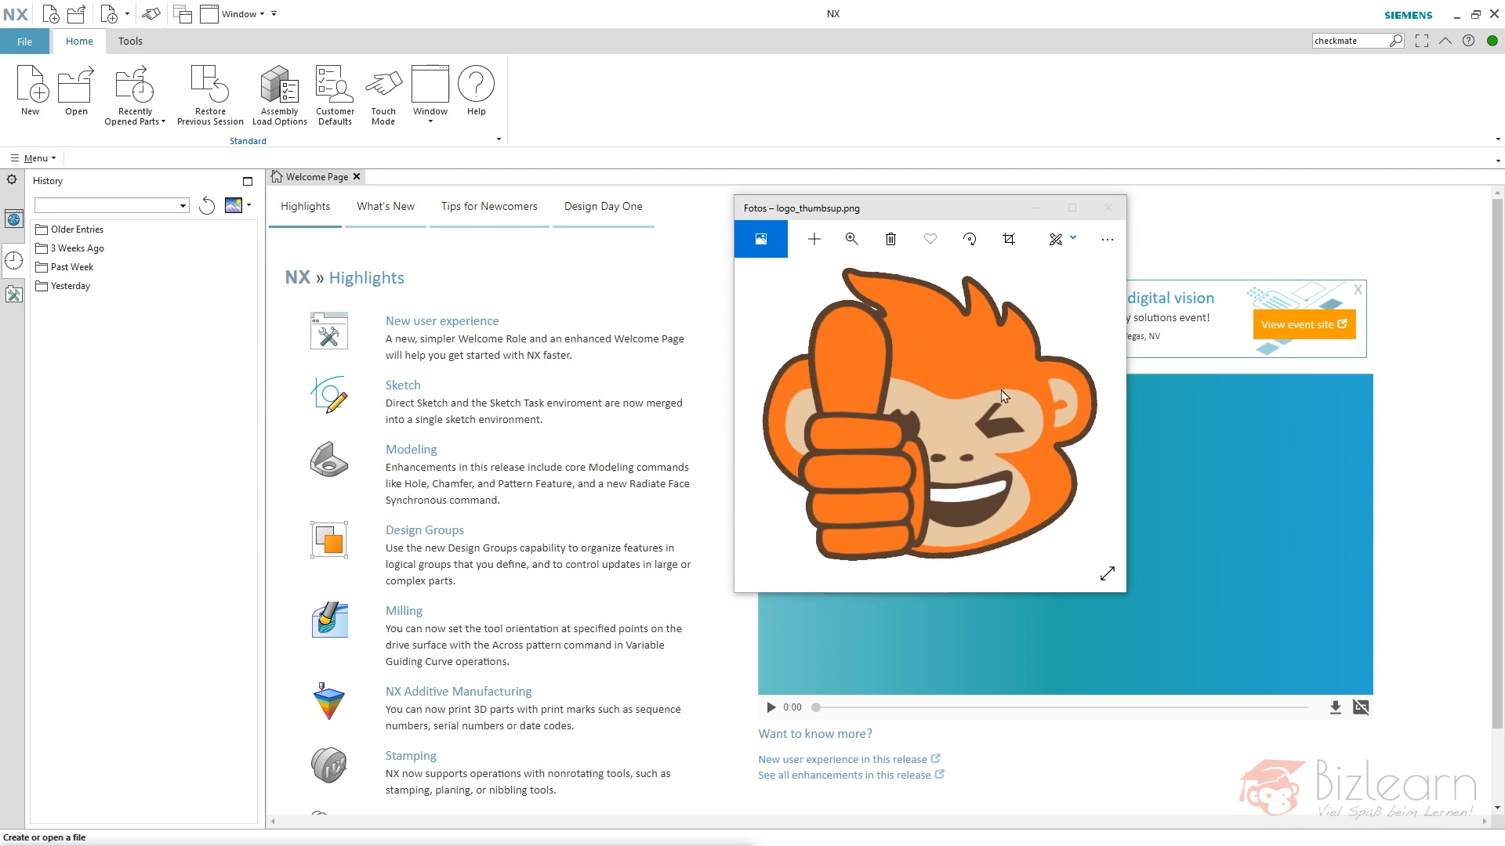
pyautogui.moveTo(925, 318)
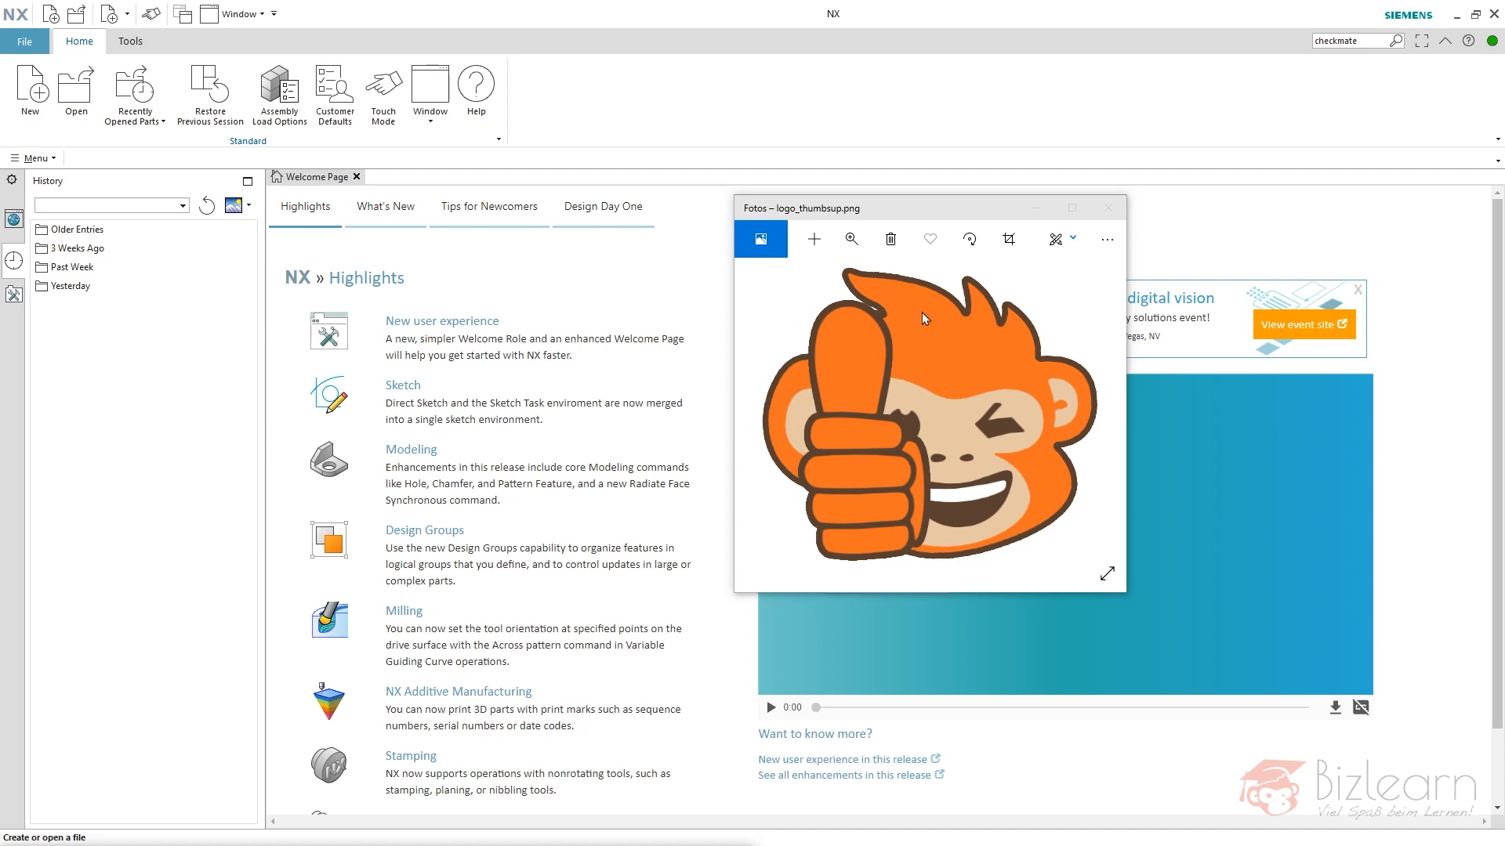
# Start a new model part and choose logo.dwg as the DXF/DWG import source.
pyautogui.click(1108, 207)
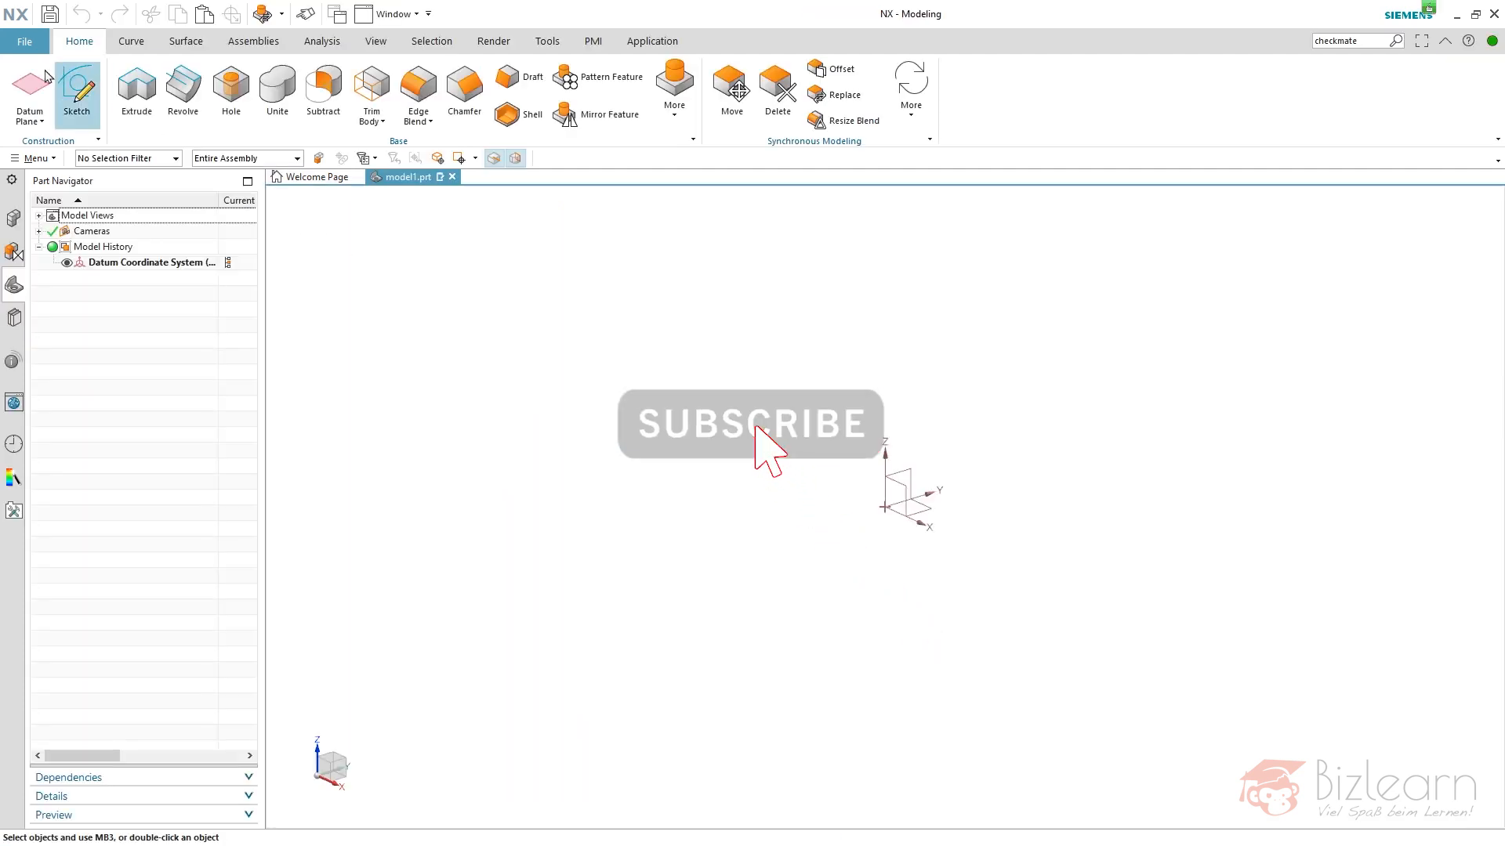
pyautogui.click(24, 41)
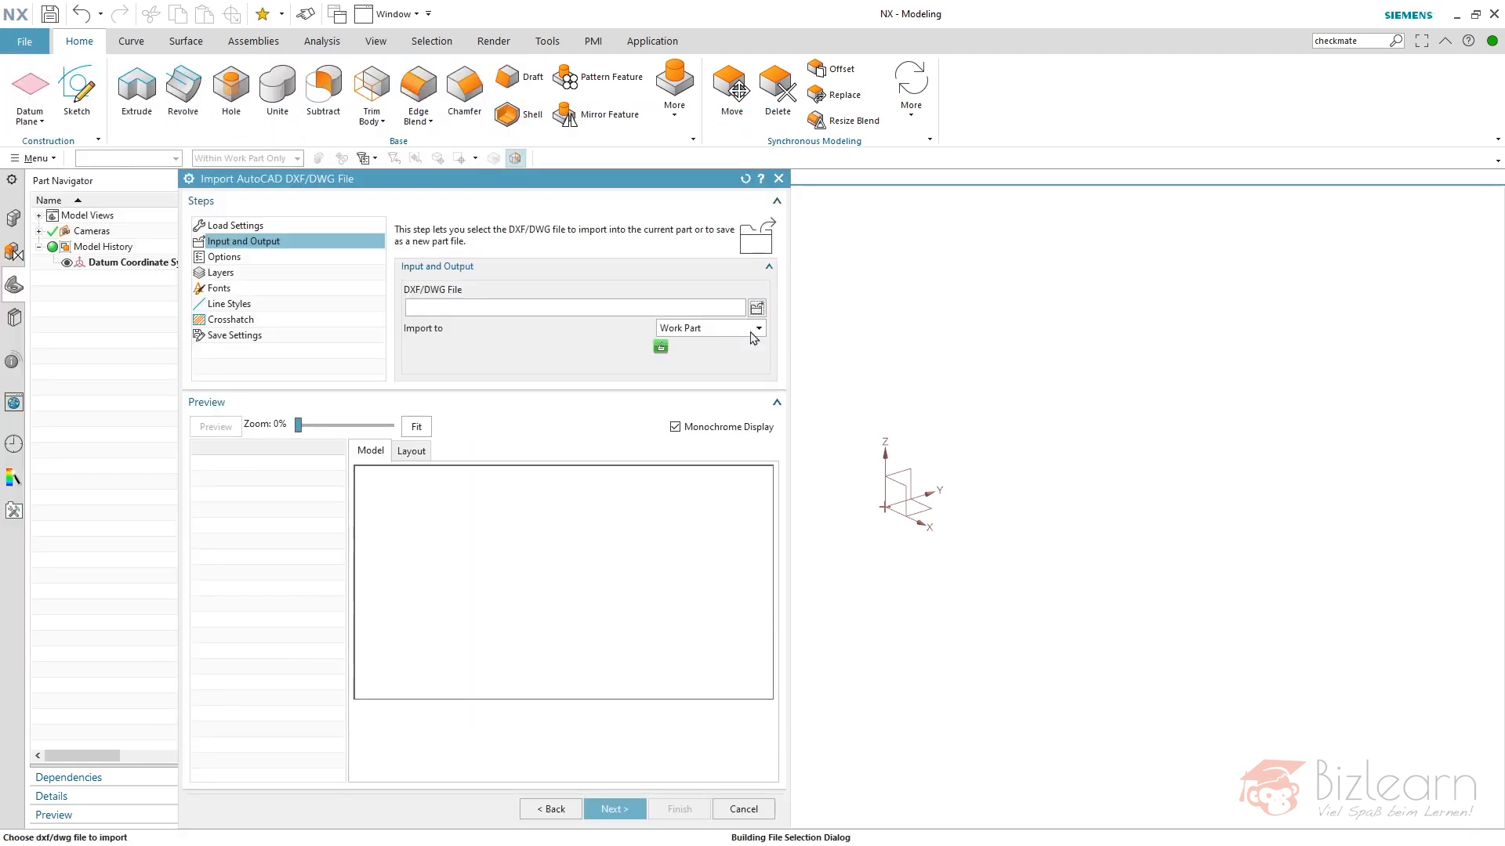
pyautogui.click(755, 308)
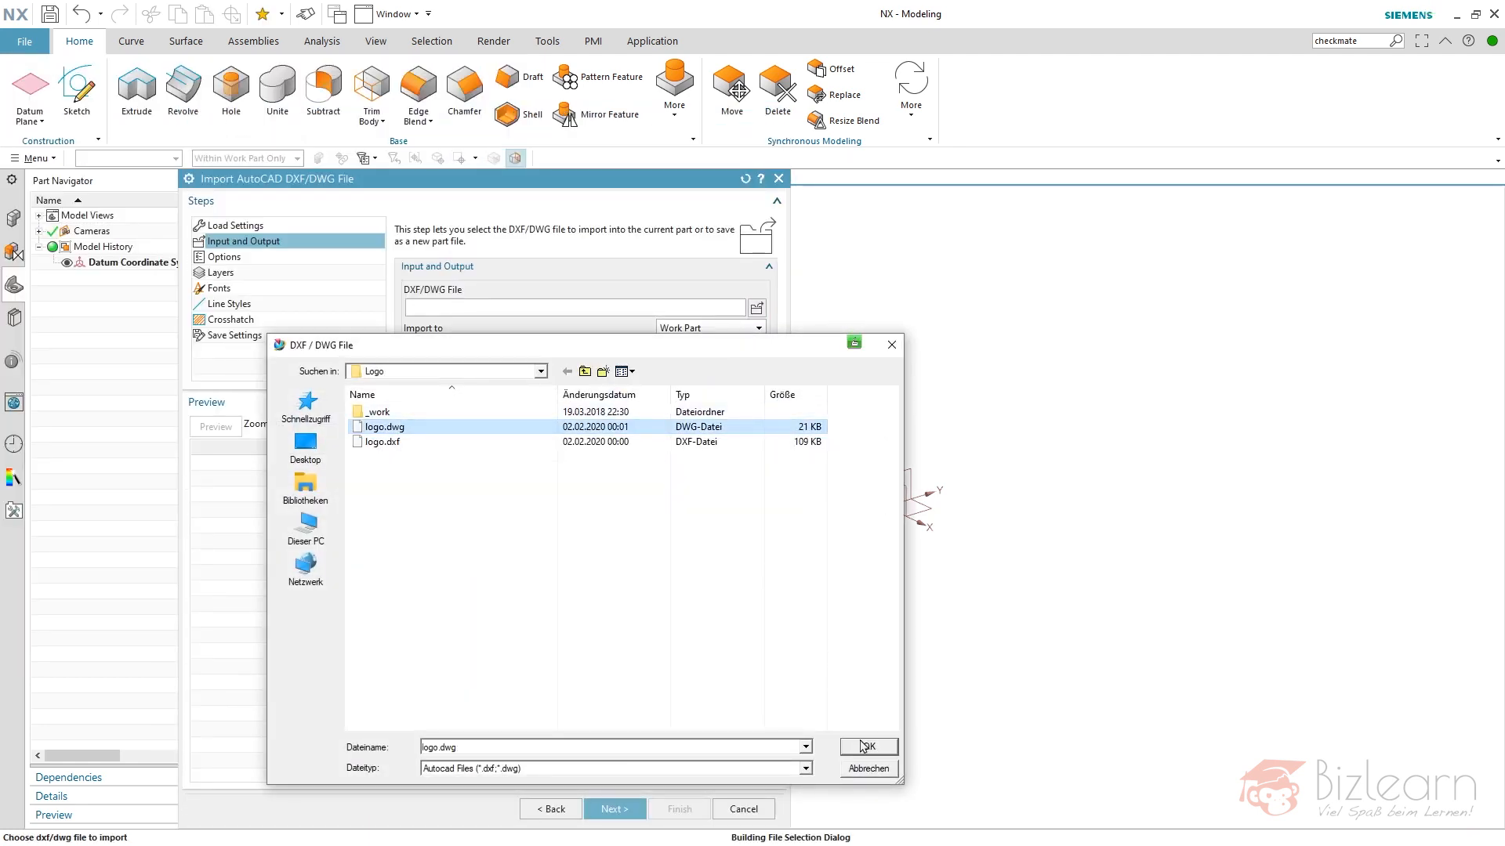
pyautogui.click(865, 746)
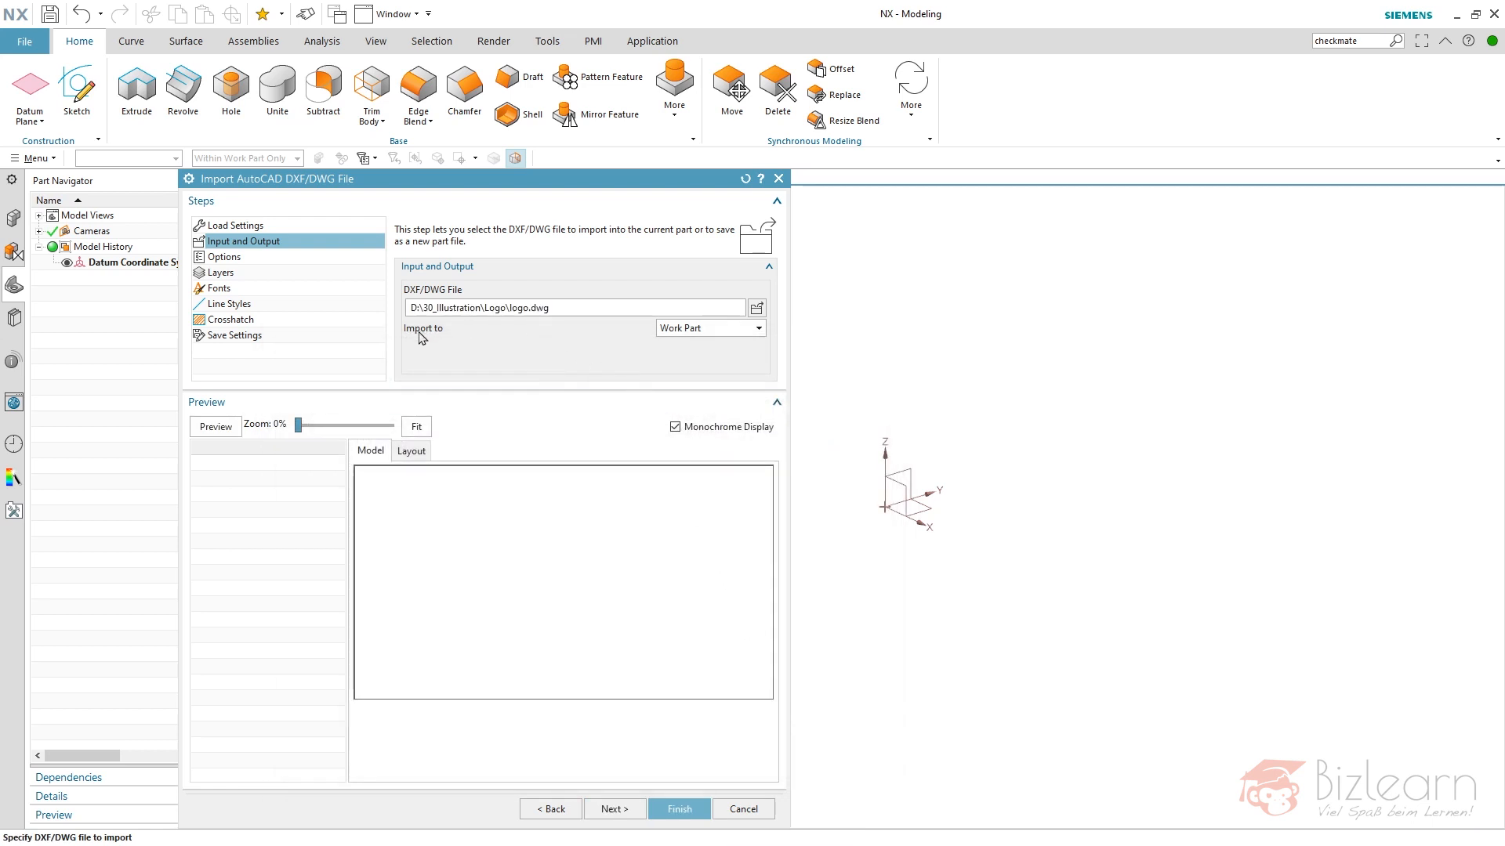
pyautogui.moveTo(704, 335)
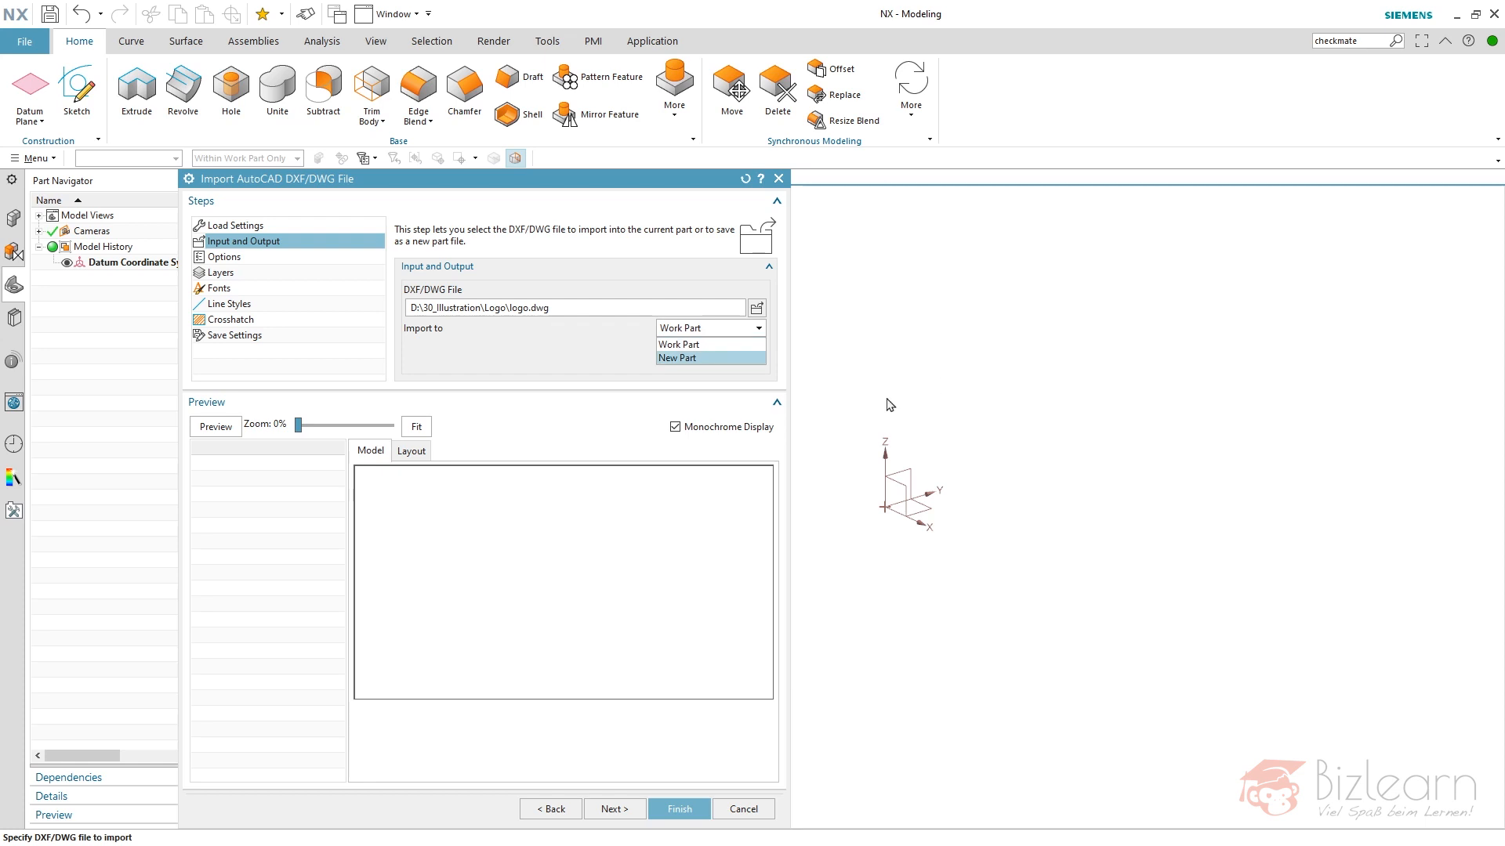
pyautogui.moveTo(677, 344)
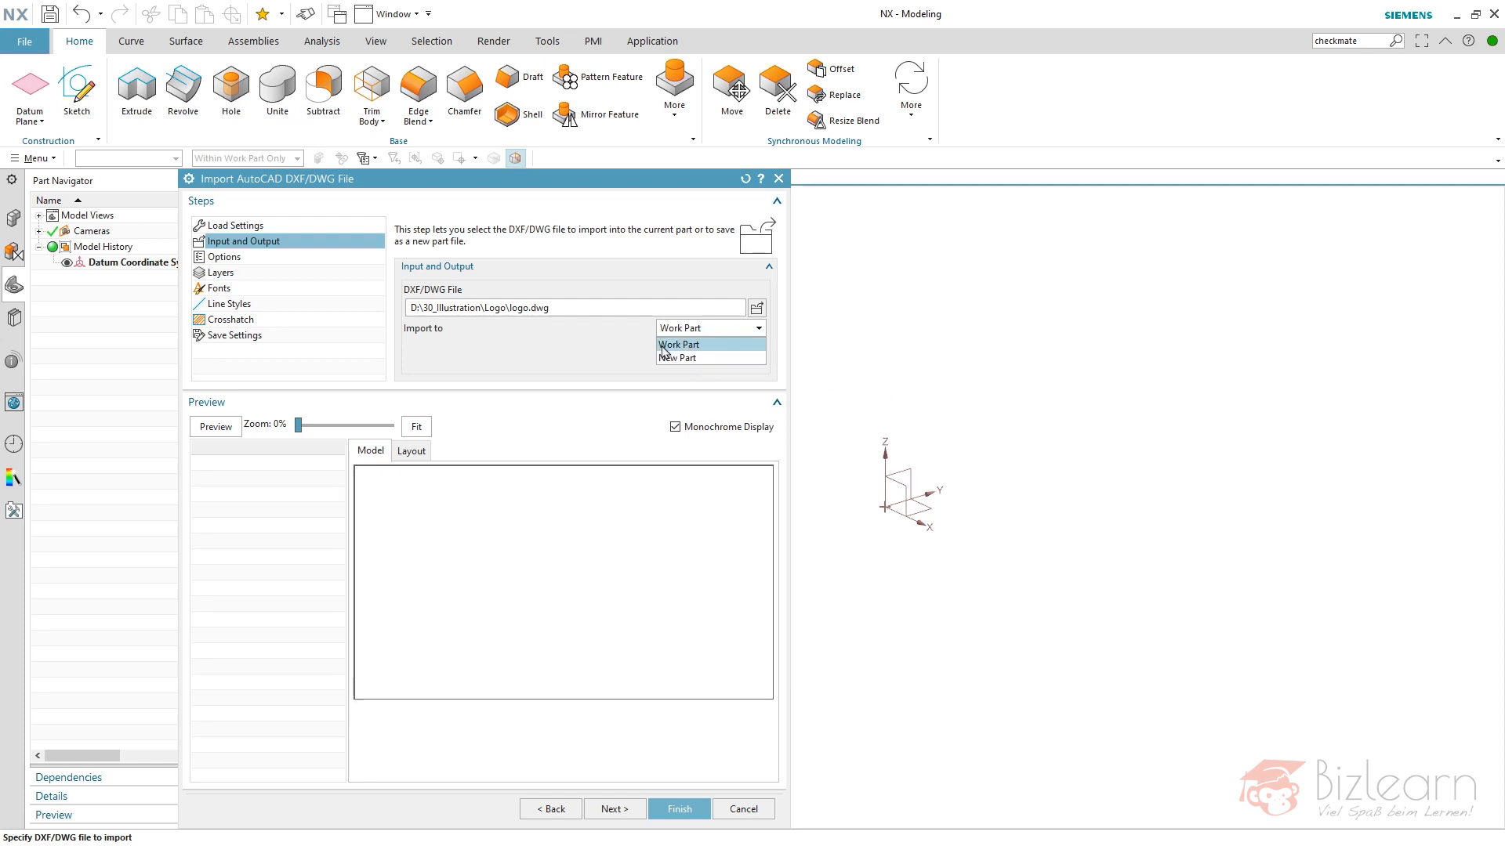
# Keep the work-part target, set blocks to import as Groups, and preview the monkey logo.
pyautogui.click(677, 343)
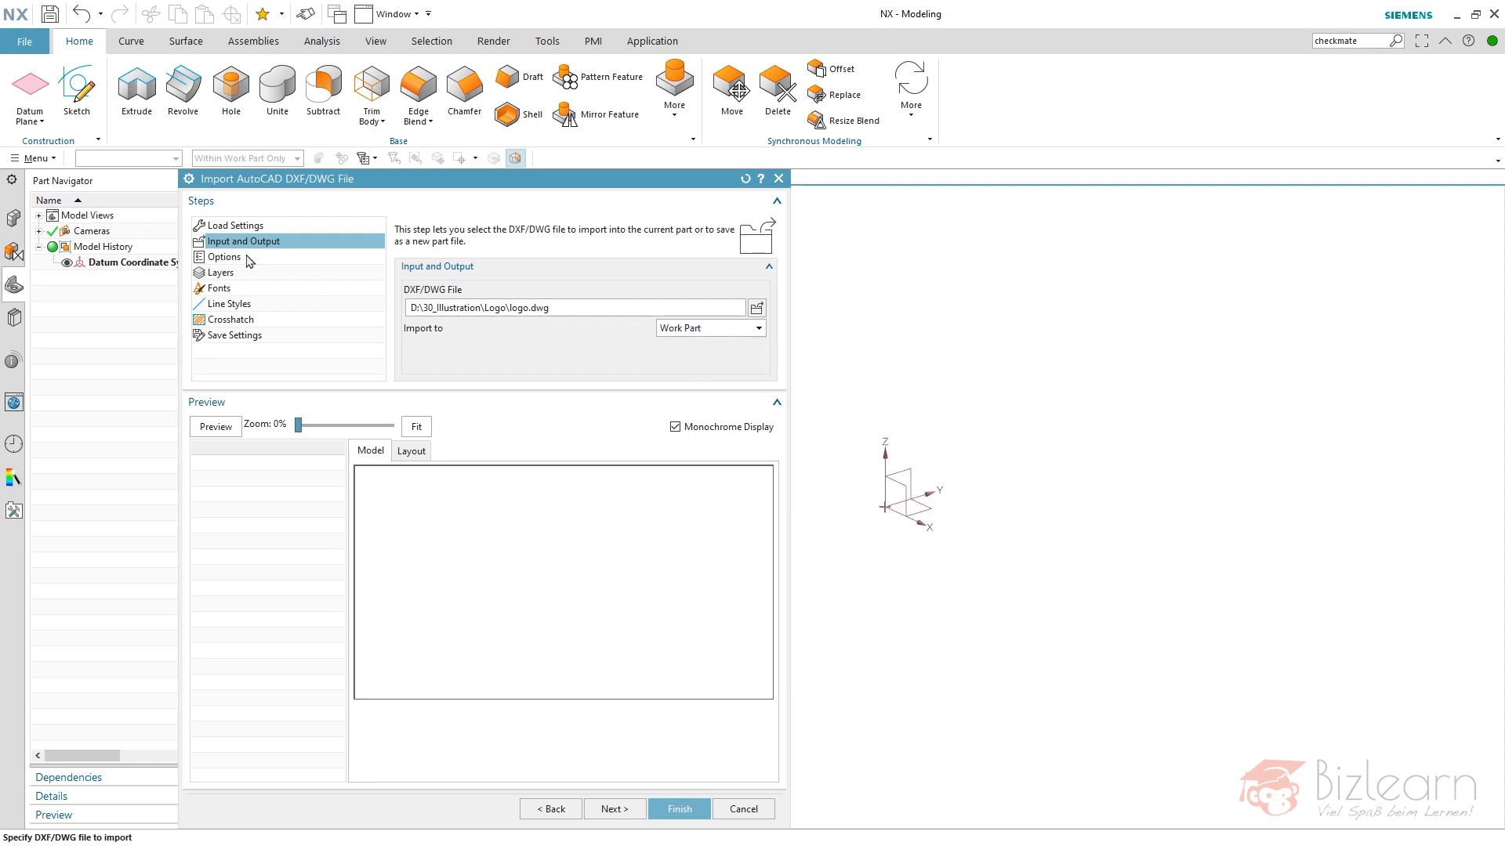
pyautogui.click(225, 256)
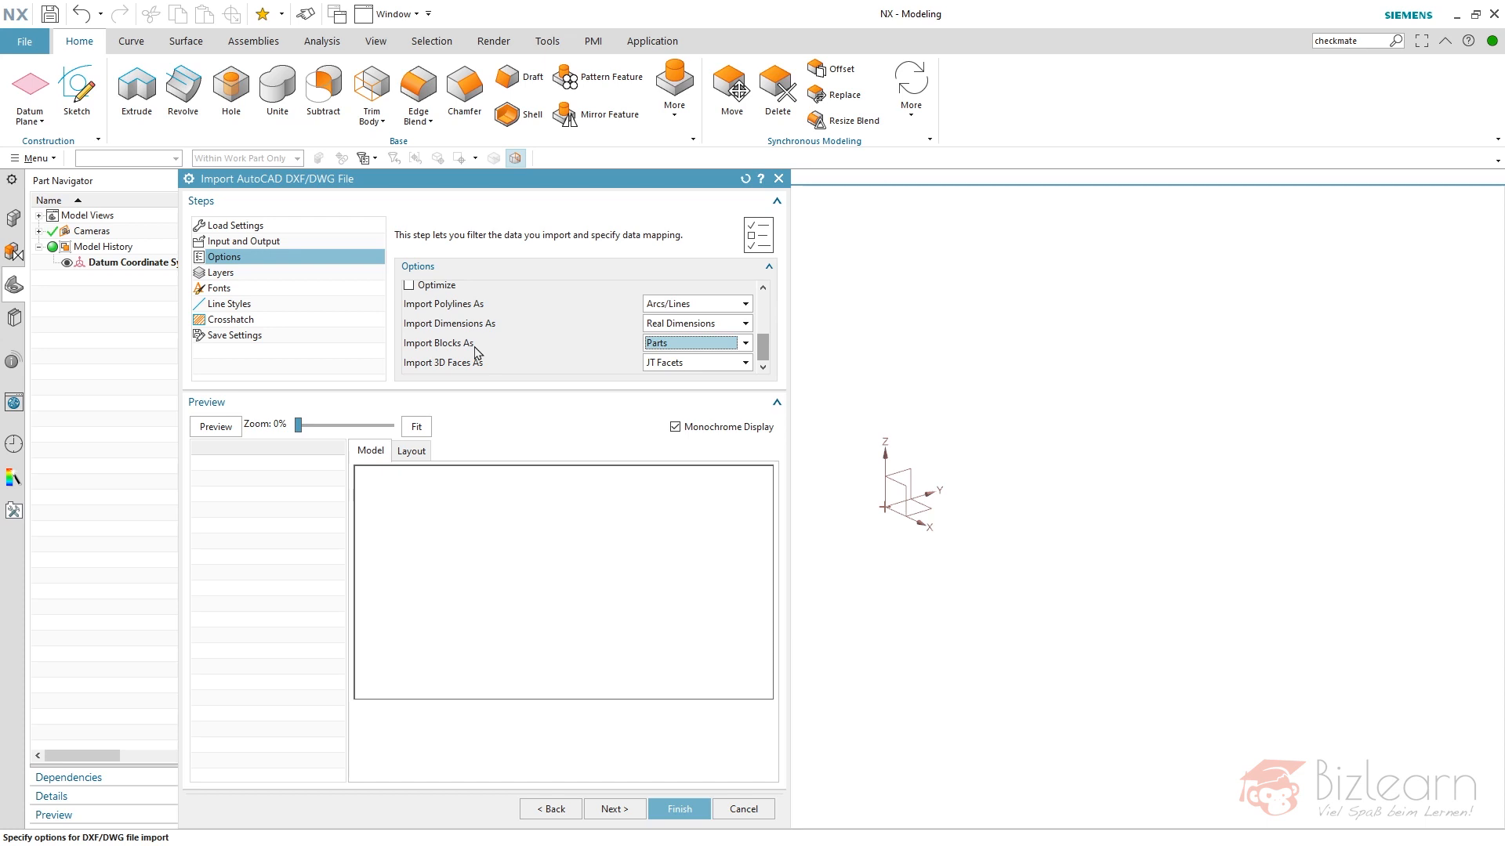
pyautogui.moveTo(511, 357)
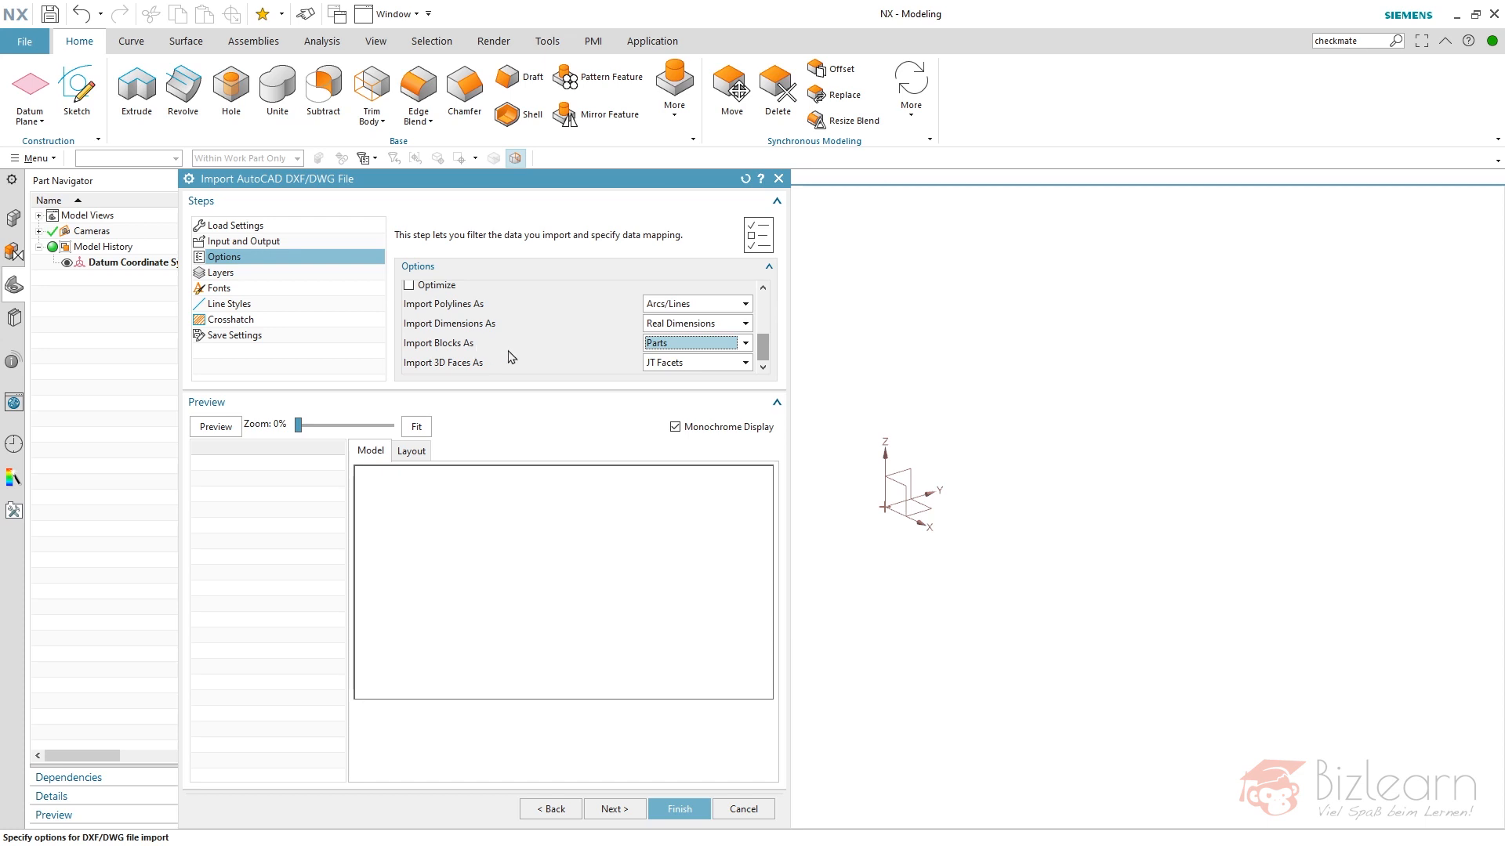
pyautogui.click(694, 343)
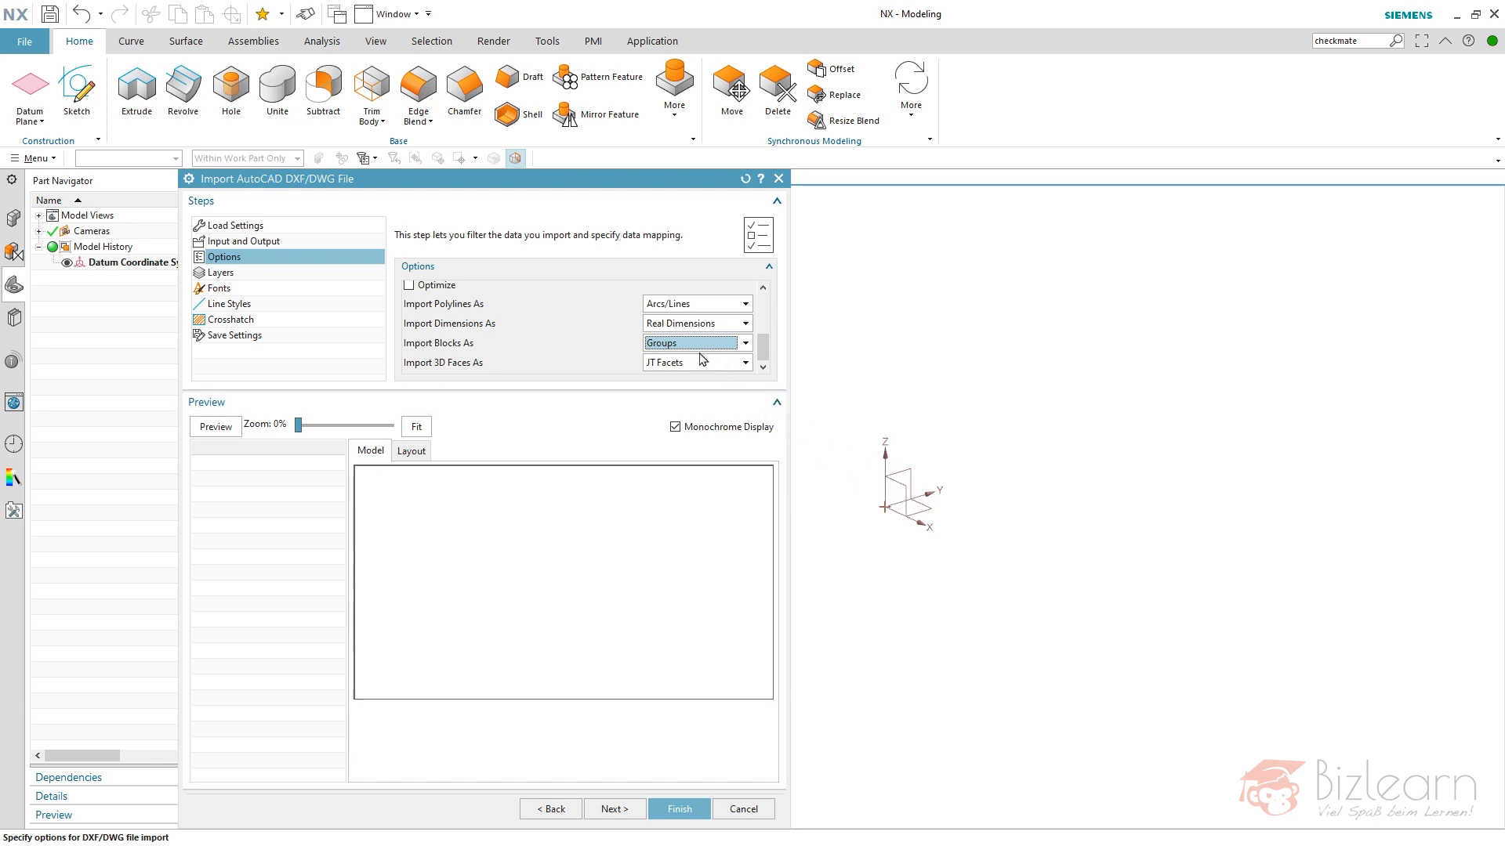
pyautogui.click(215, 426)
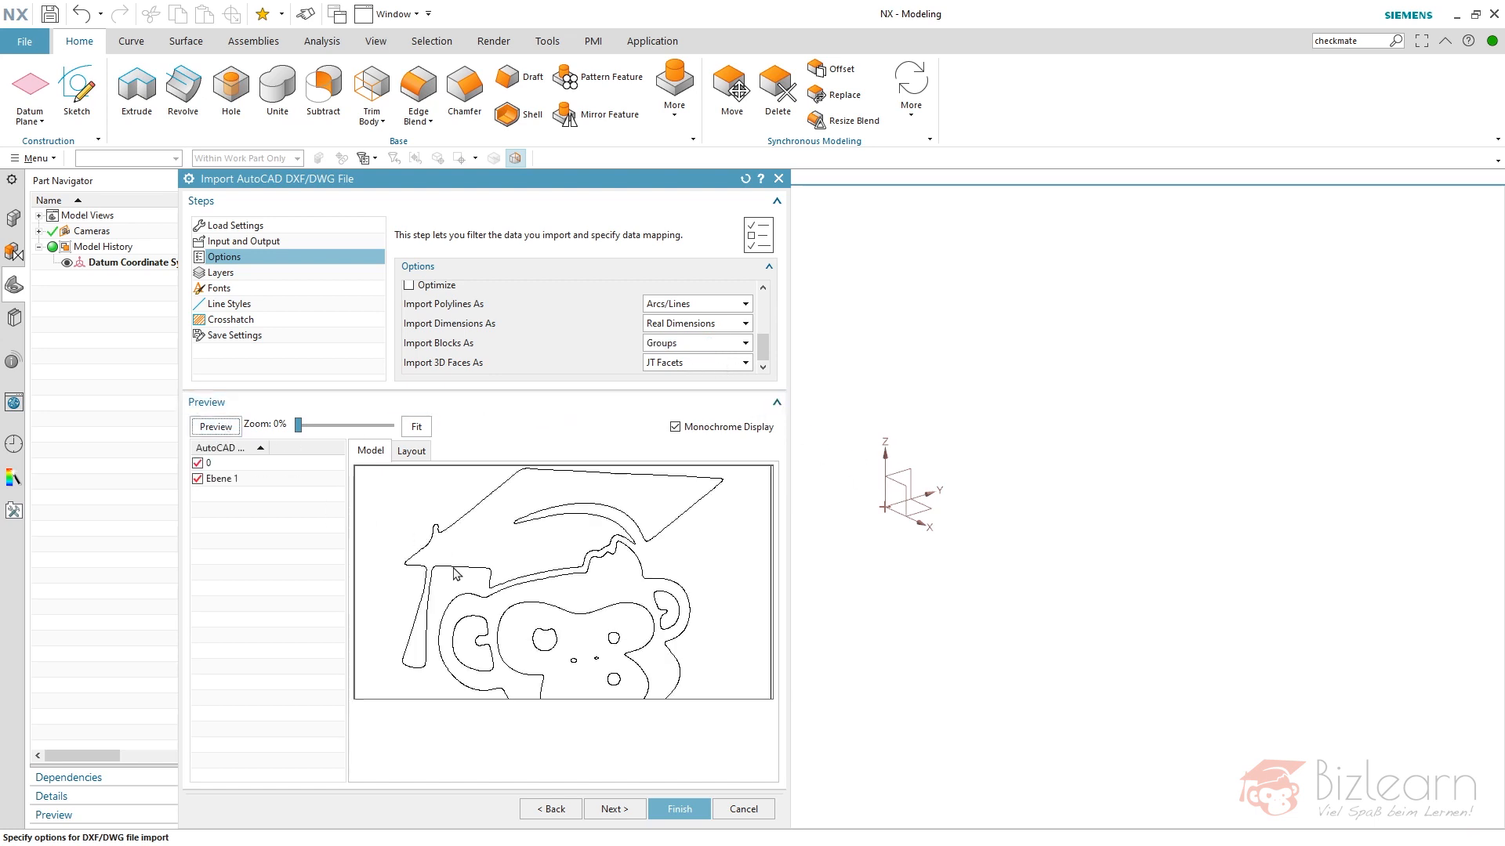
pyautogui.moveTo(666, 647)
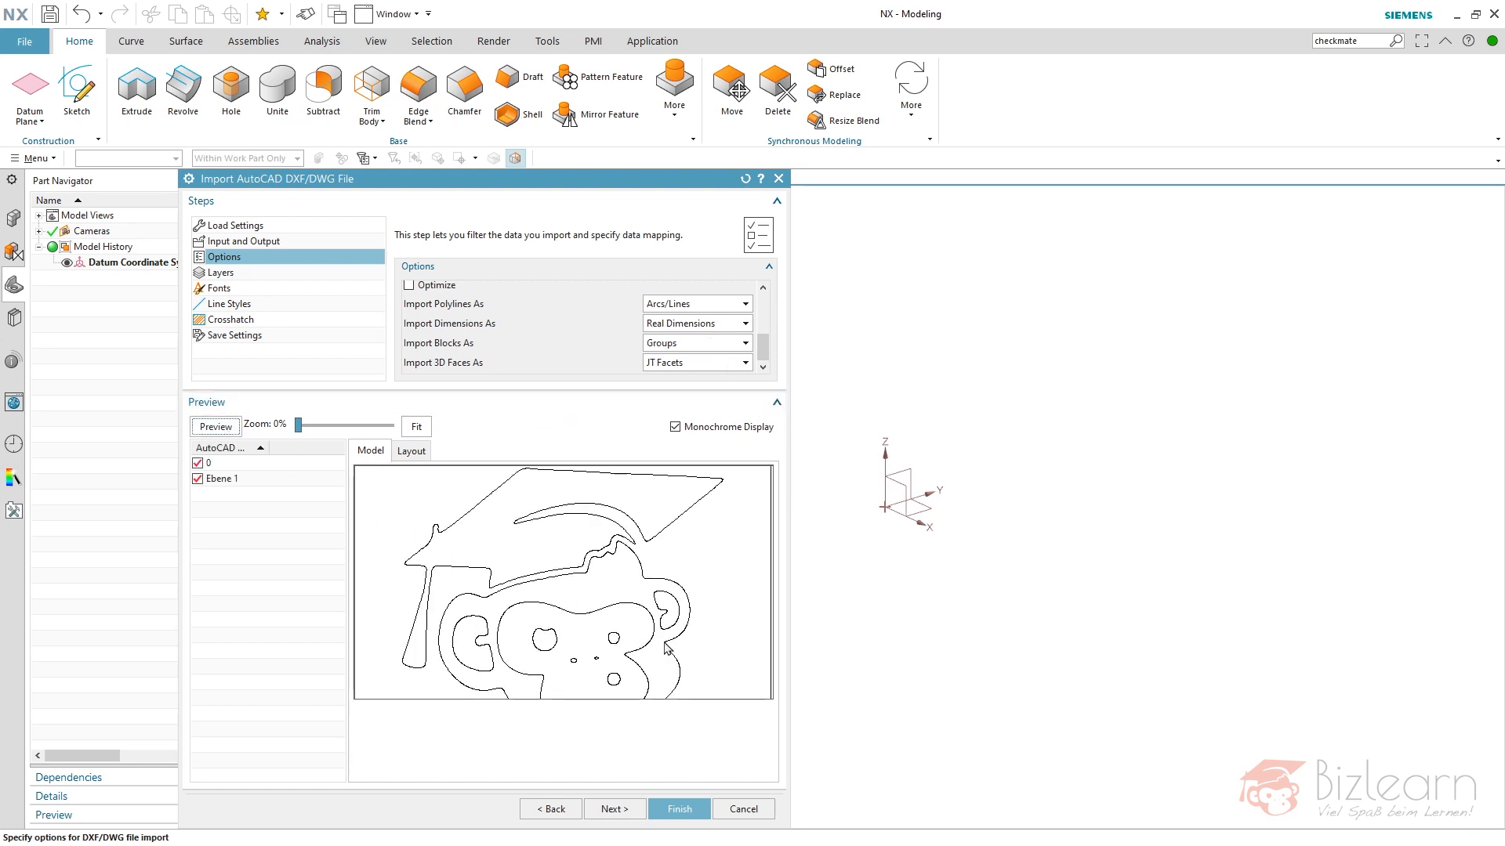
pyautogui.moveTo(707, 729)
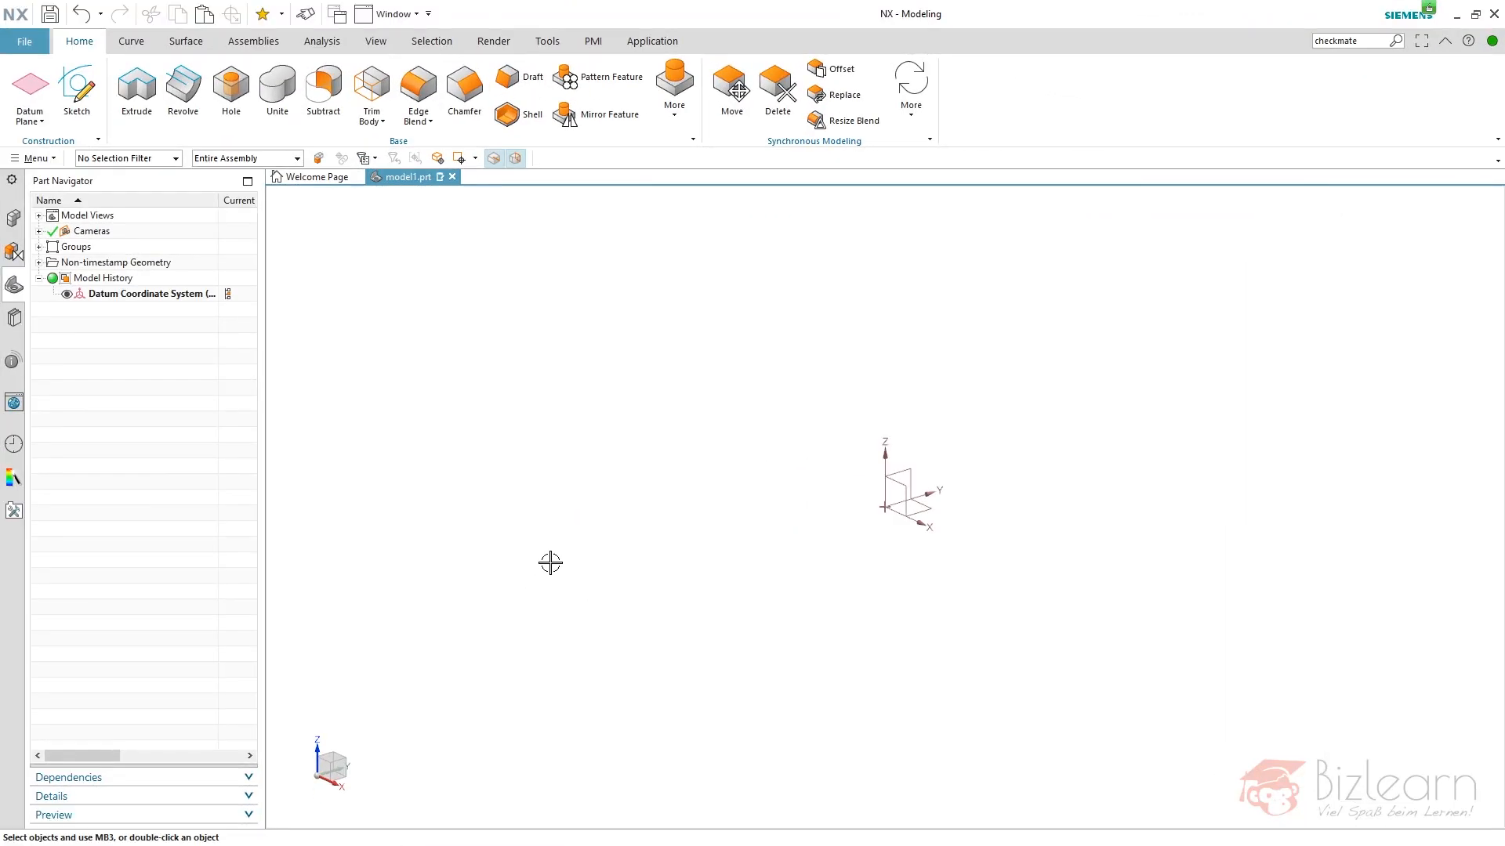
pyautogui.moveTo(285, 414)
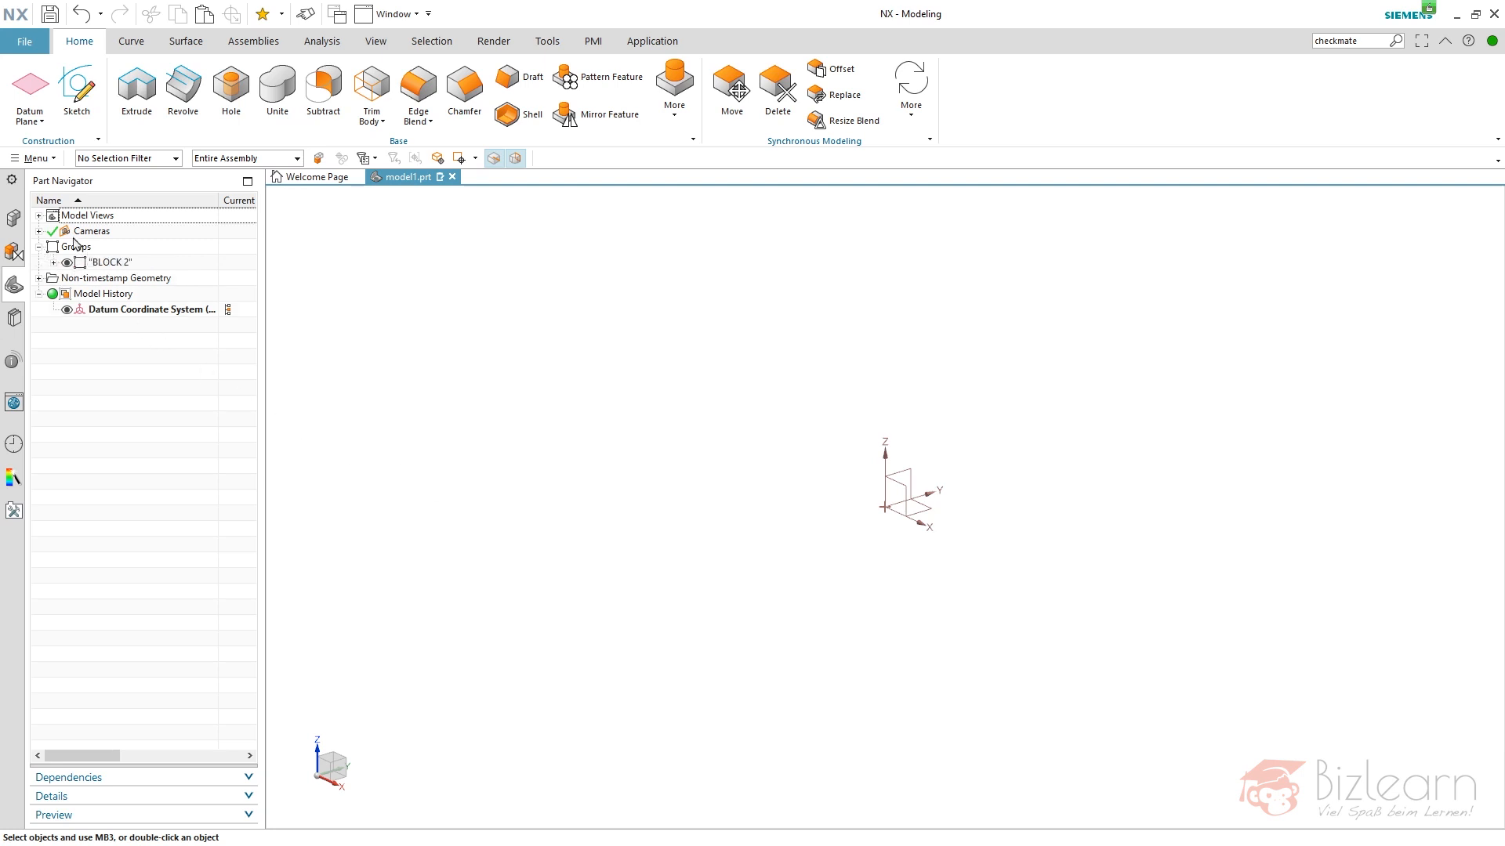
pyautogui.moveTo(83, 261)
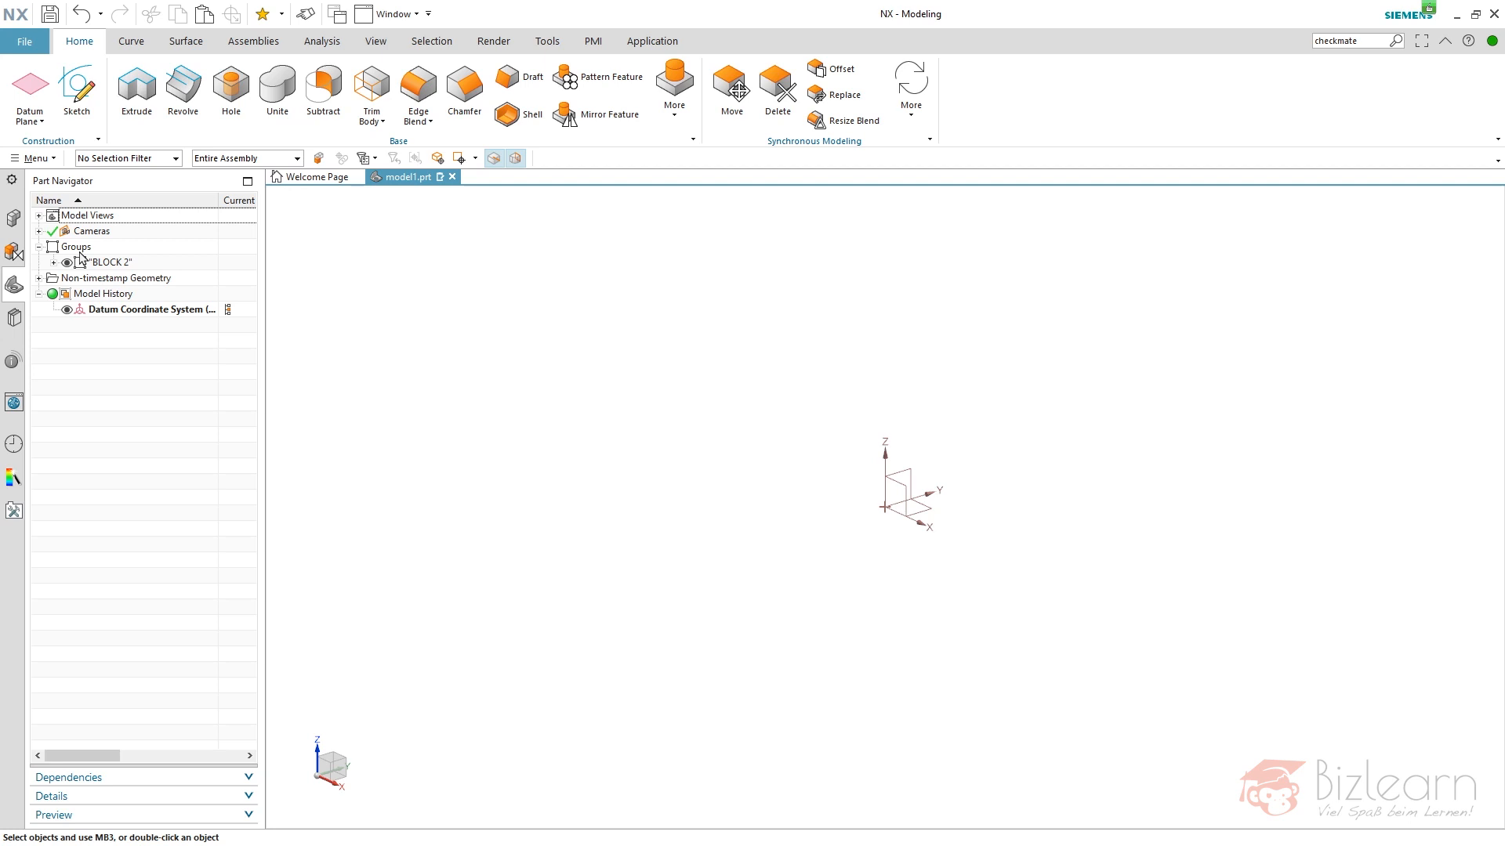
pyautogui.moveTo(69, 377)
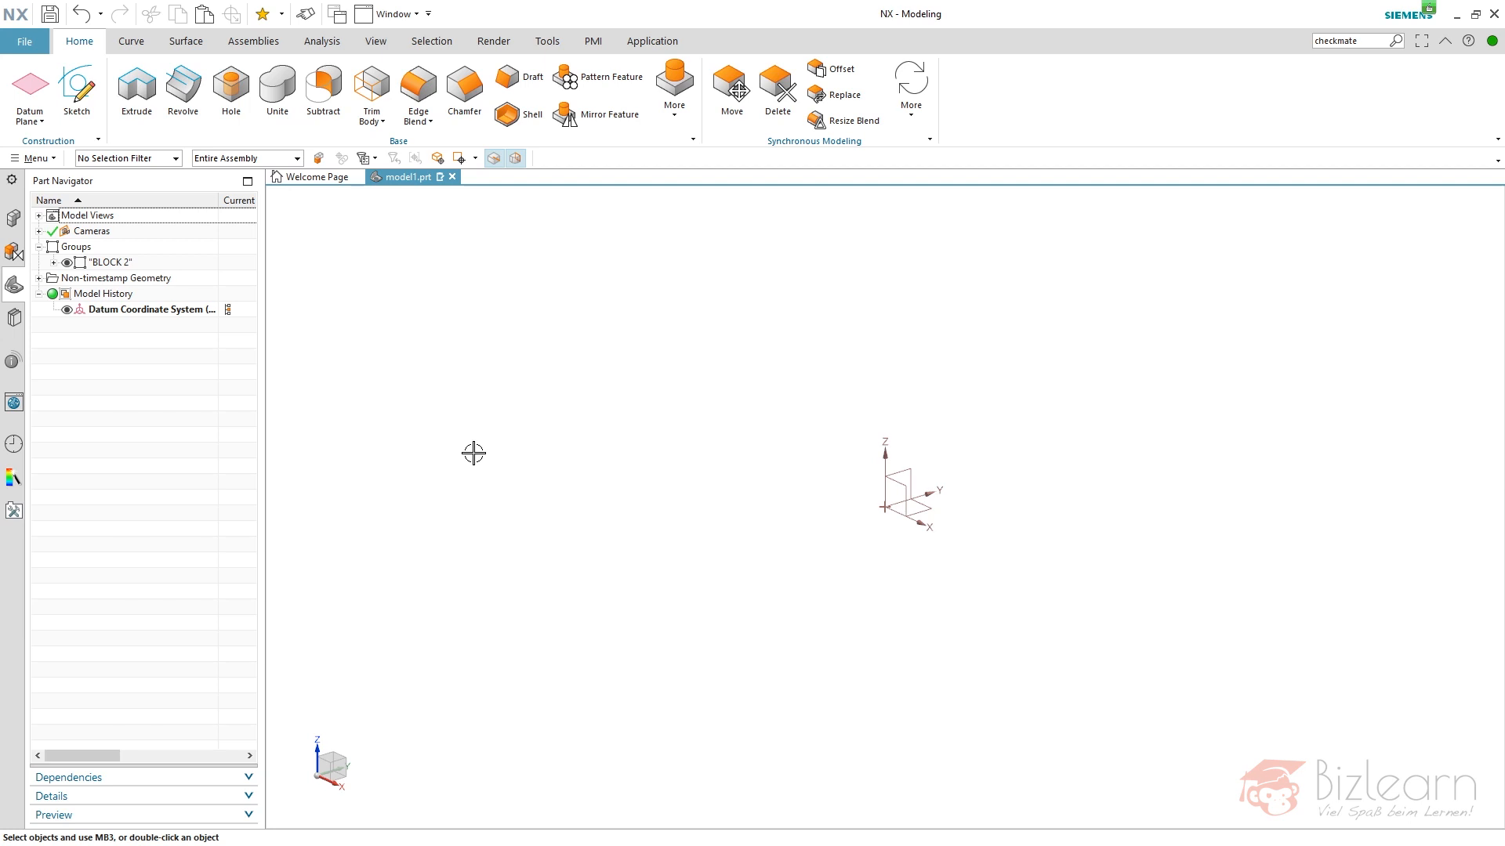
pyautogui.moveTo(469, 452)
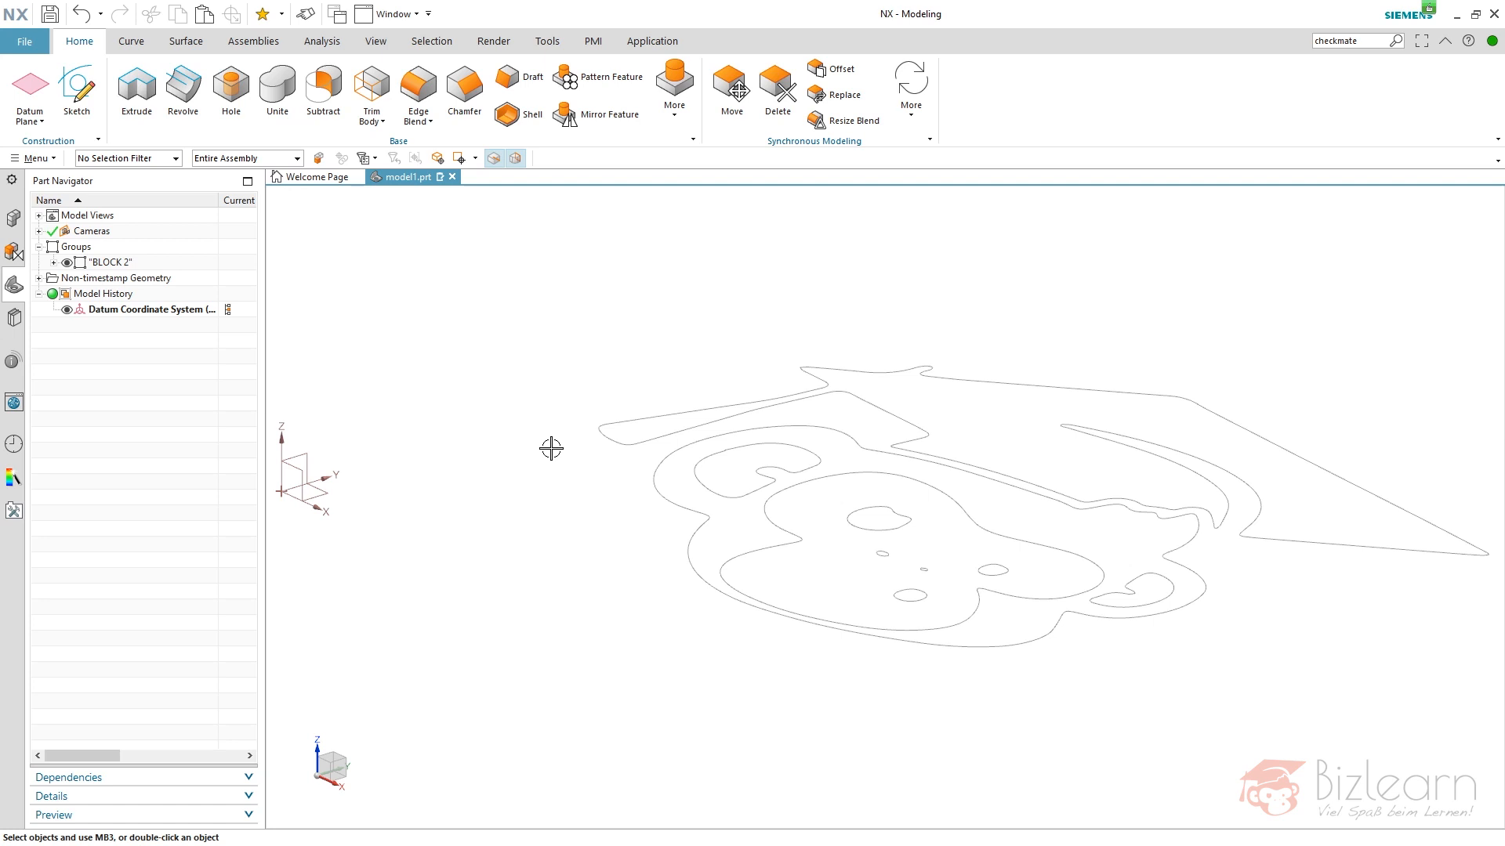
pyautogui.moveTo(993, 331)
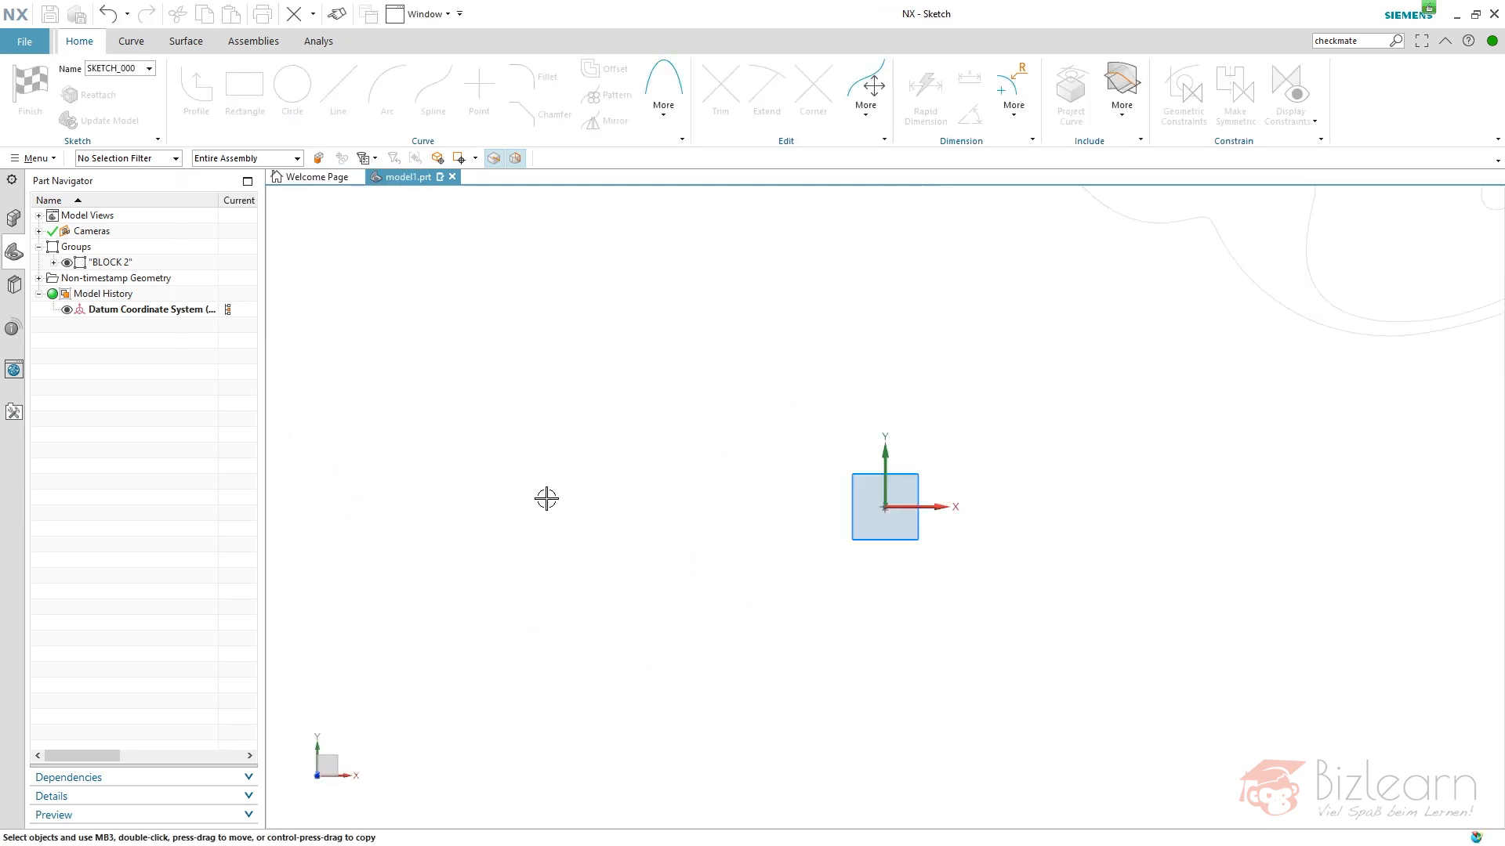
pyautogui.click(196, 86)
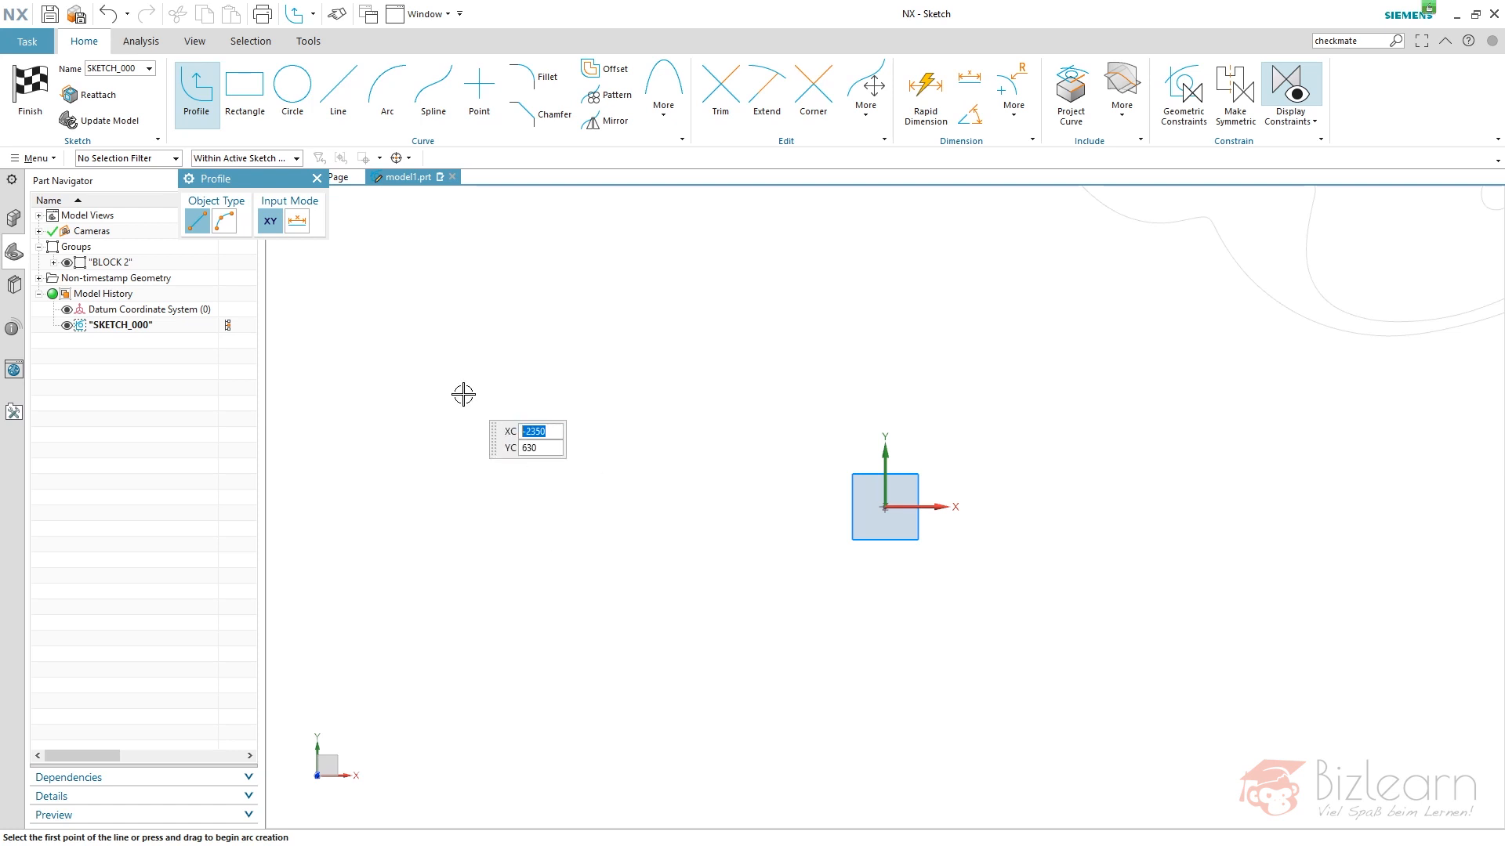
pyautogui.moveTo(848, 324)
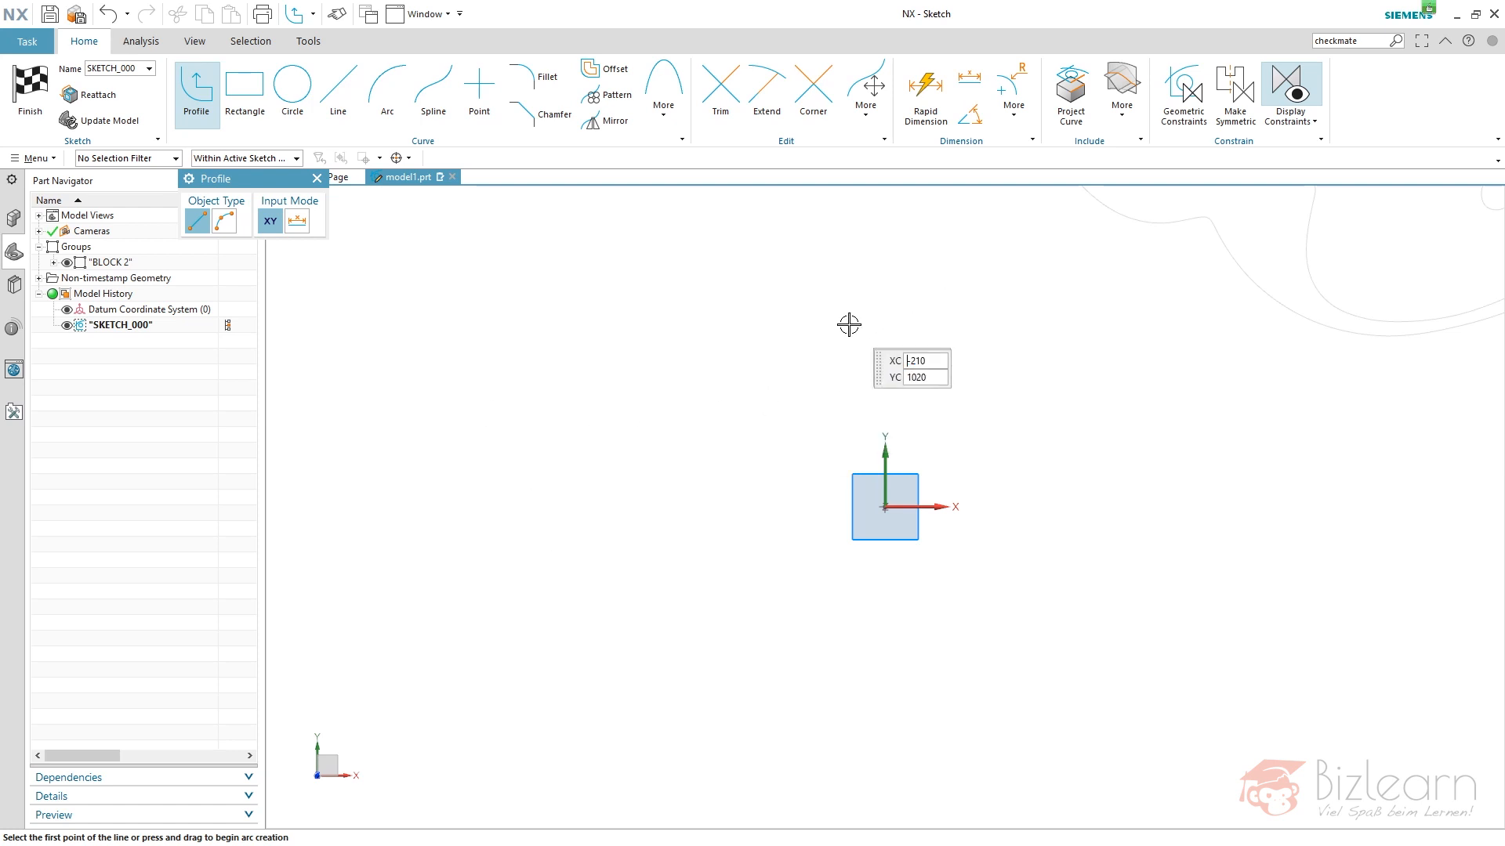
pyautogui.moveTo(759, 320)
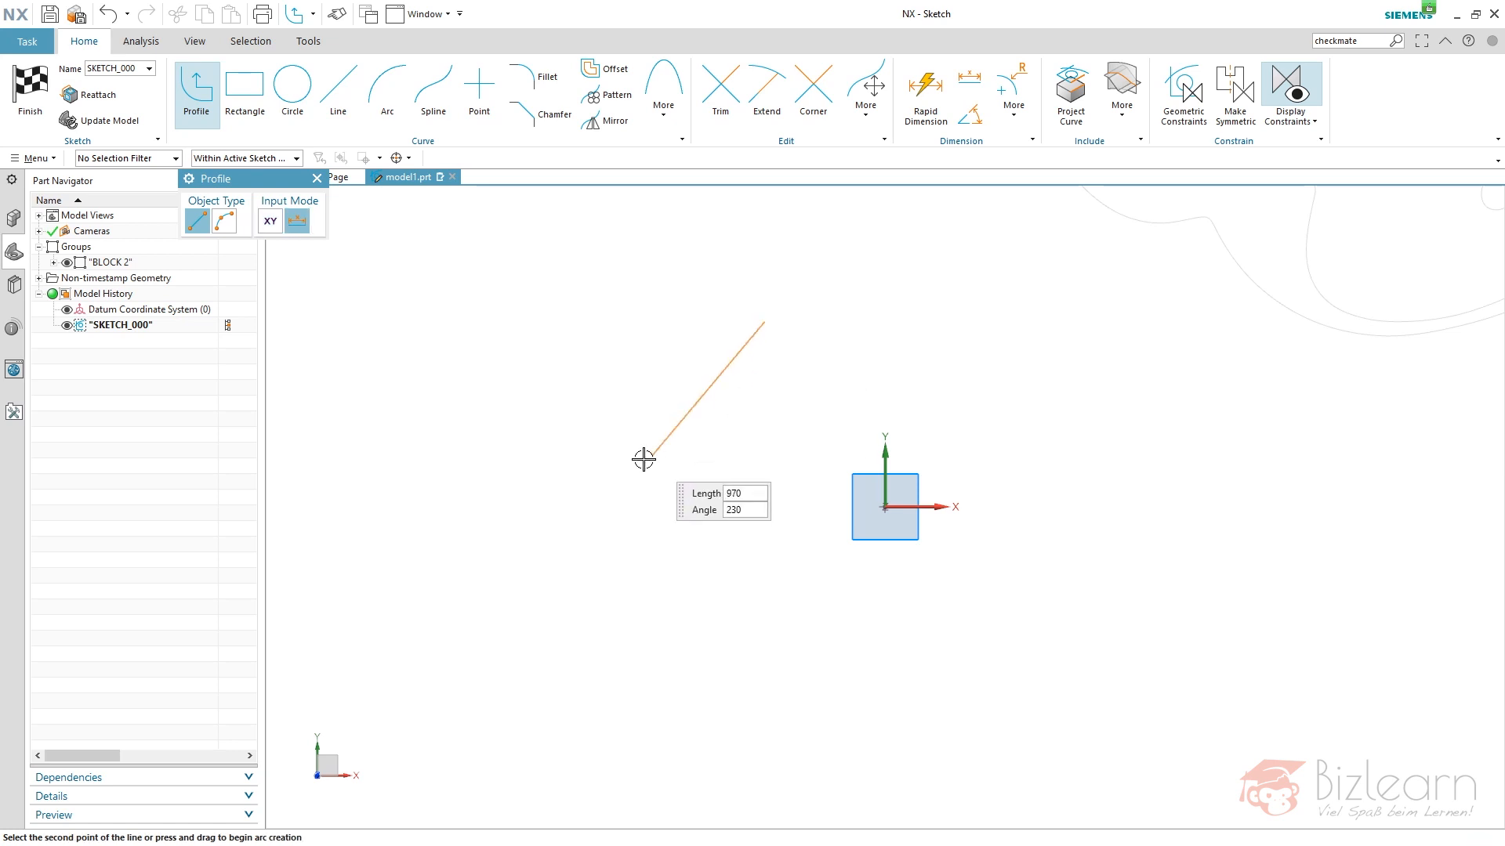
pyautogui.click(882, 305)
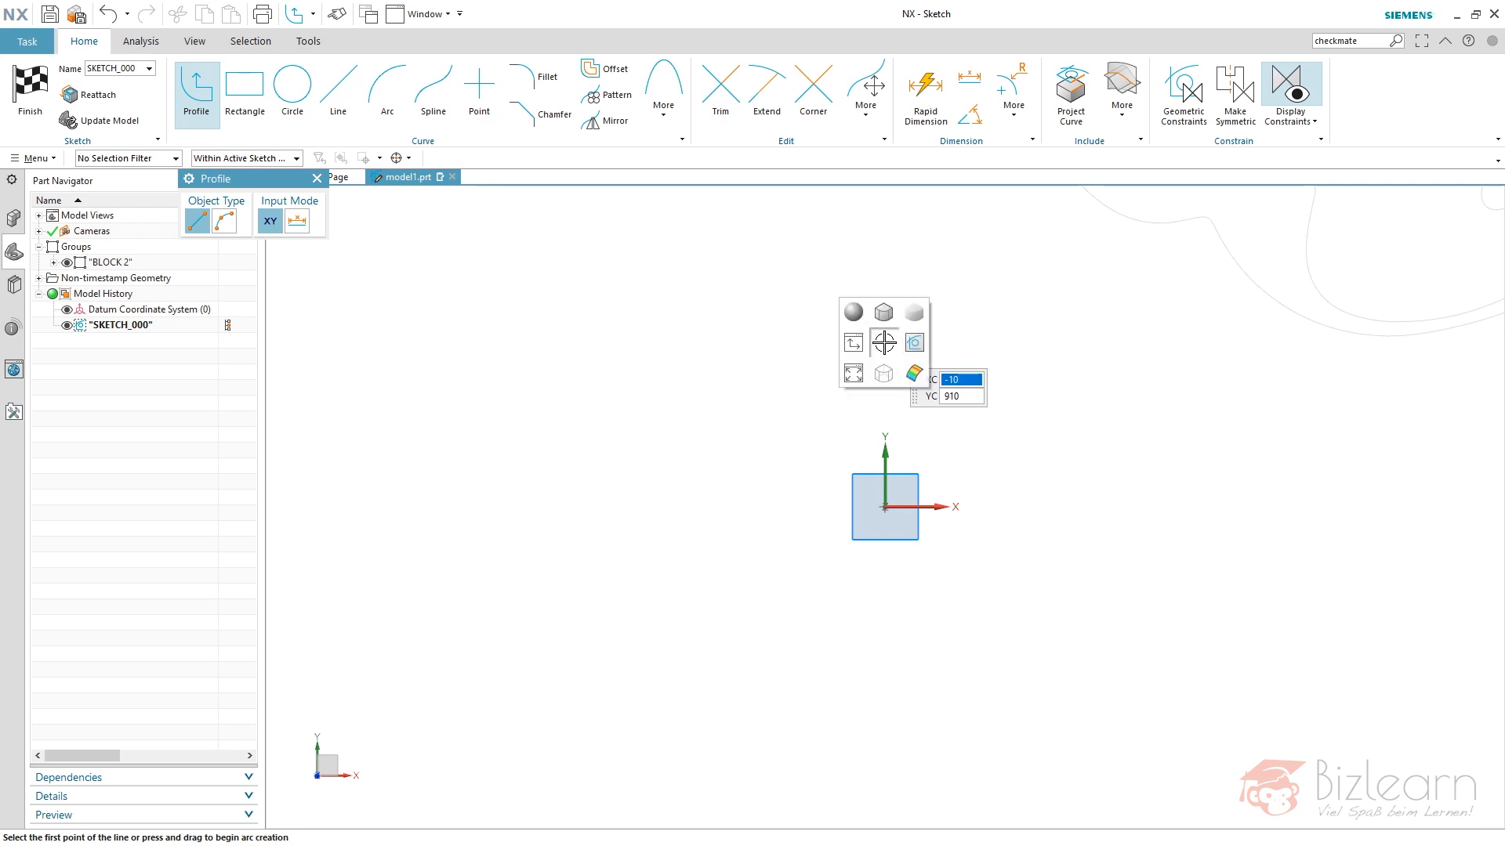
pyautogui.moveTo(853, 366)
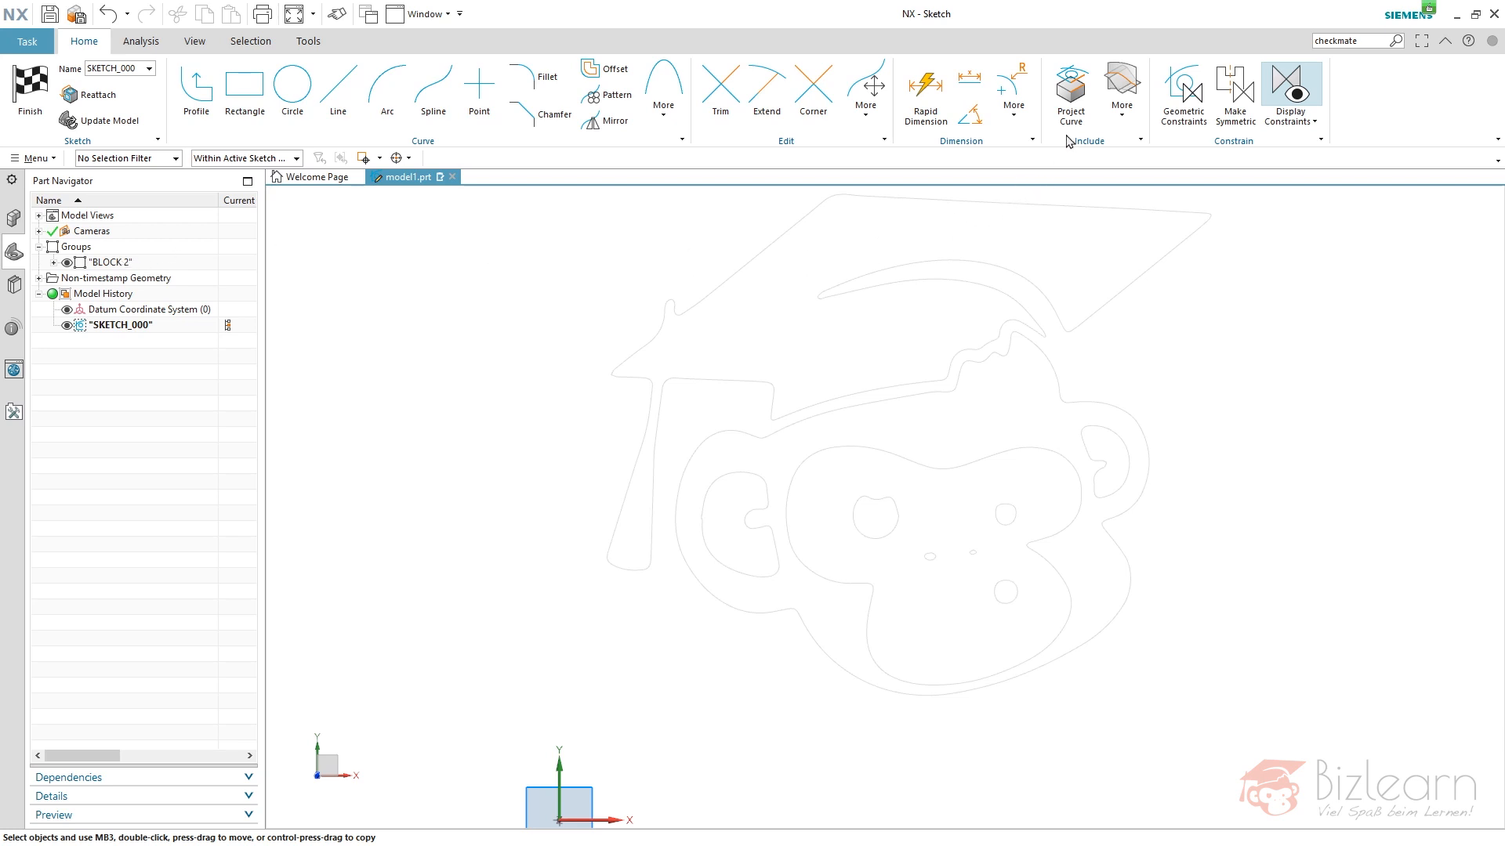
pyautogui.moveTo(1071, 92)
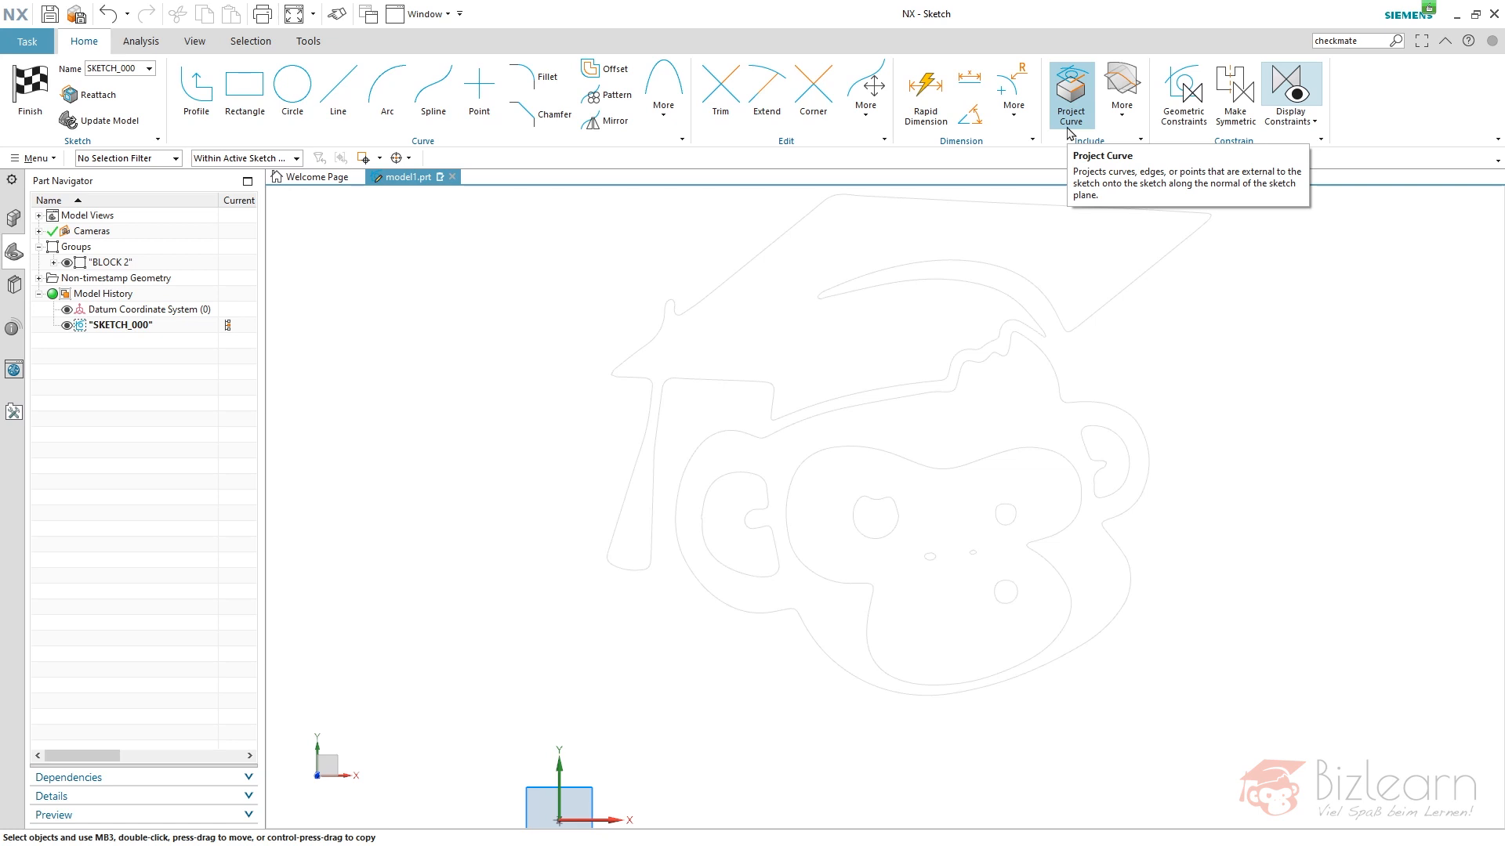
pyautogui.moveTo(1122, 94)
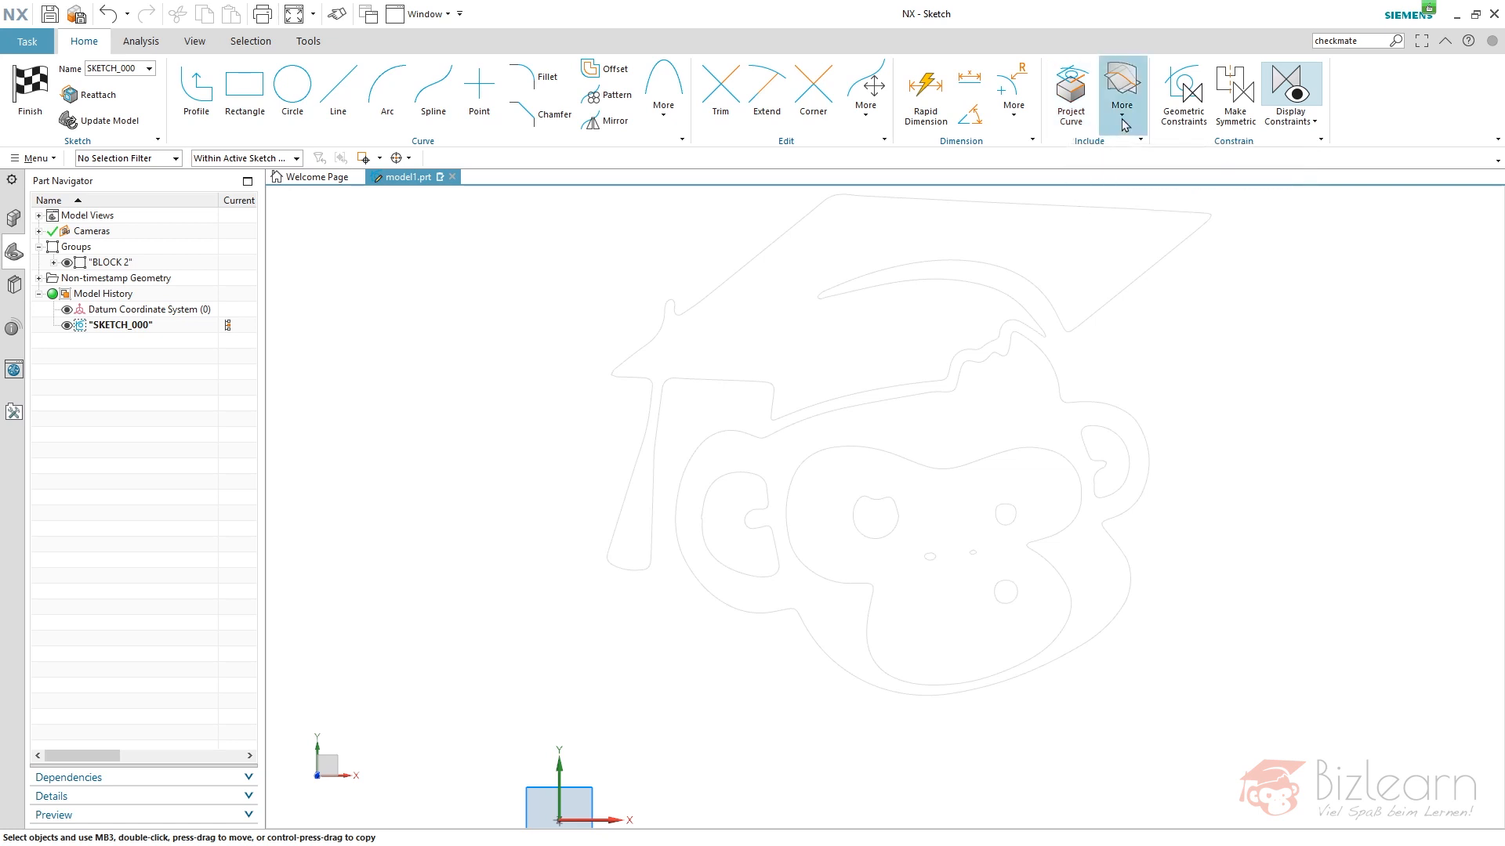
# Add the logo's outline, cap and face splines into SKETCH_000 with Add Curve.
pyautogui.click(1120, 87)
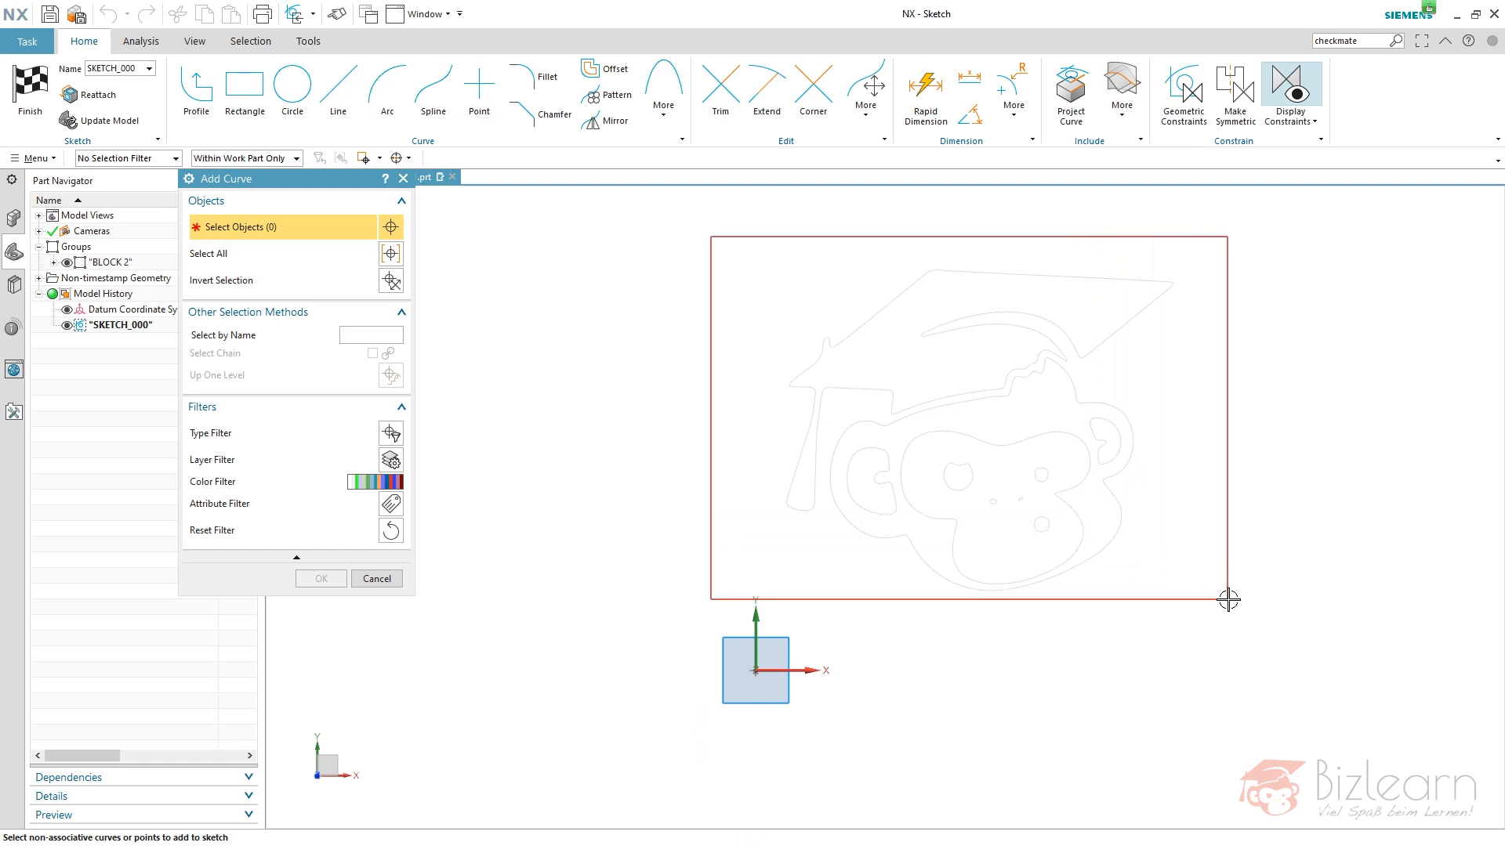
pyautogui.click(207, 254)
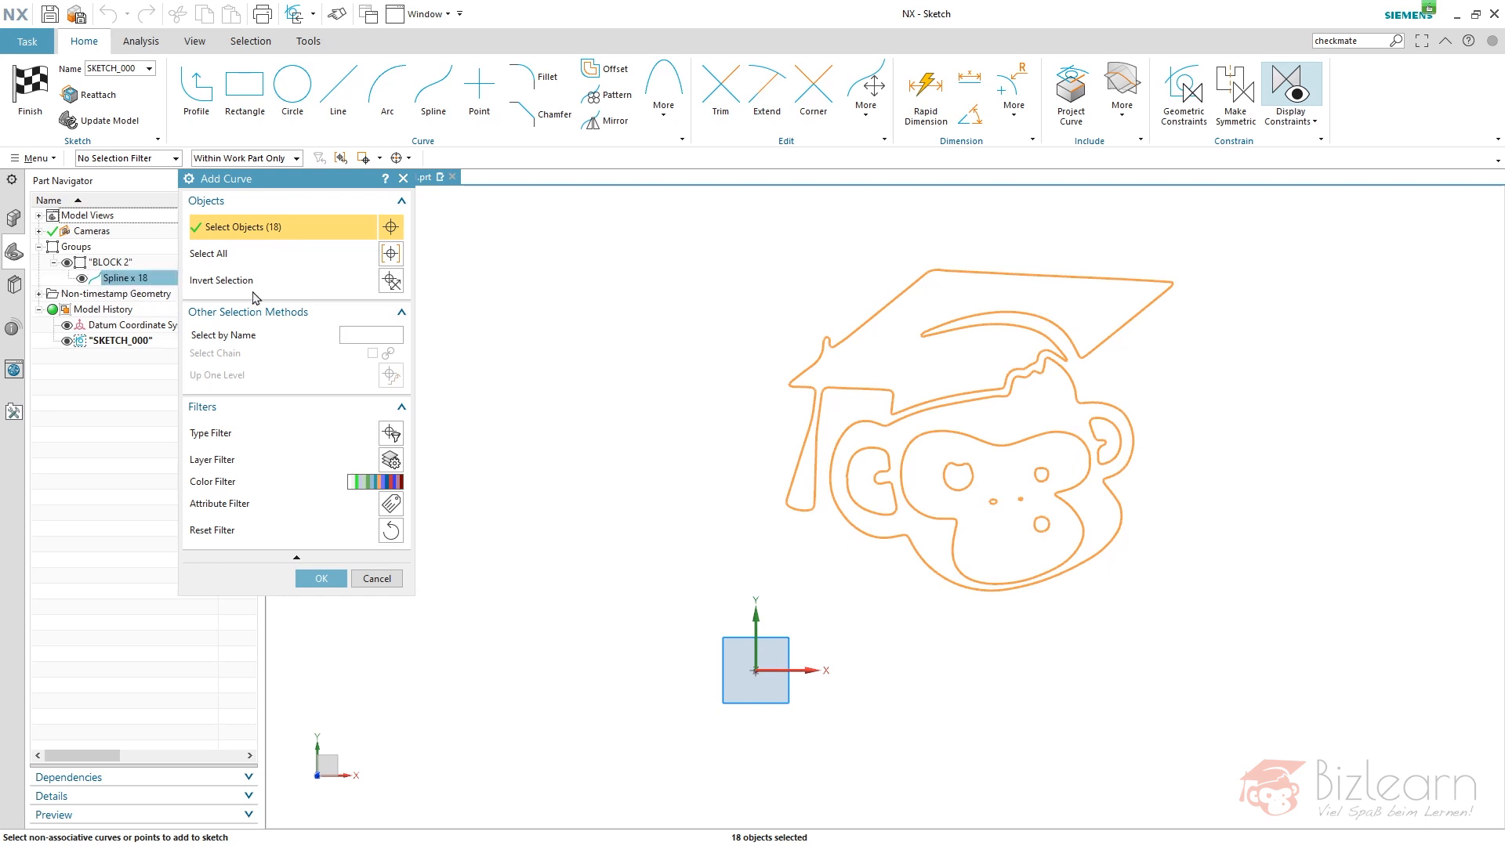
pyautogui.moveTo(1219, 439)
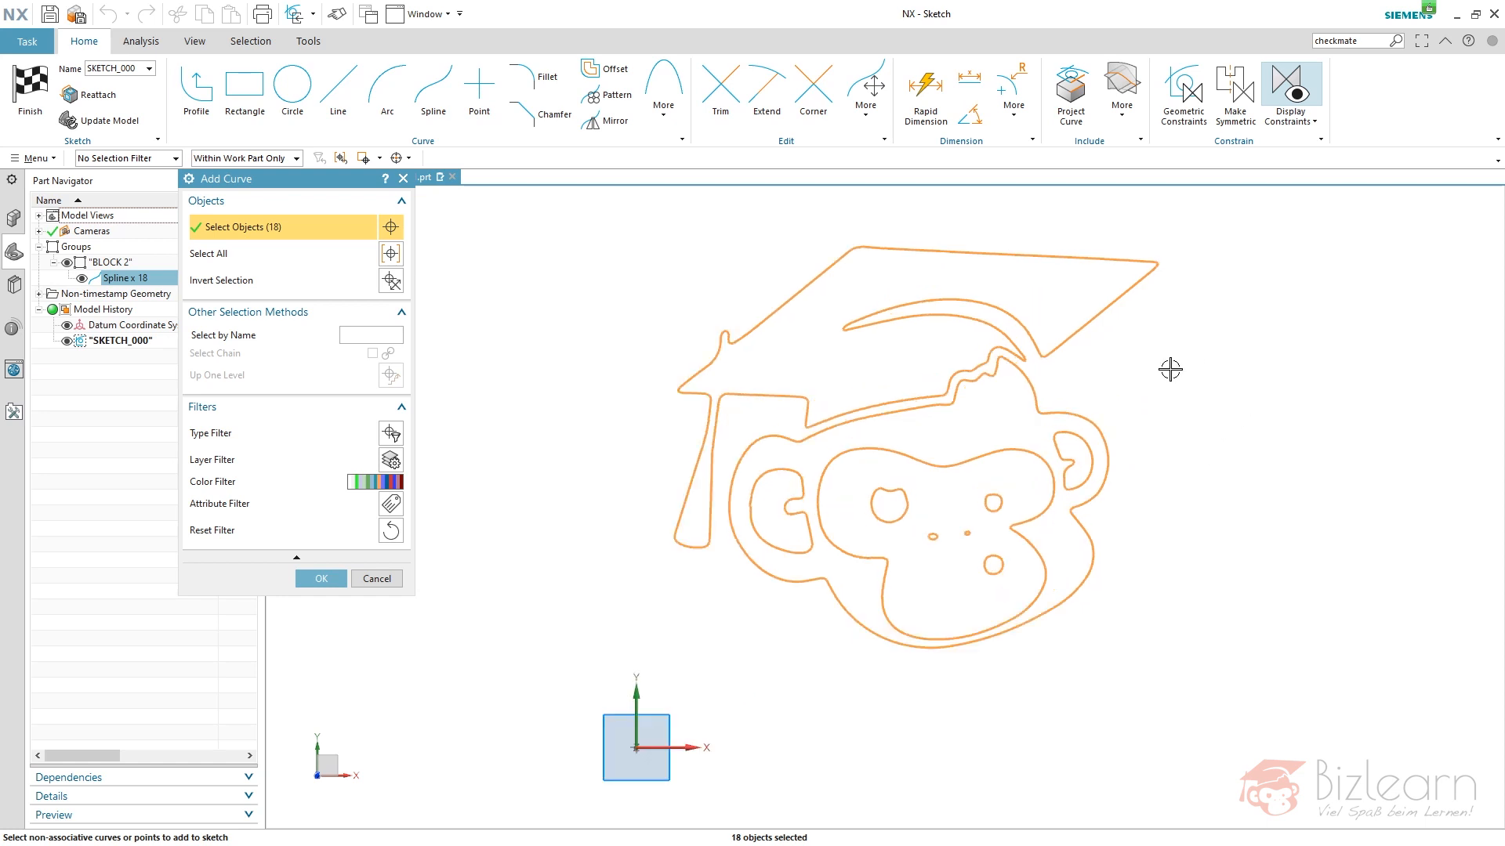
pyautogui.moveTo(1202, 348)
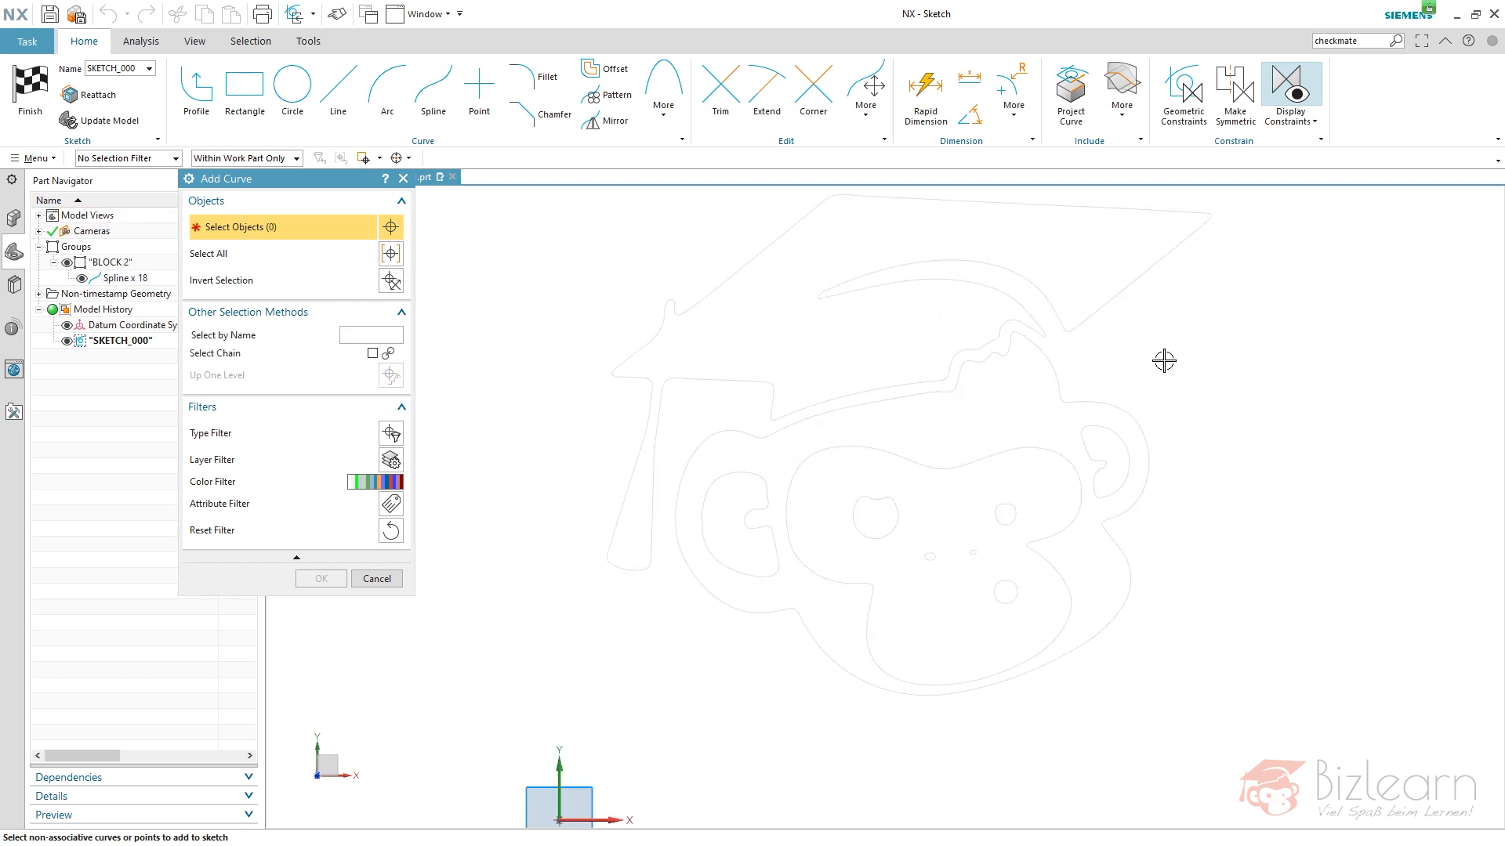
pyautogui.moveTo(1098, 322)
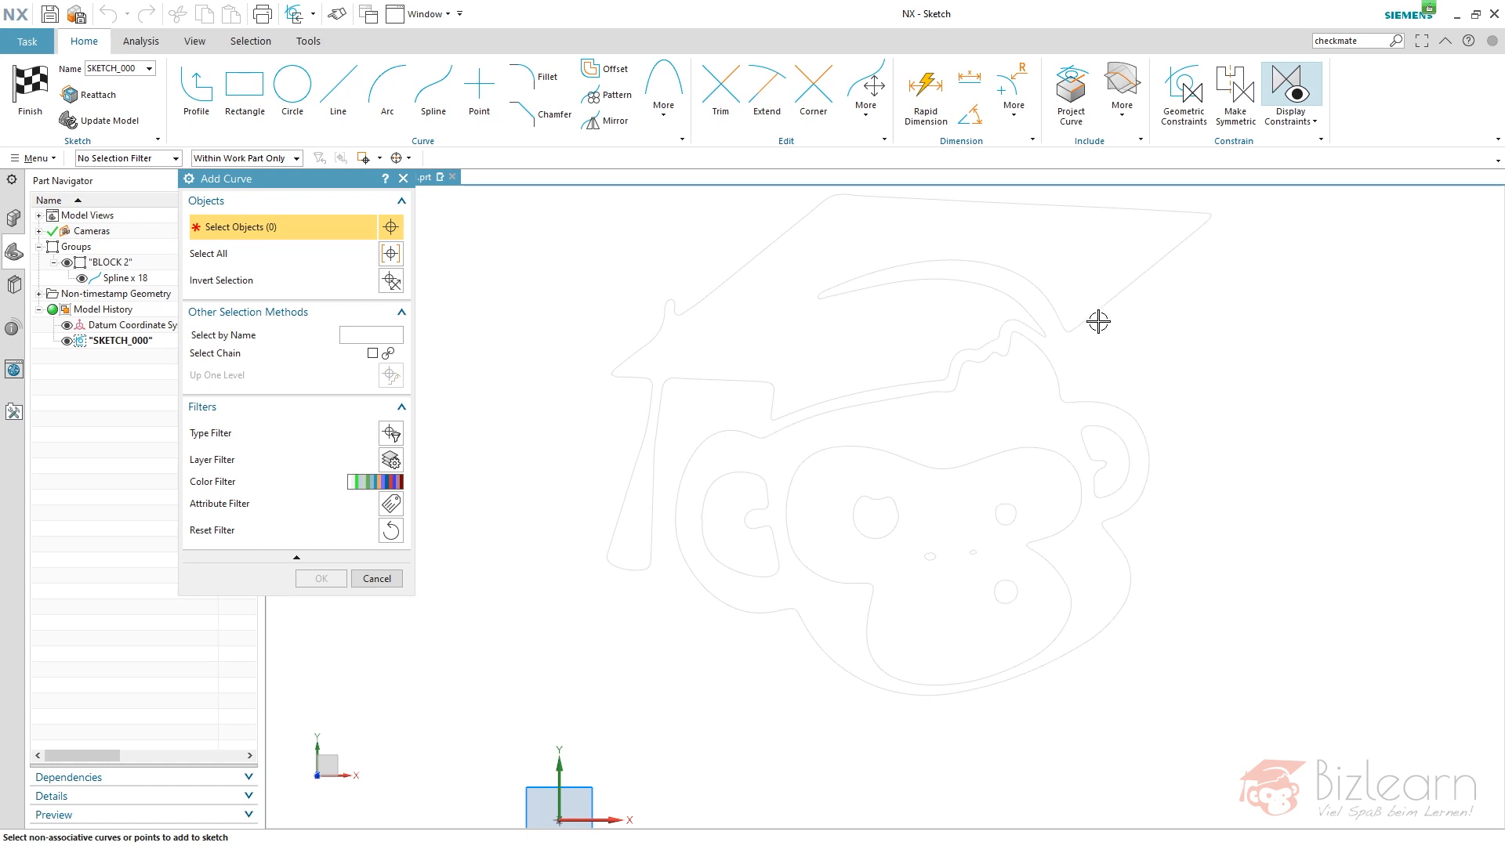
pyautogui.click(1050, 362)
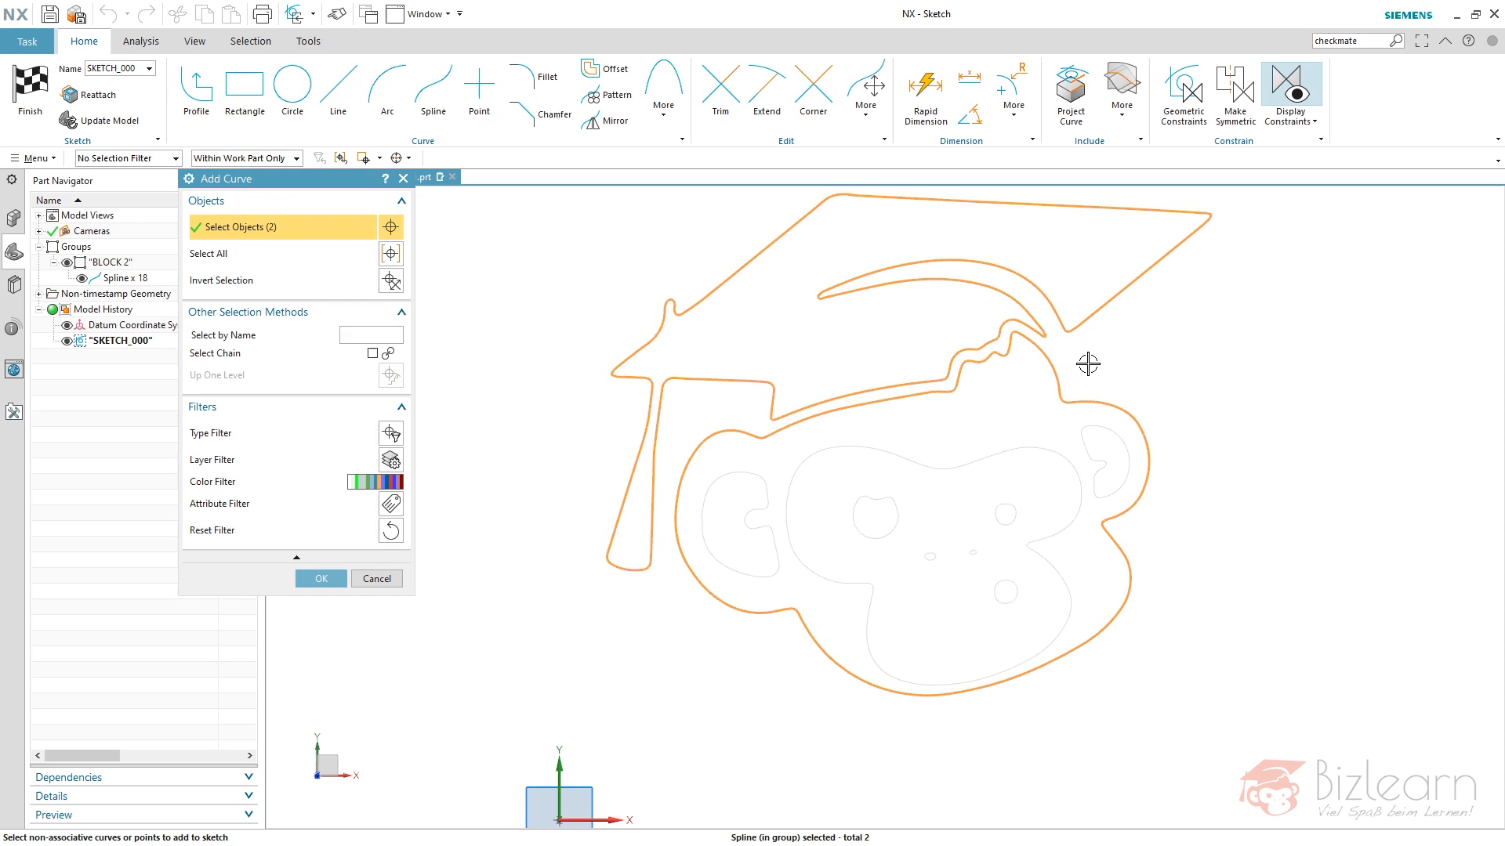
pyautogui.moveTo(1365, 52)
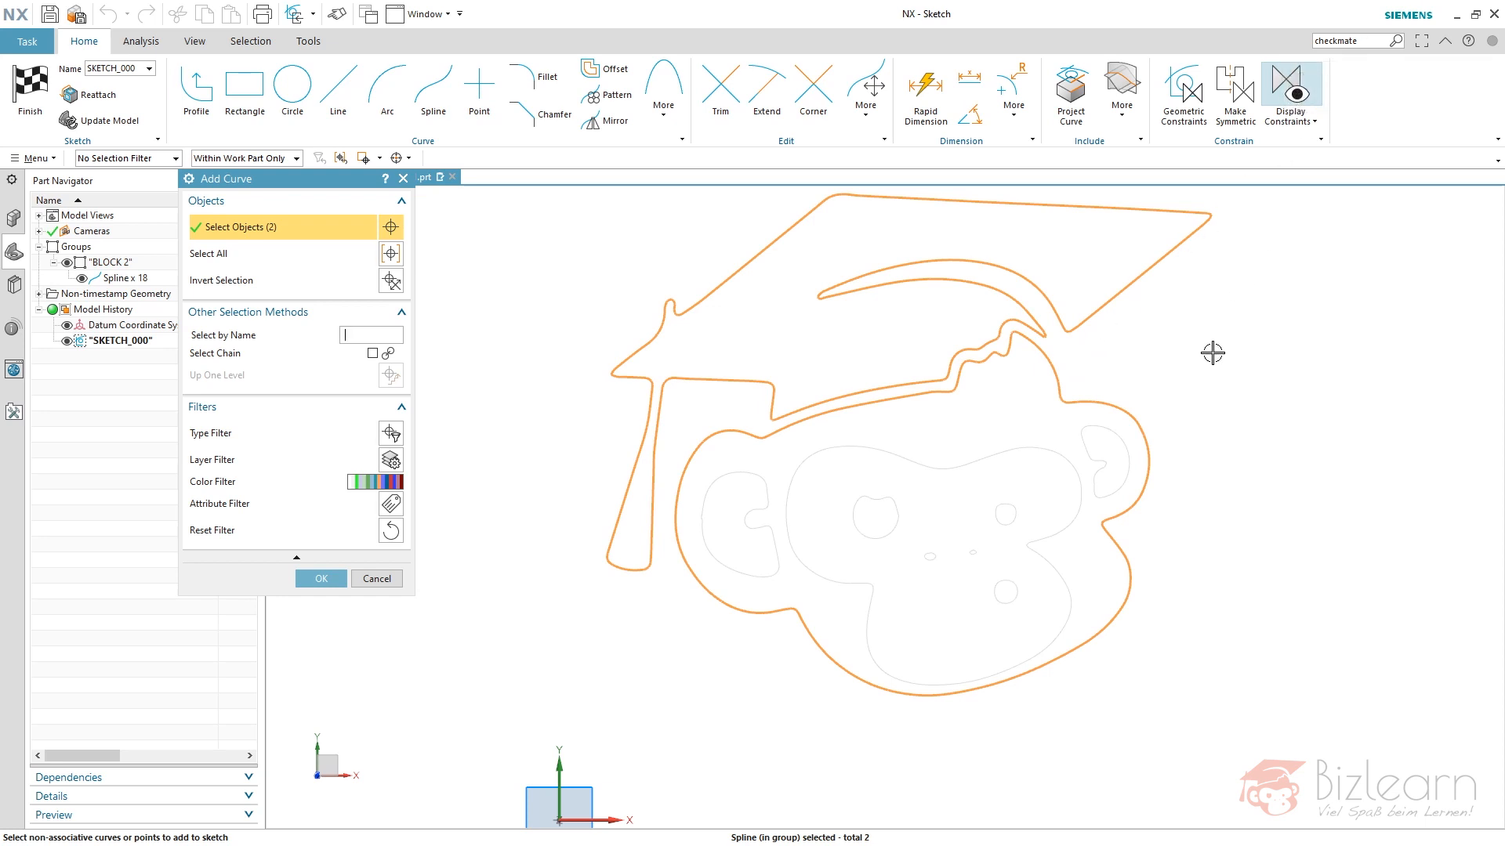
pyautogui.moveTo(1161, 371)
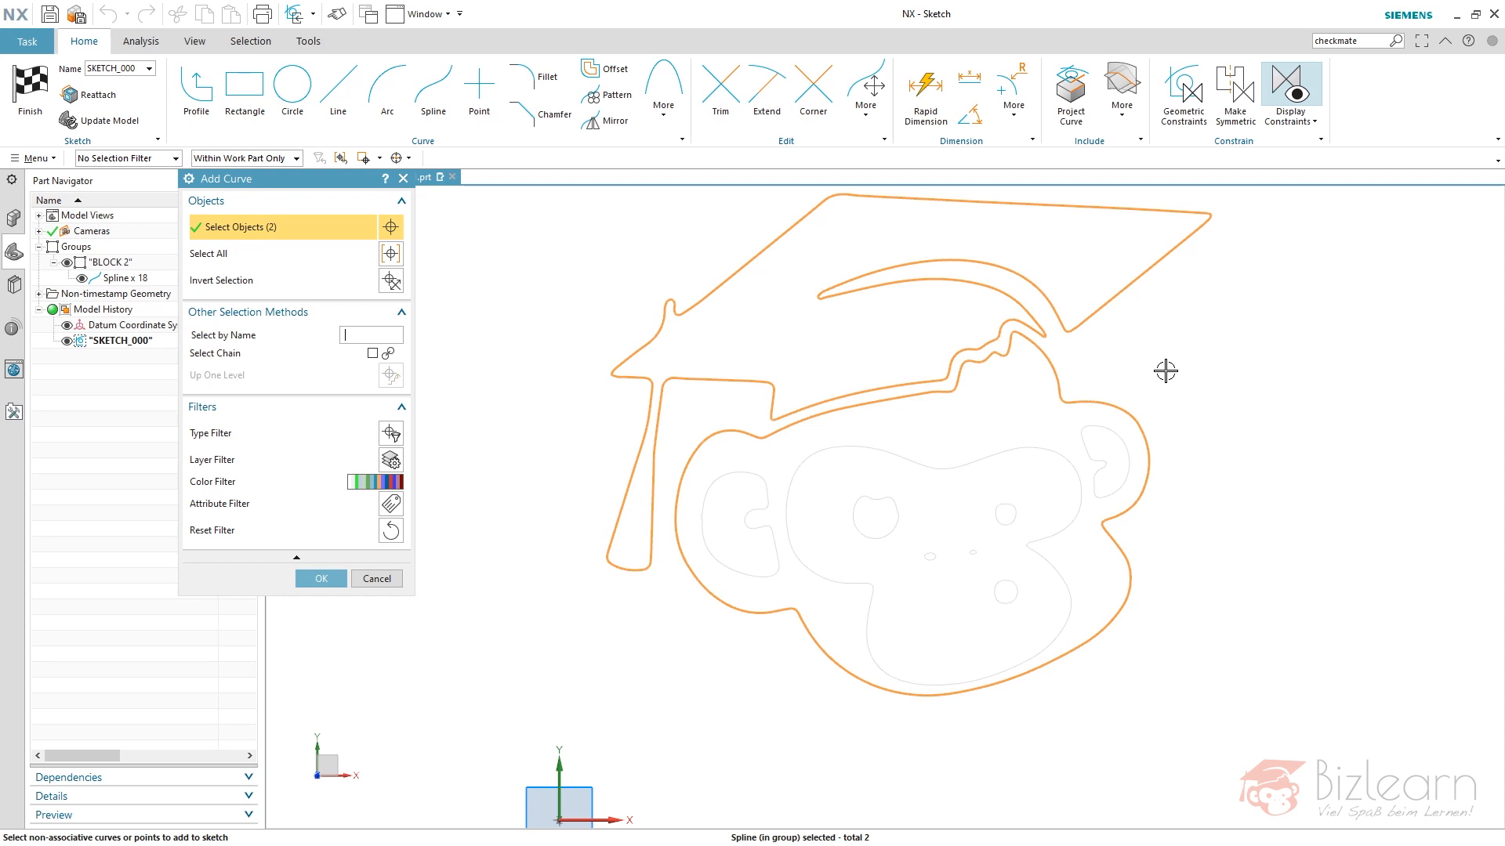
pyautogui.moveTo(1141, 433)
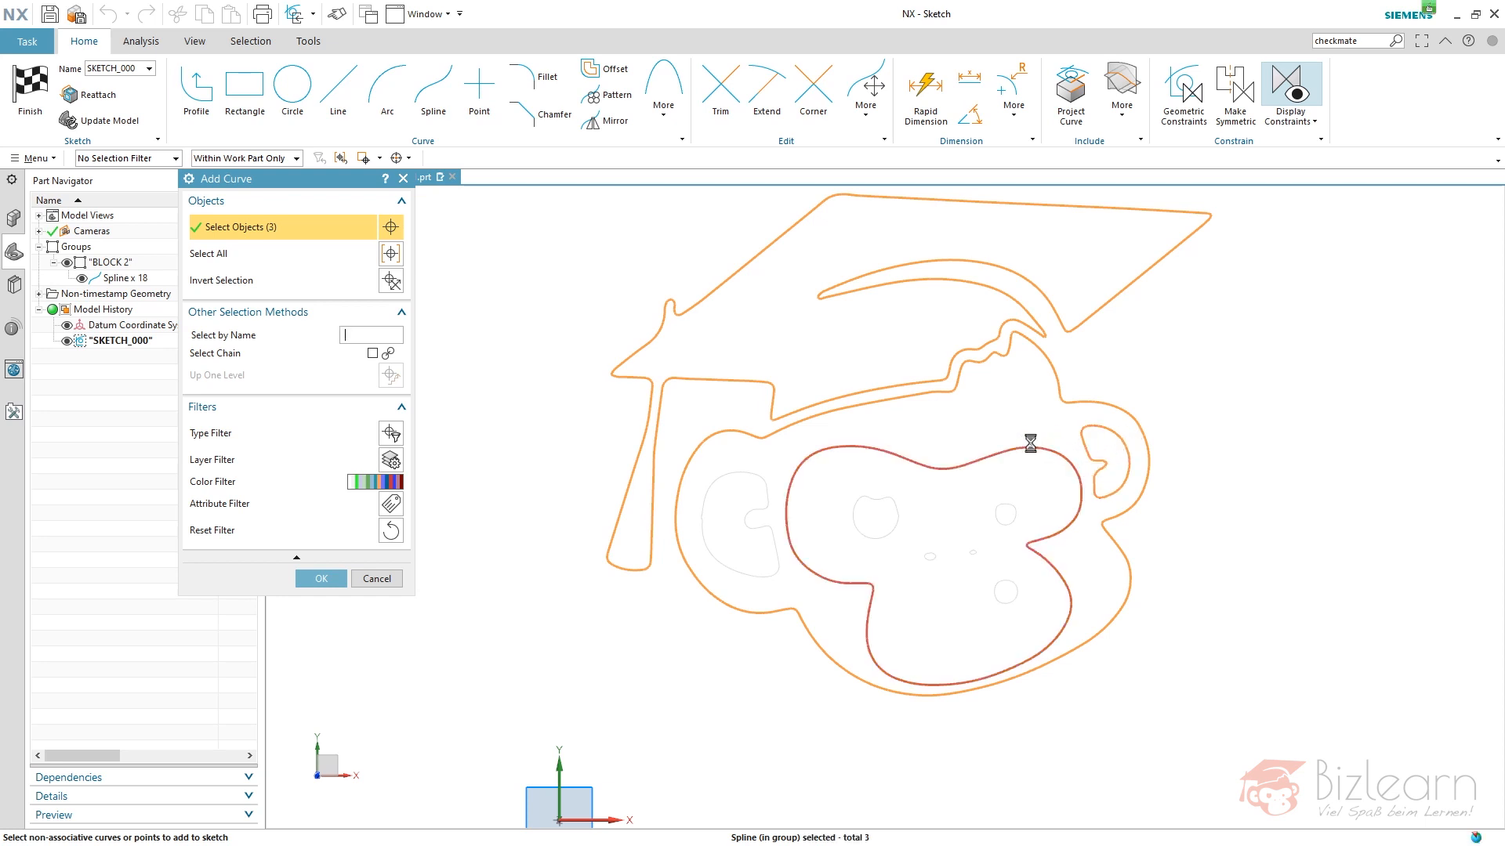
pyautogui.click(1016, 508)
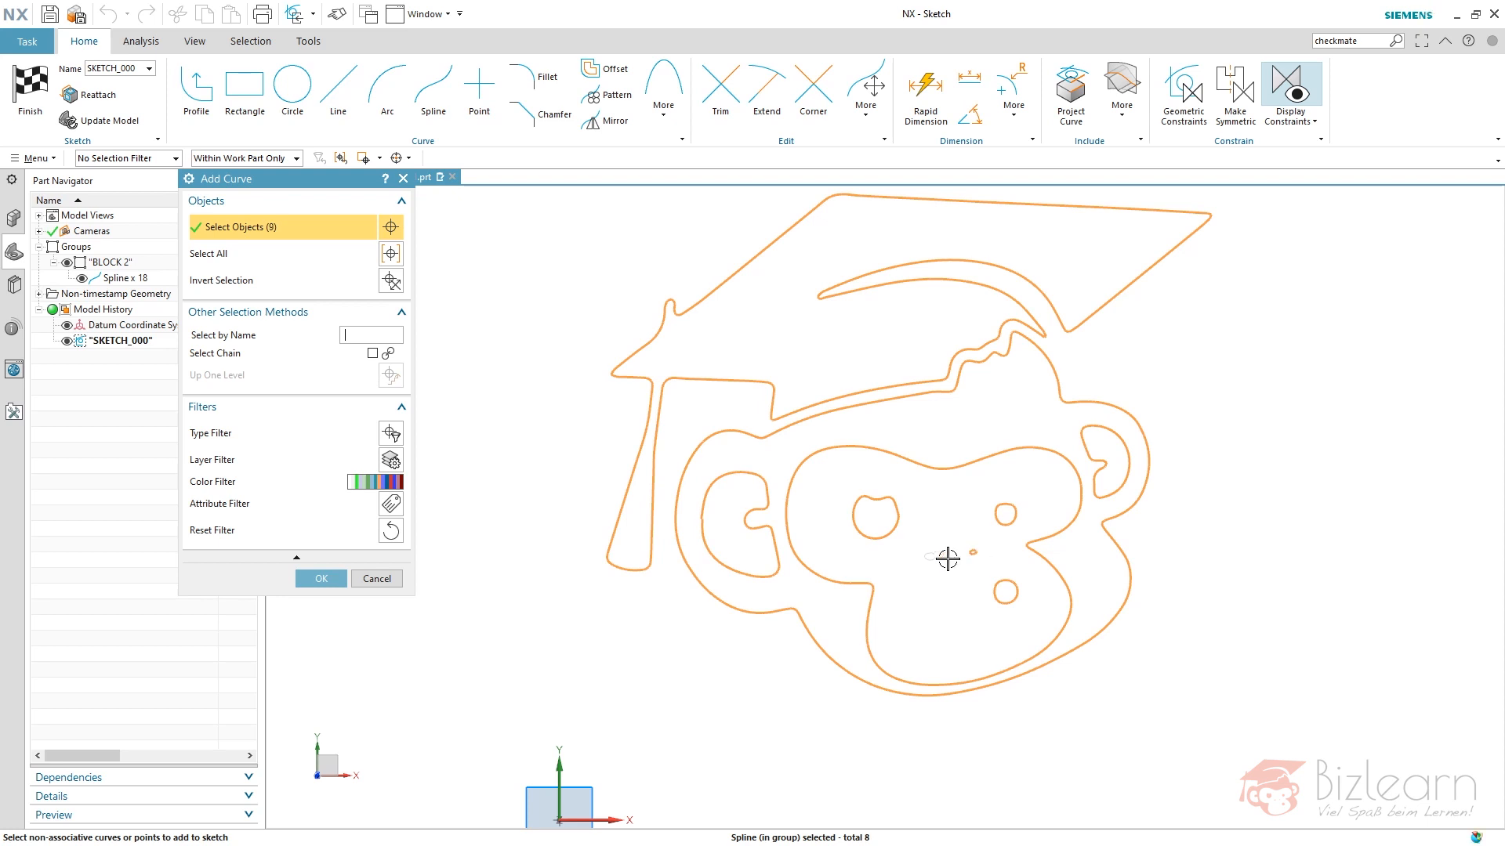
pyautogui.click(940, 557)
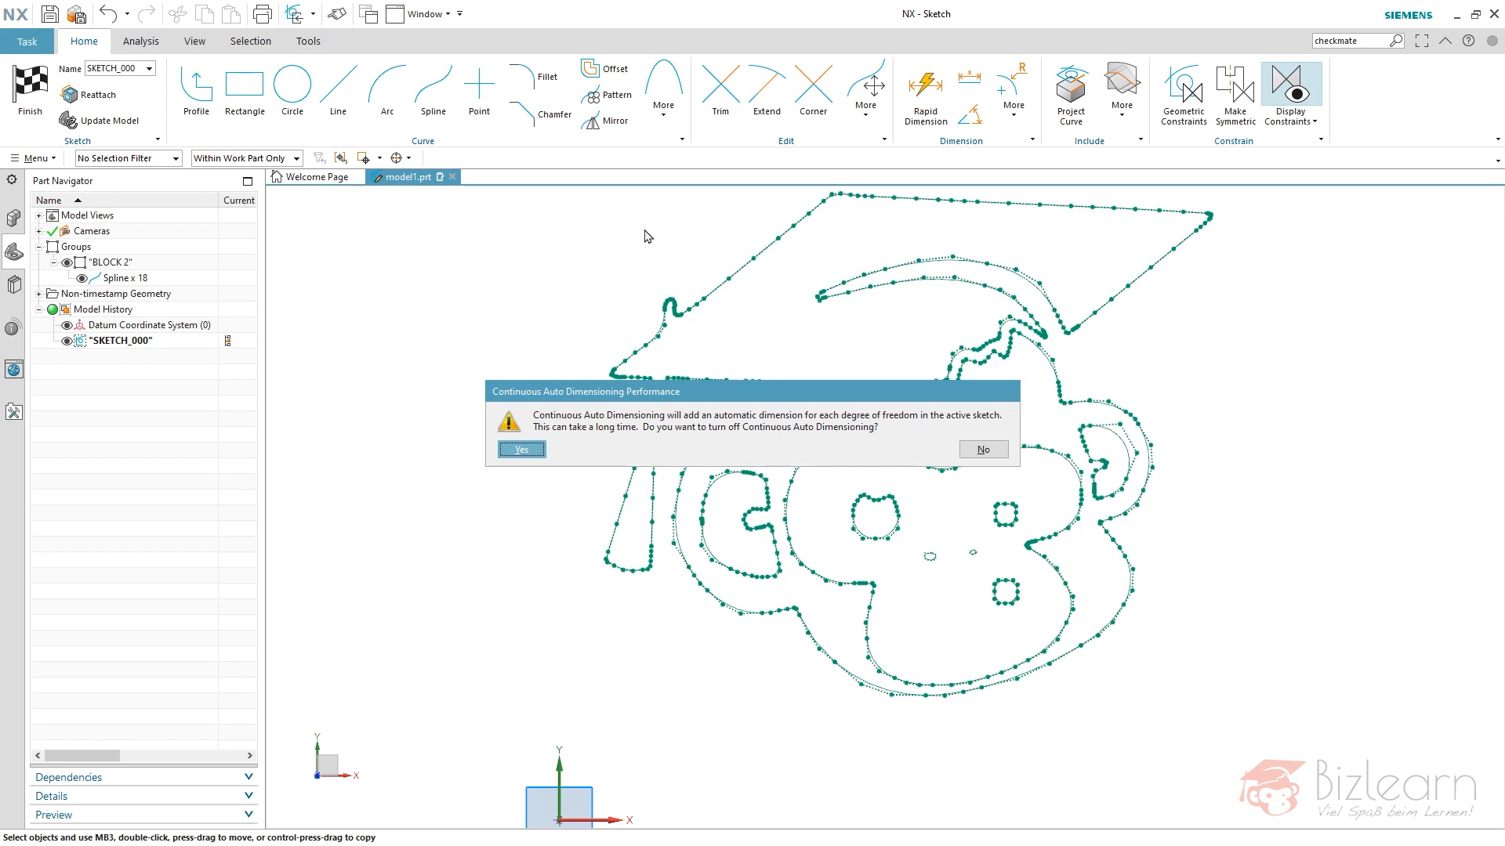
pyautogui.moveTo(862, 439)
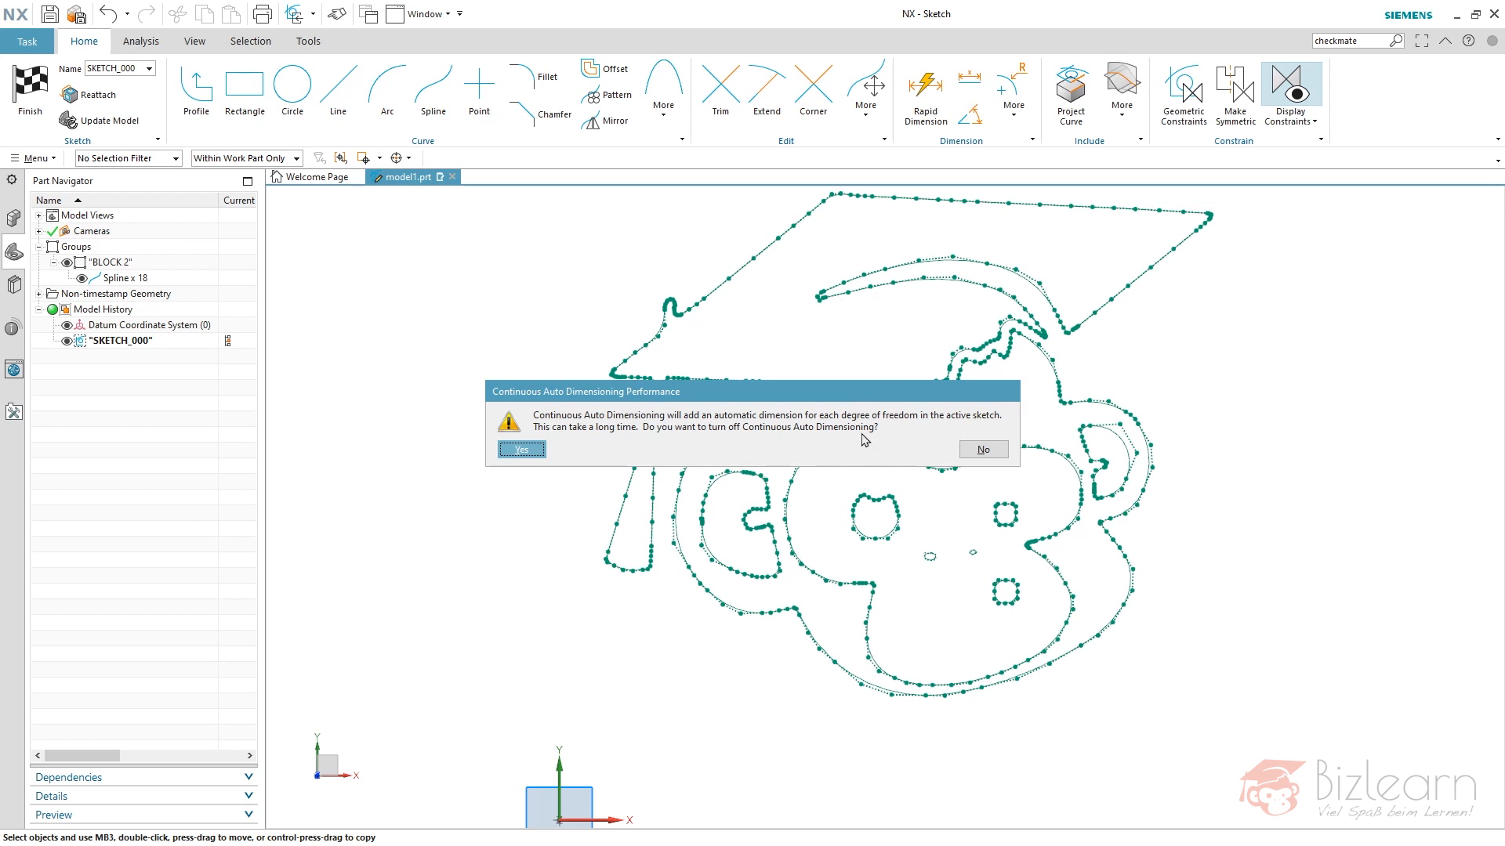
pyautogui.moveTo(598, 497)
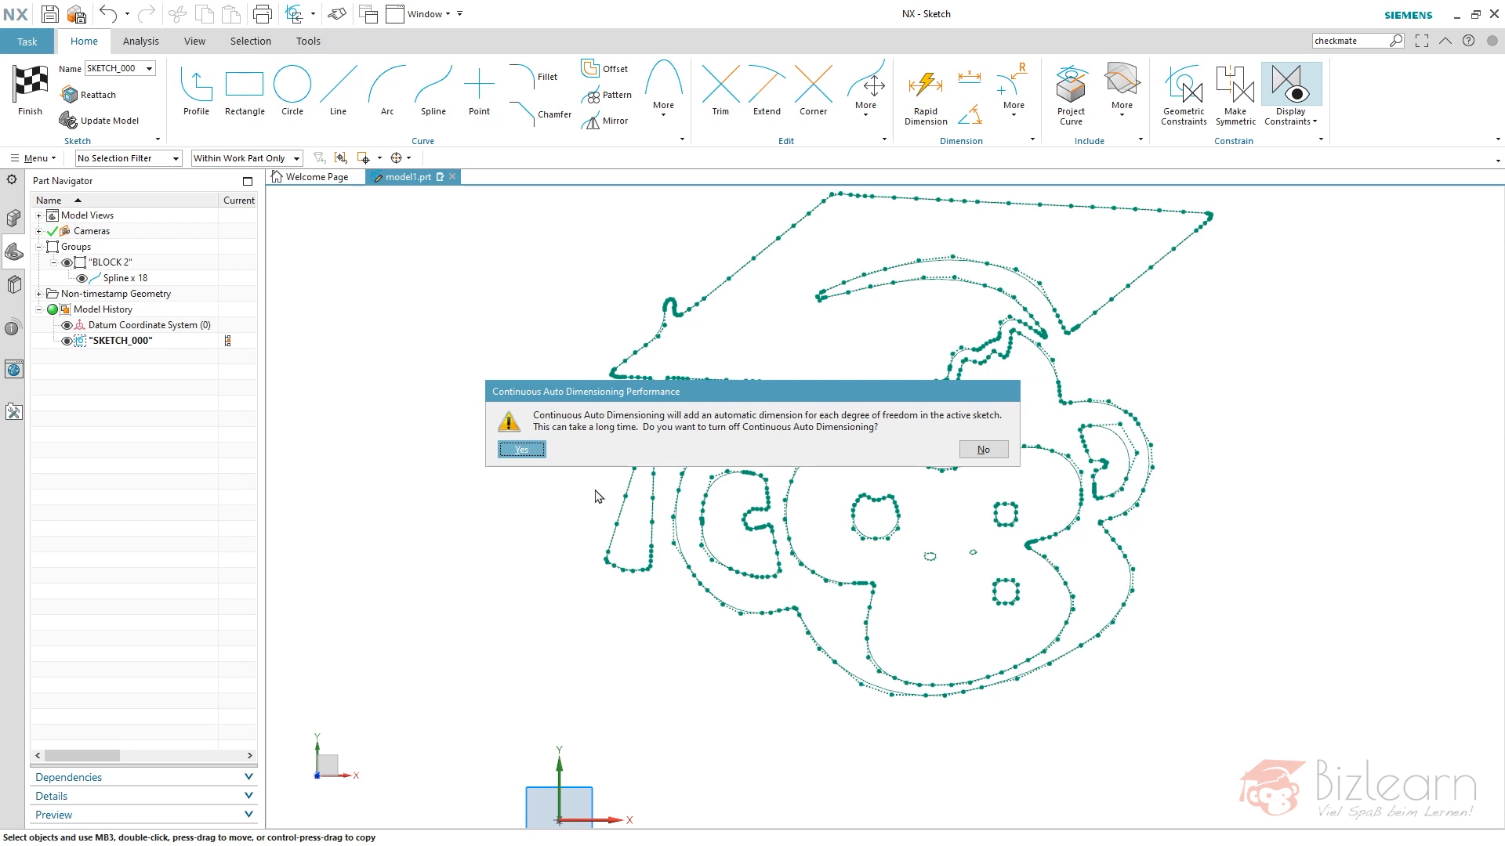
# Answer Yes to turn off continuous auto dimensioning for the logo sketch.
pyautogui.click(981, 449)
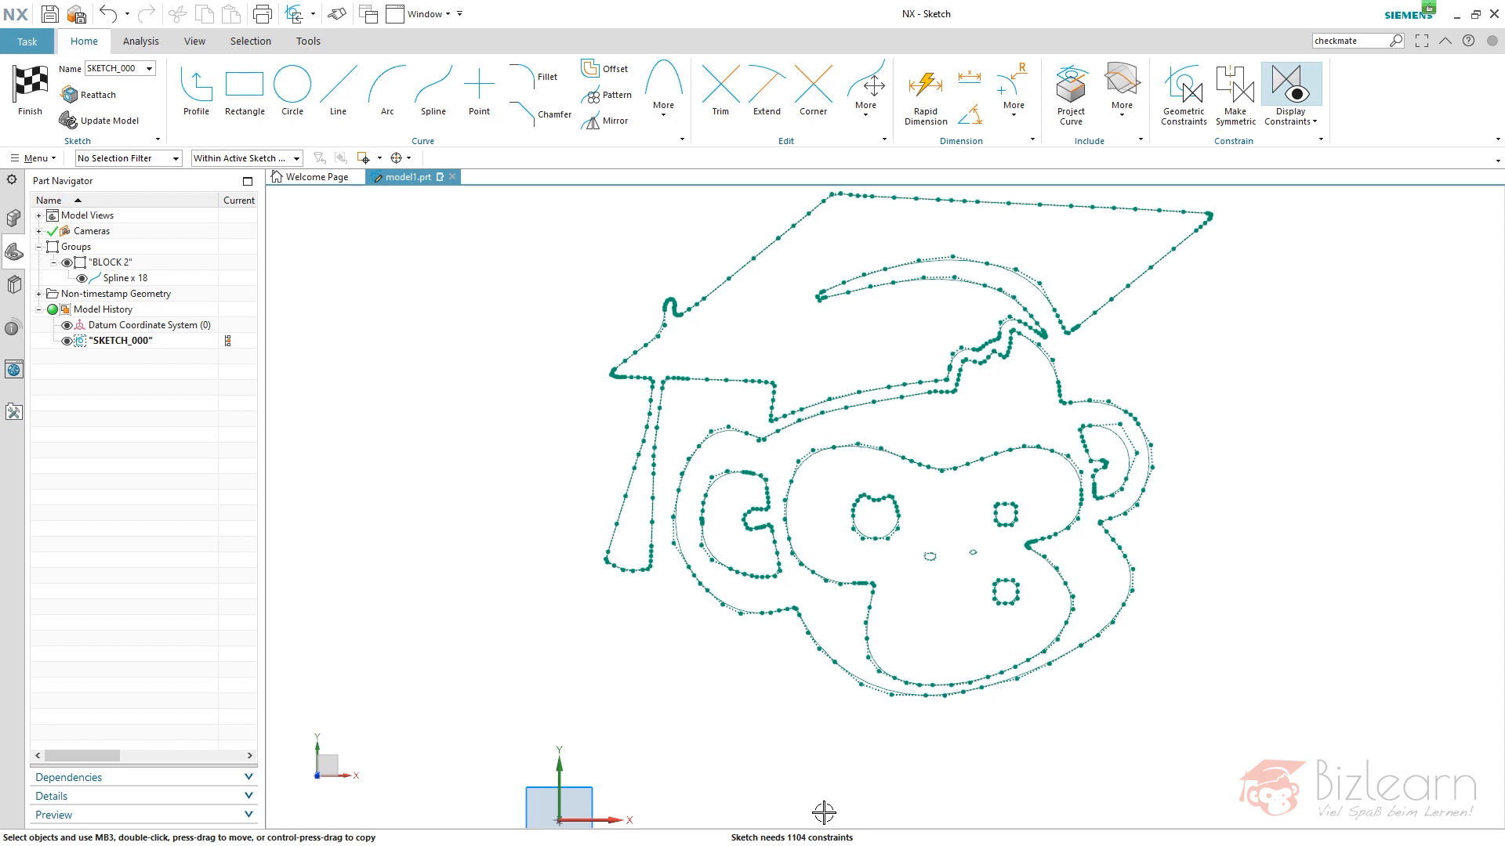
pyautogui.moveTo(837, 707)
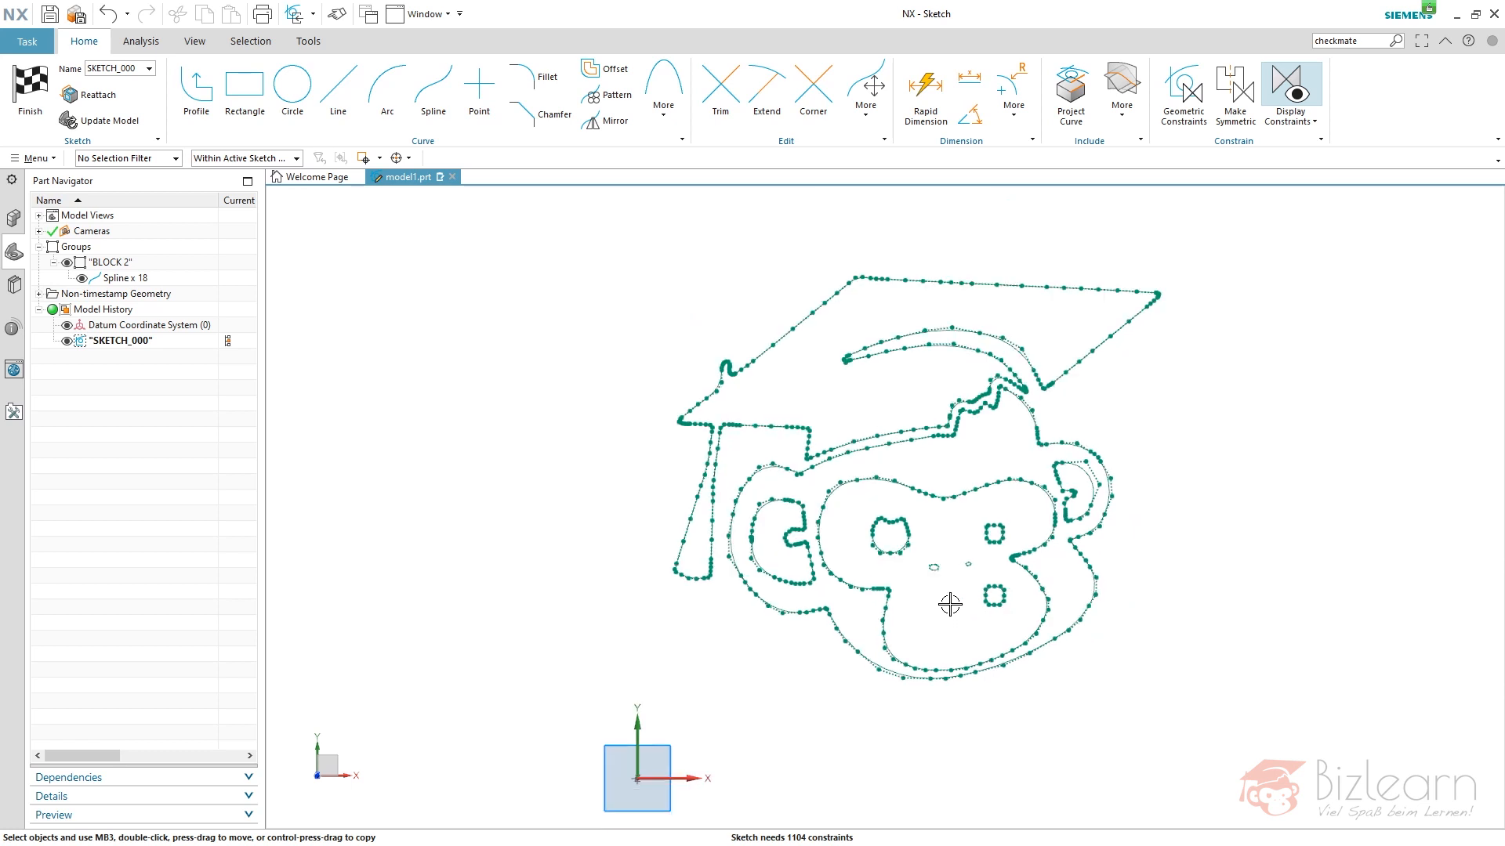
pyautogui.moveTo(809, 490)
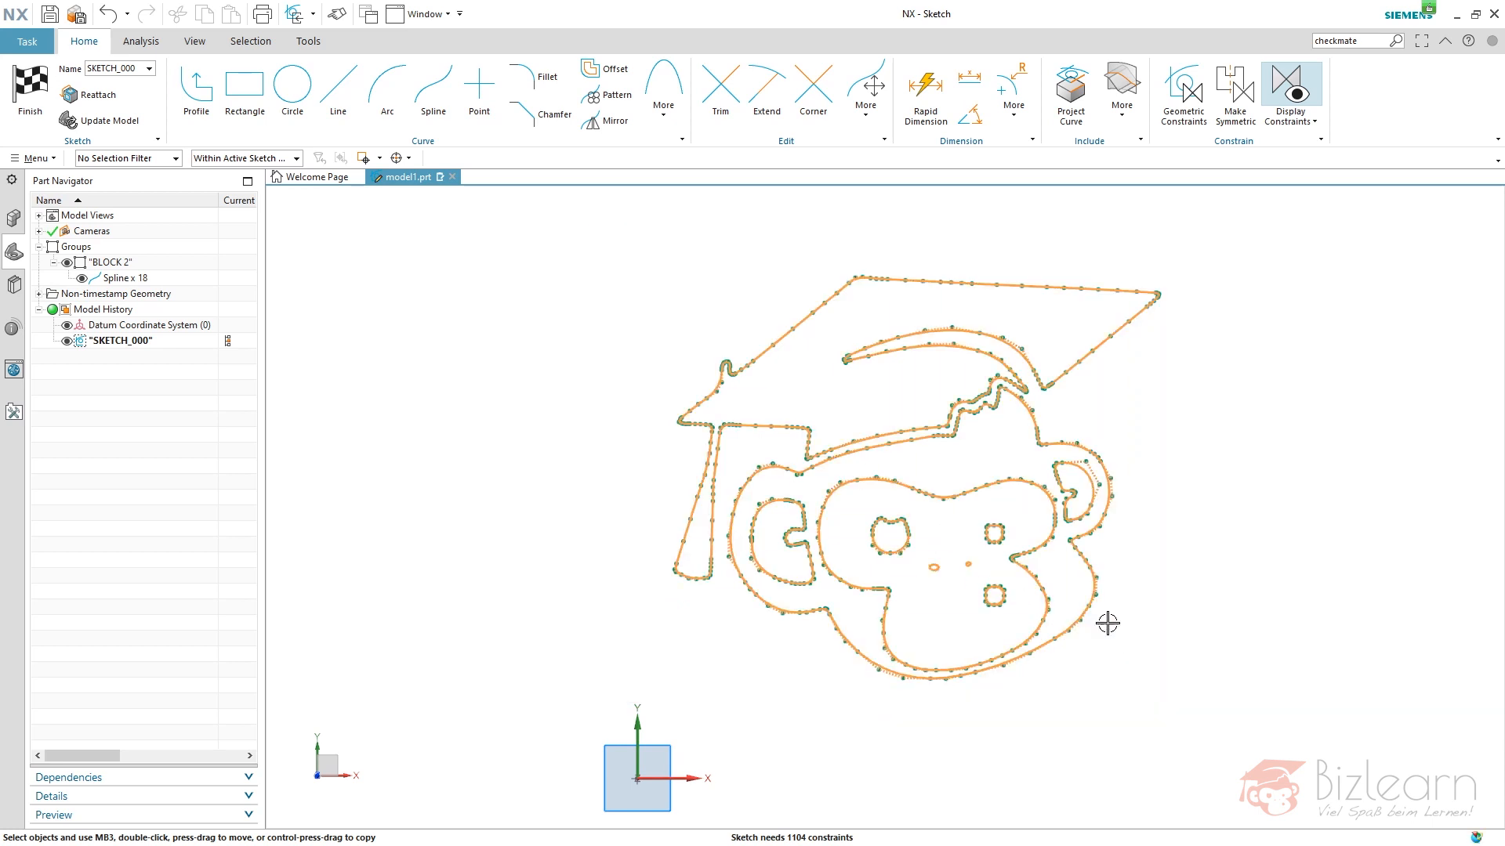
pyautogui.rightClick(1106, 622)
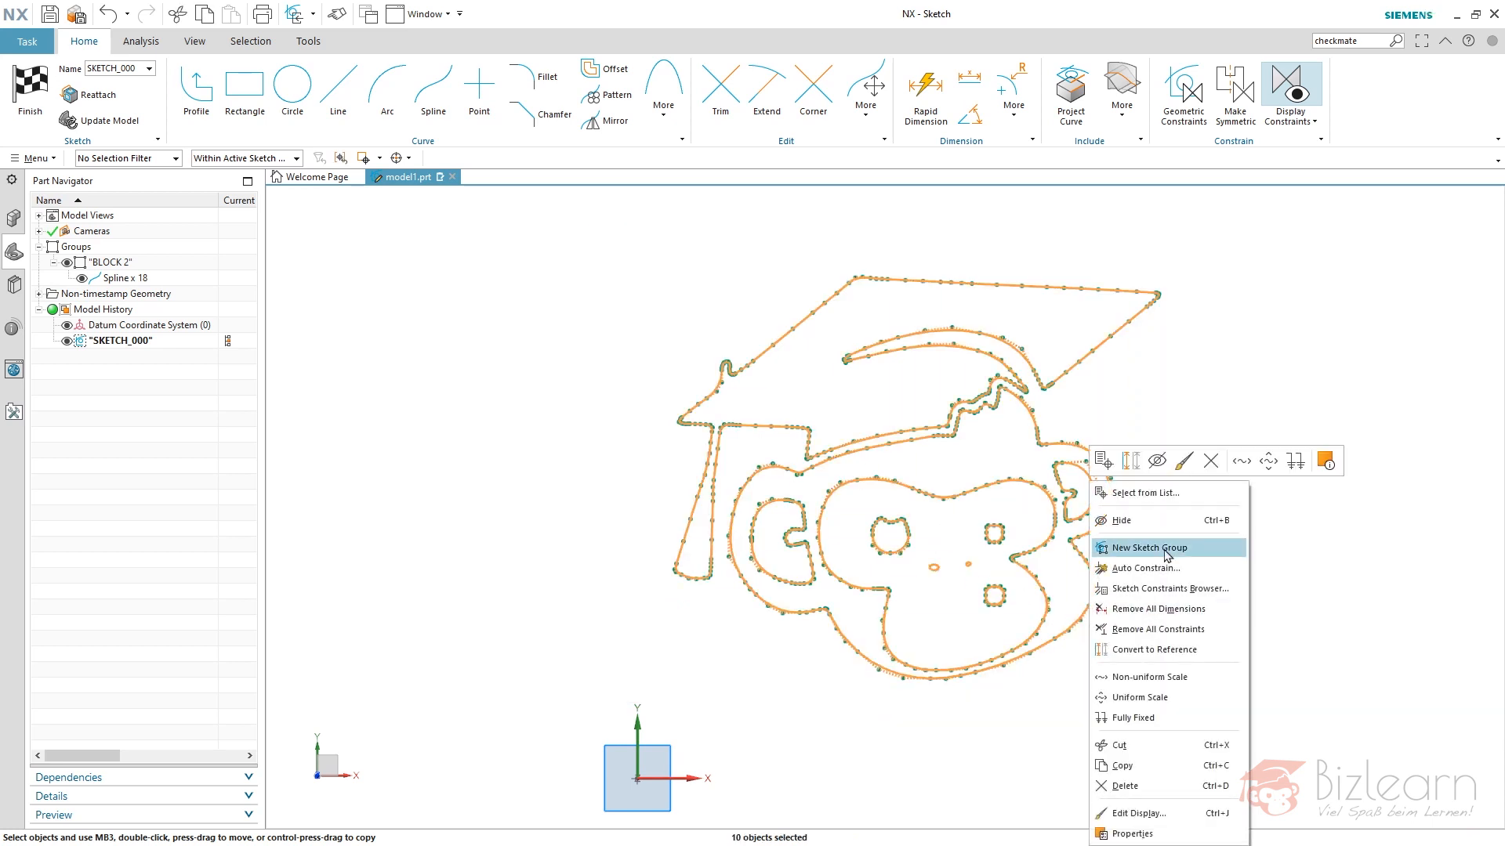
pyautogui.click(1142, 547)
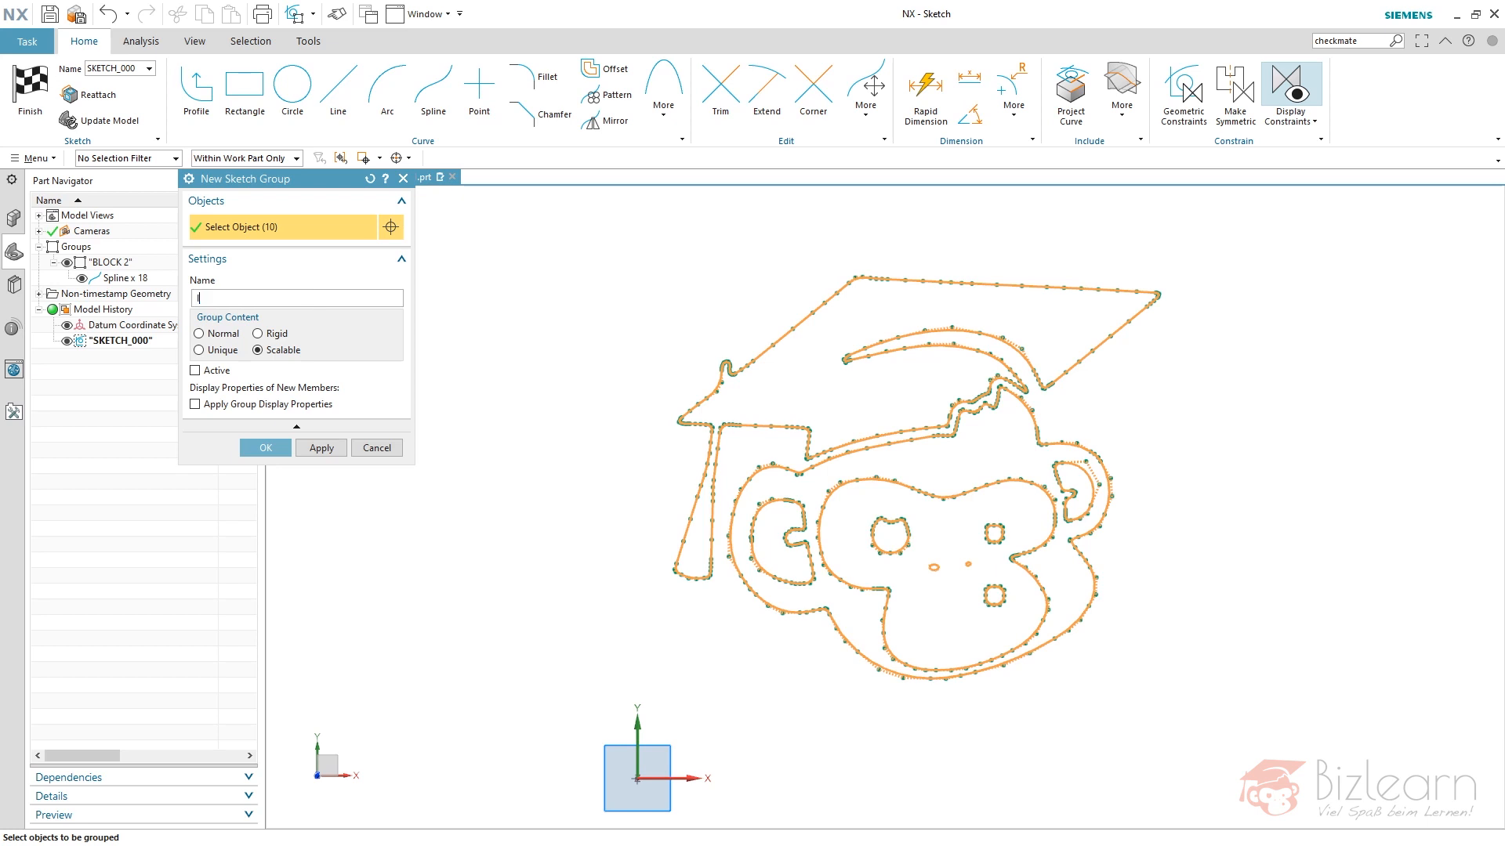
pyautogui.write('logo')
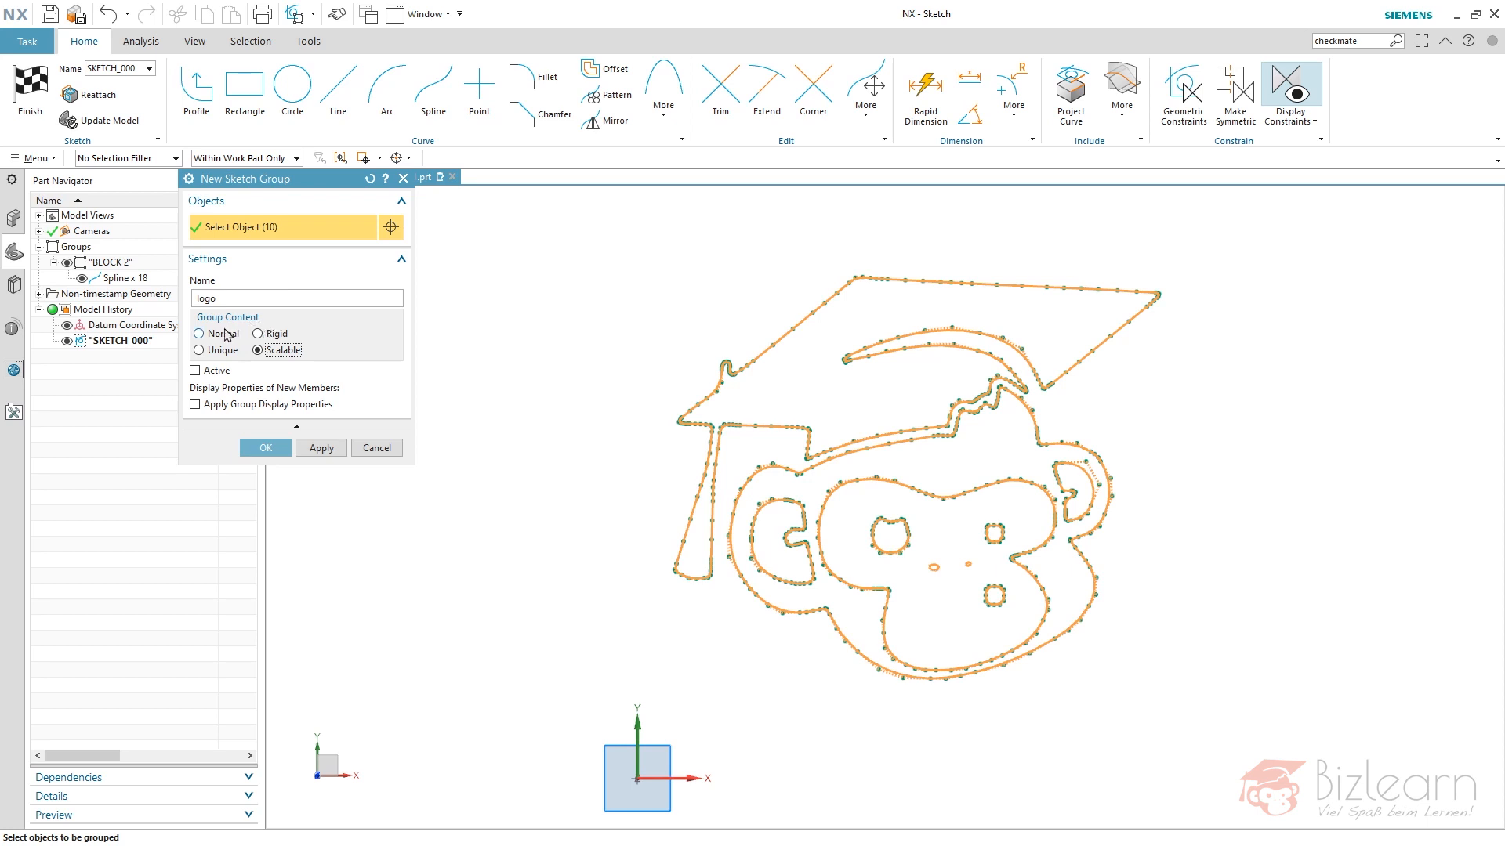
pyautogui.click(259, 350)
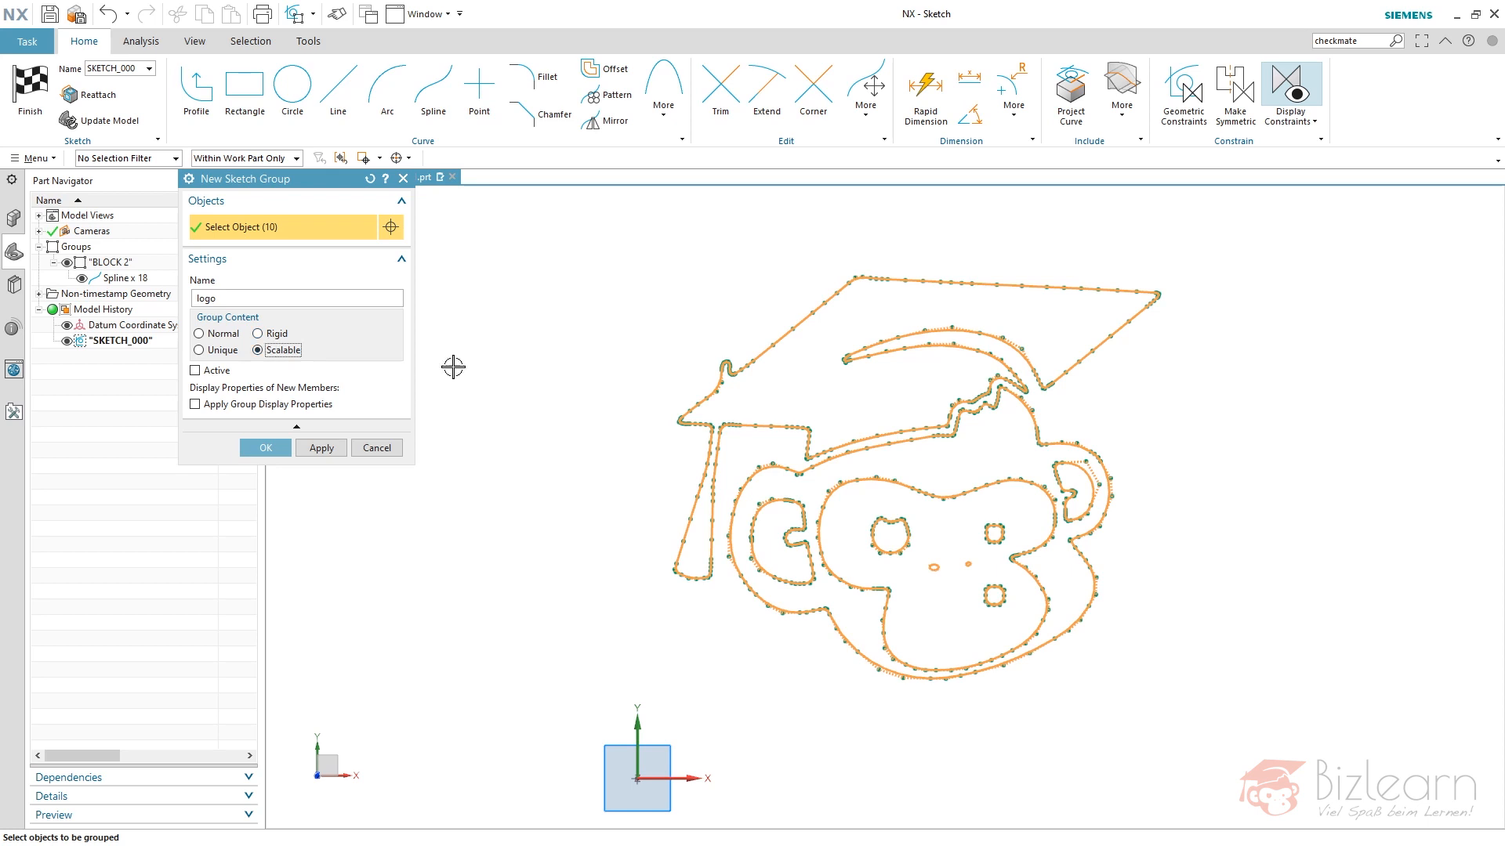
pyautogui.click(264, 447)
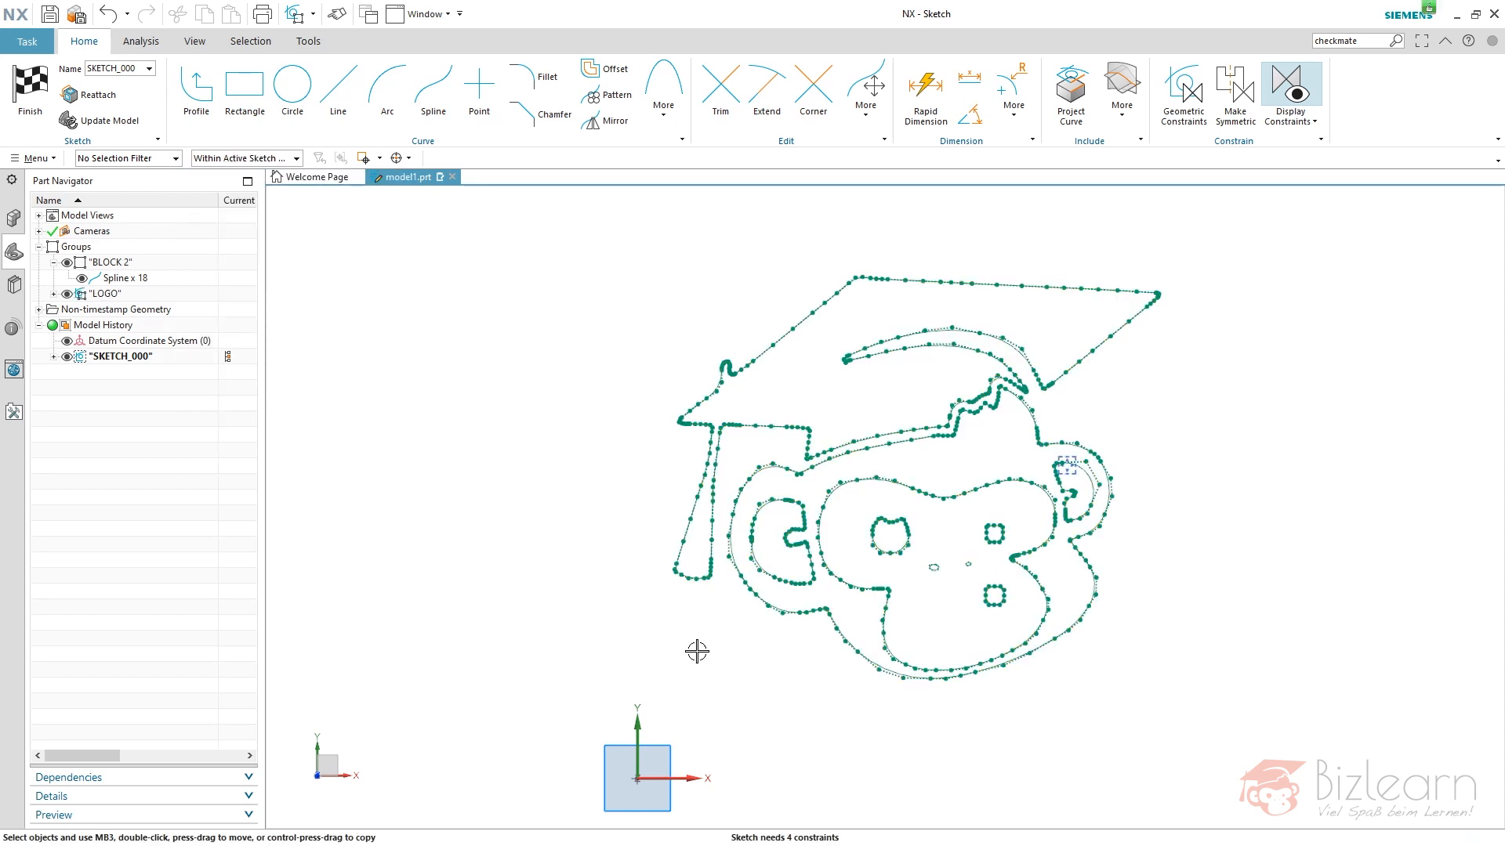
pyautogui.moveTo(799, 801)
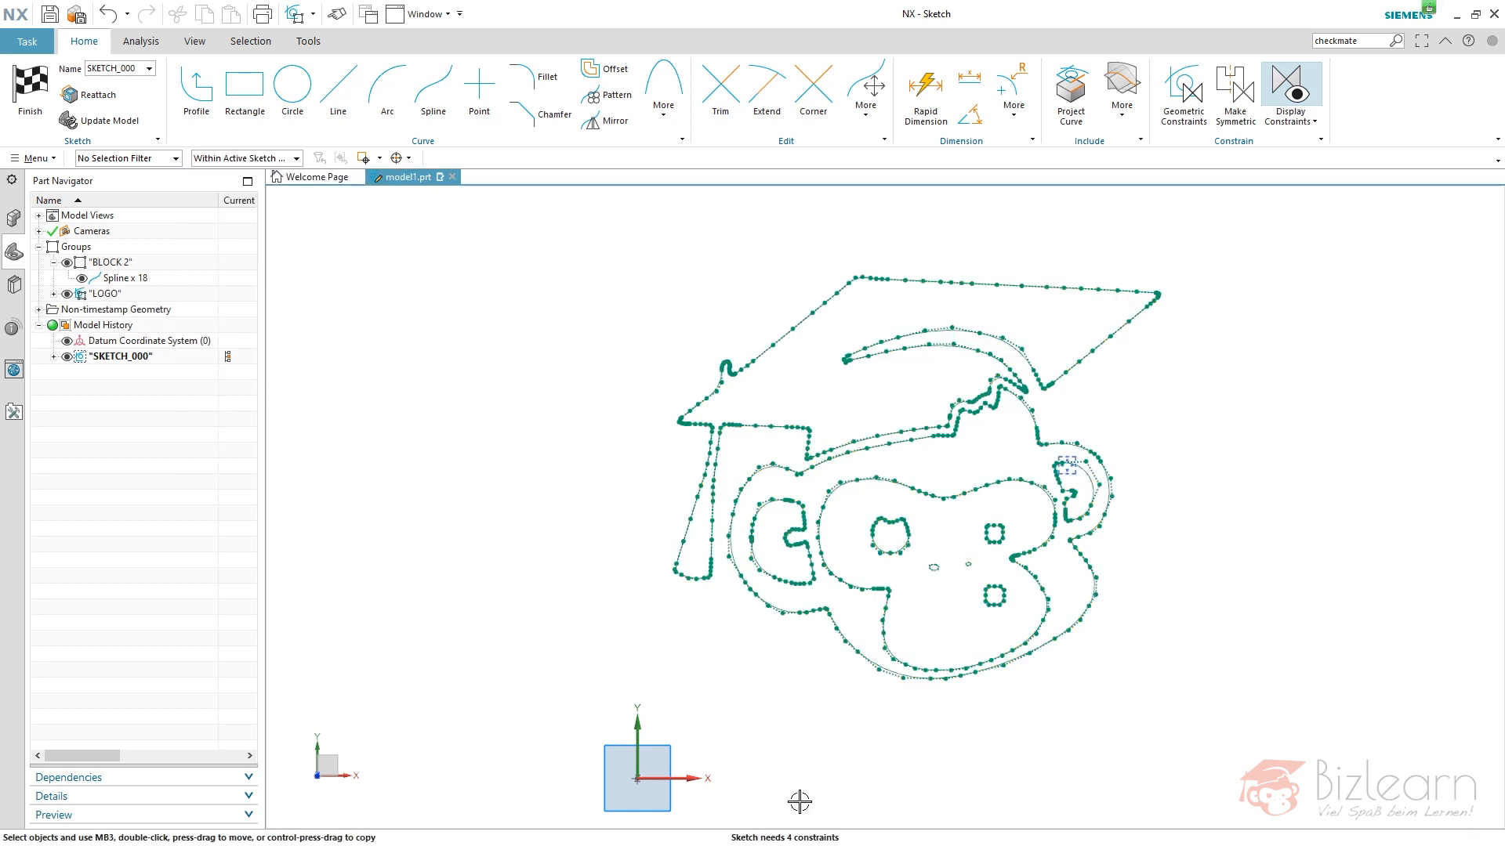
pyautogui.click(245, 86)
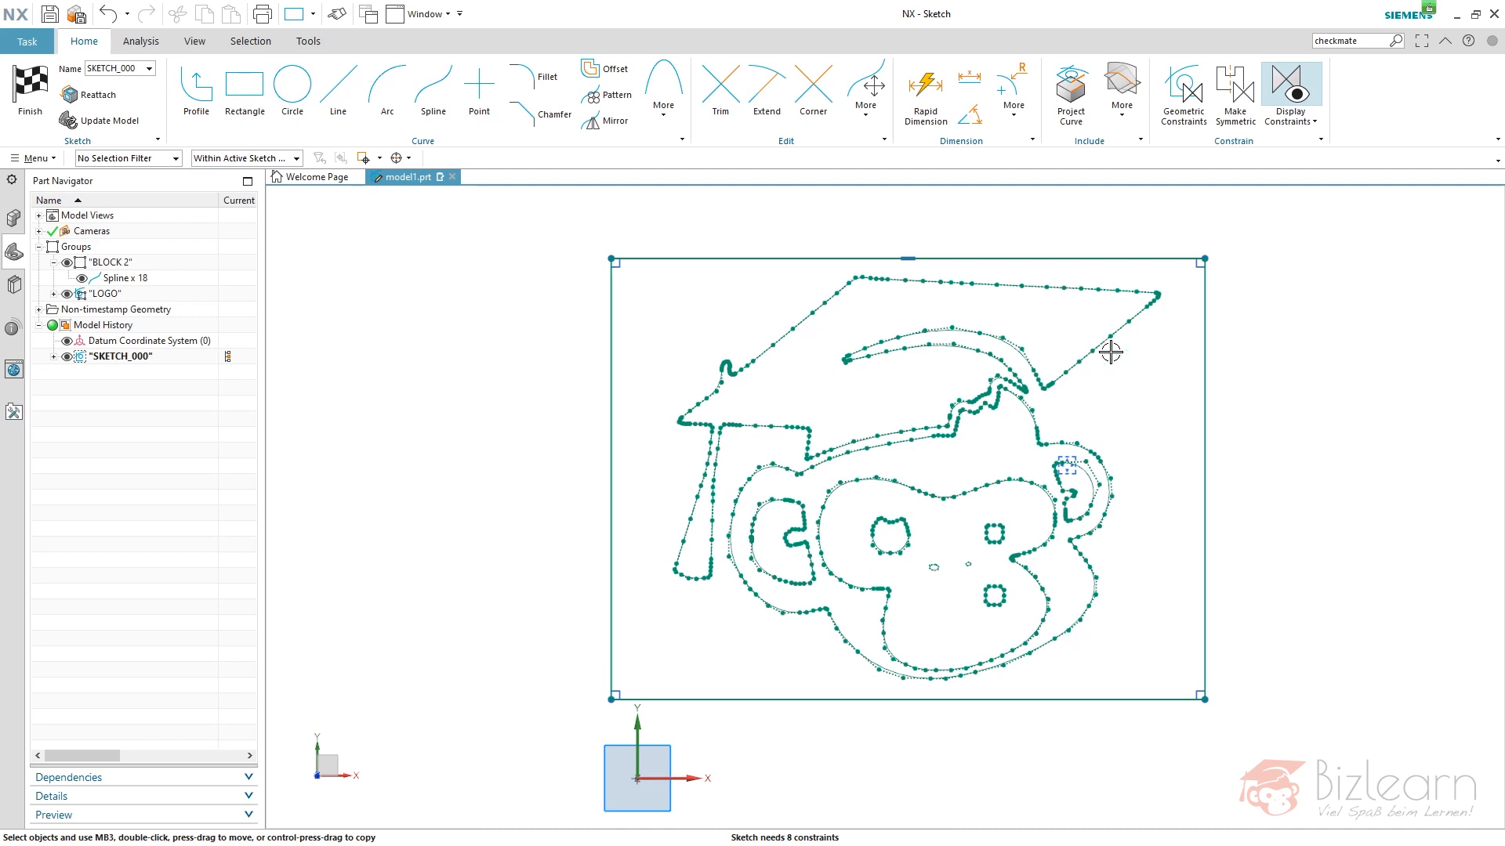
pyautogui.moveTo(711, 362)
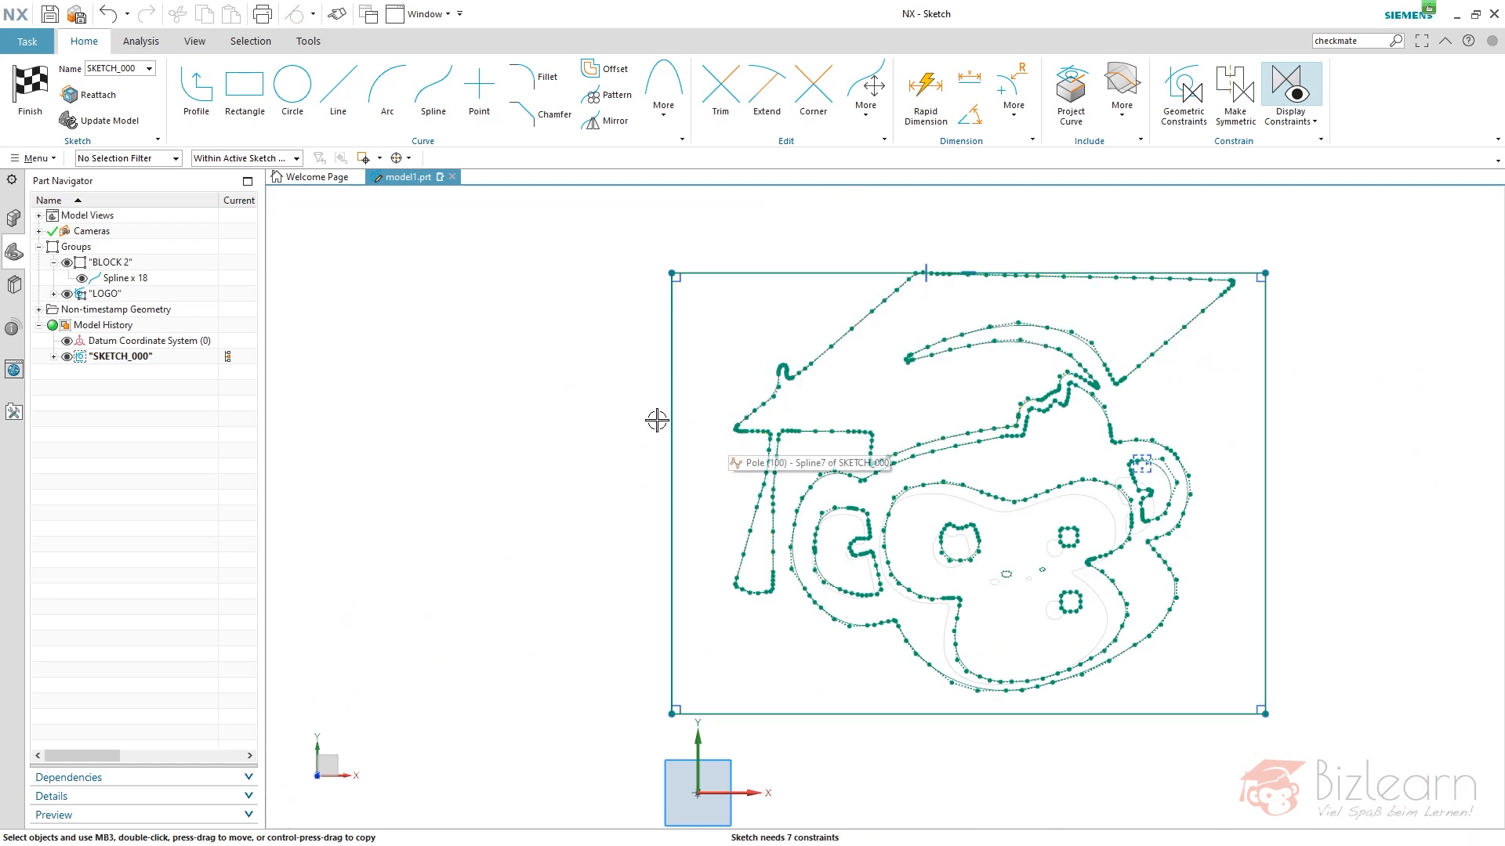
pyautogui.moveTo(749, 353)
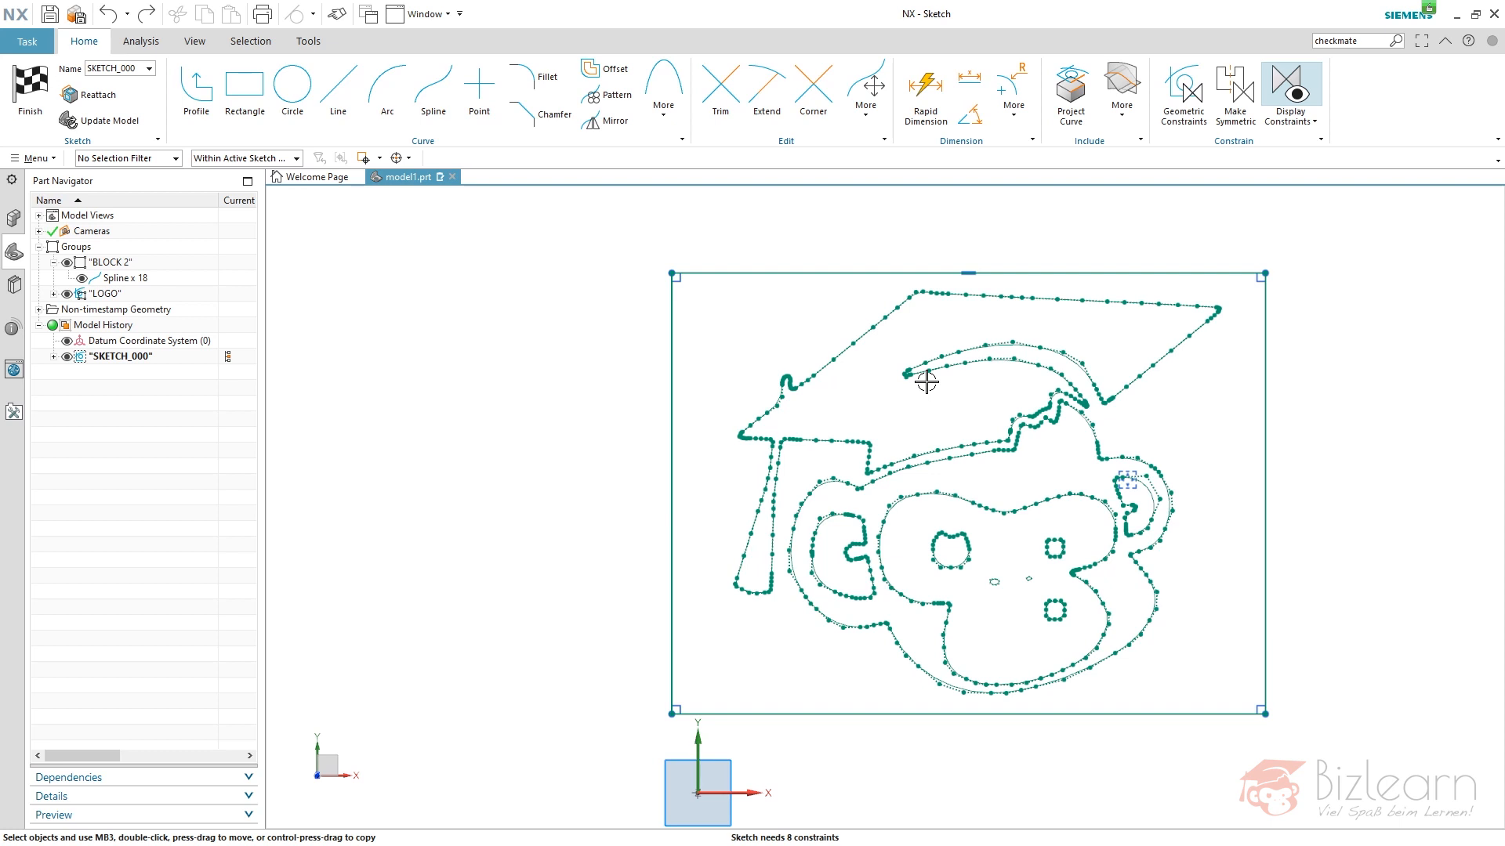
pyautogui.moveTo(957, 400)
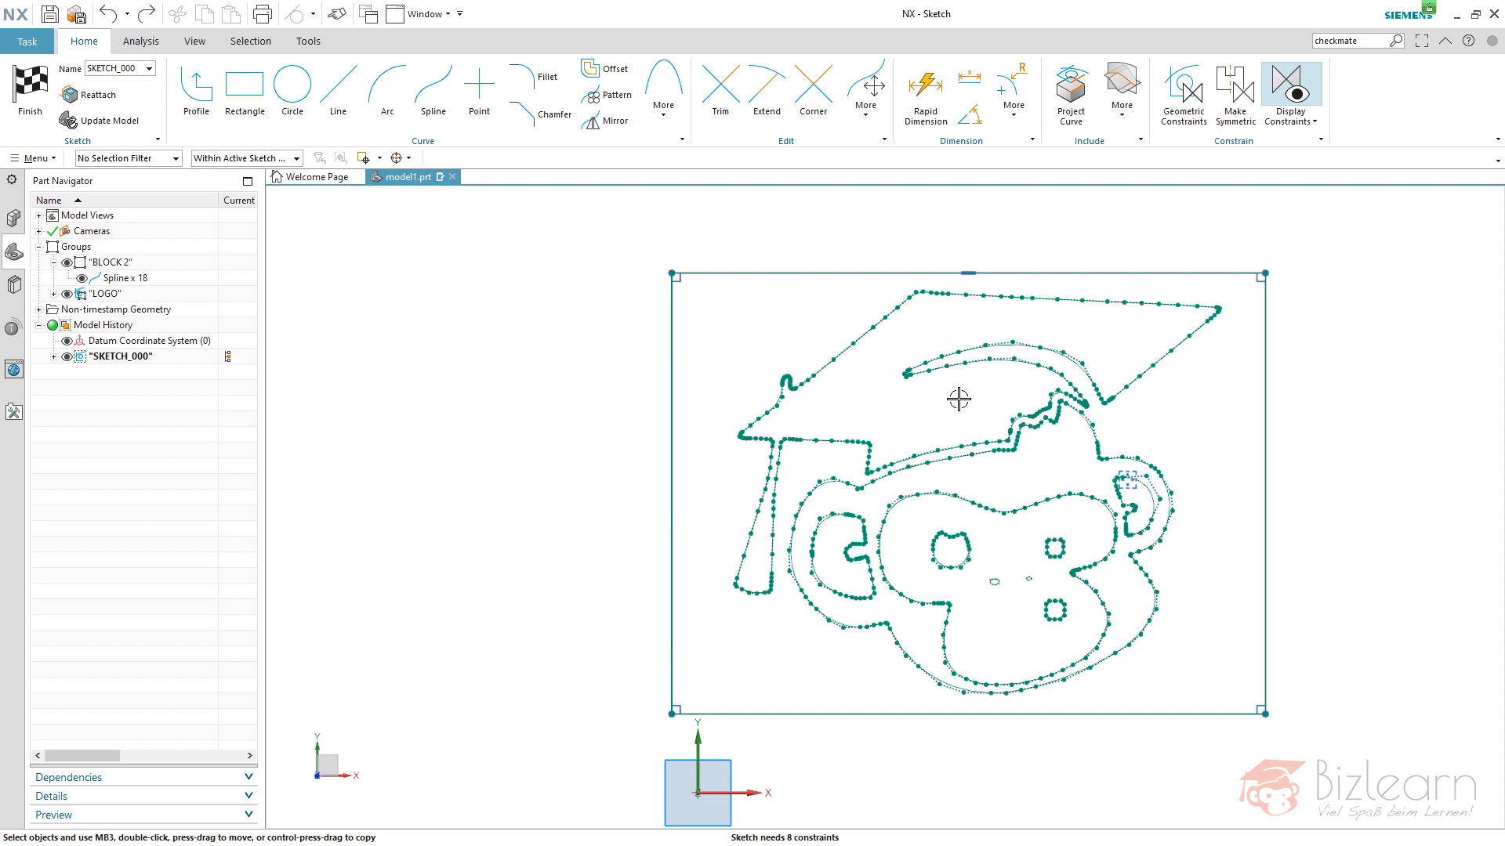
pyautogui.moveTo(972, 300)
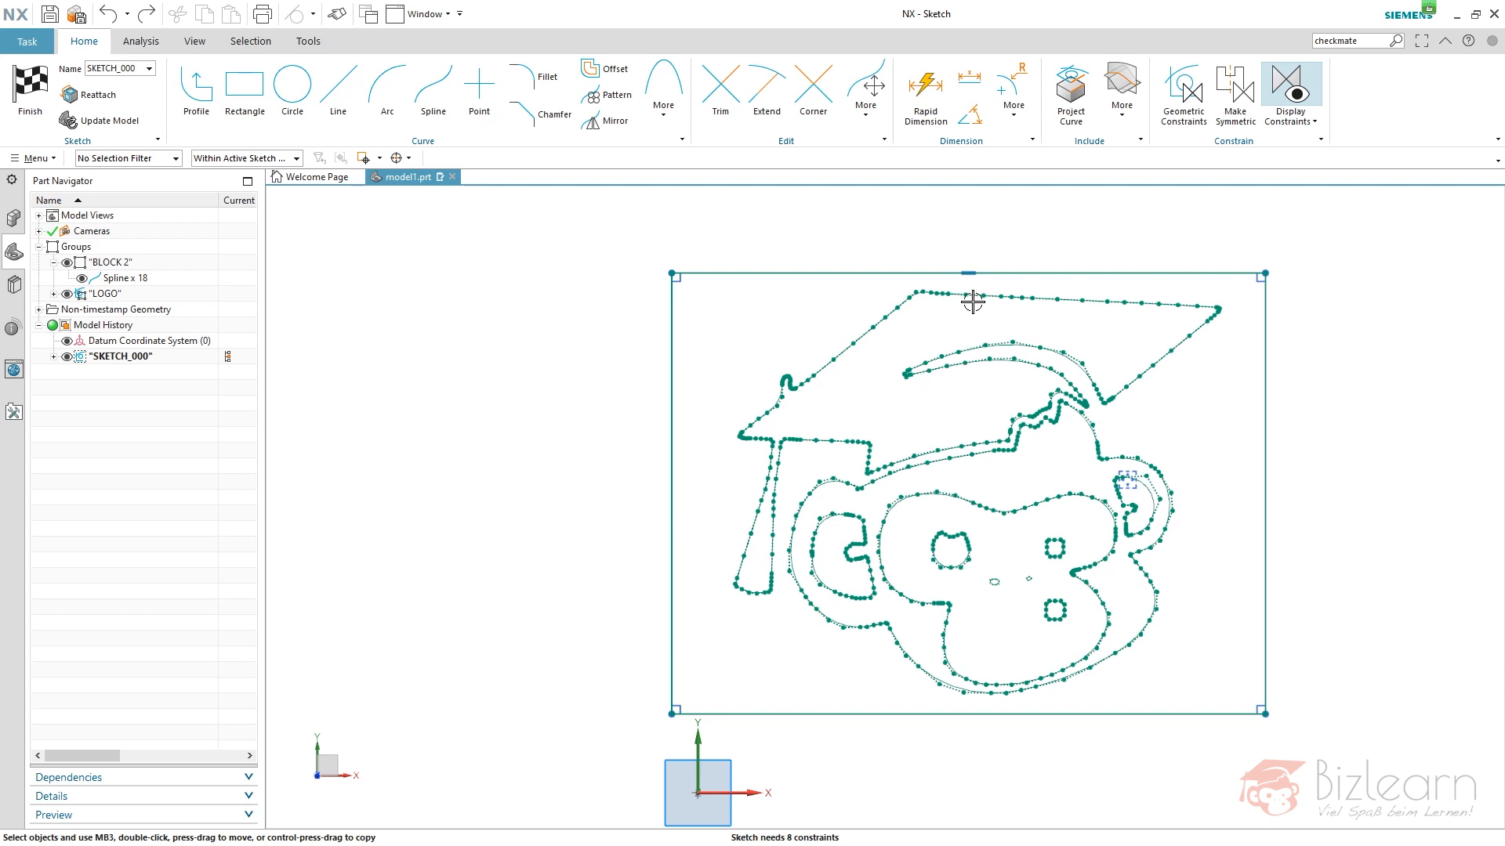
# Constrain the cap's top point onto the rectangle's top edge with Point on Curve.
pyautogui.click(956, 296)
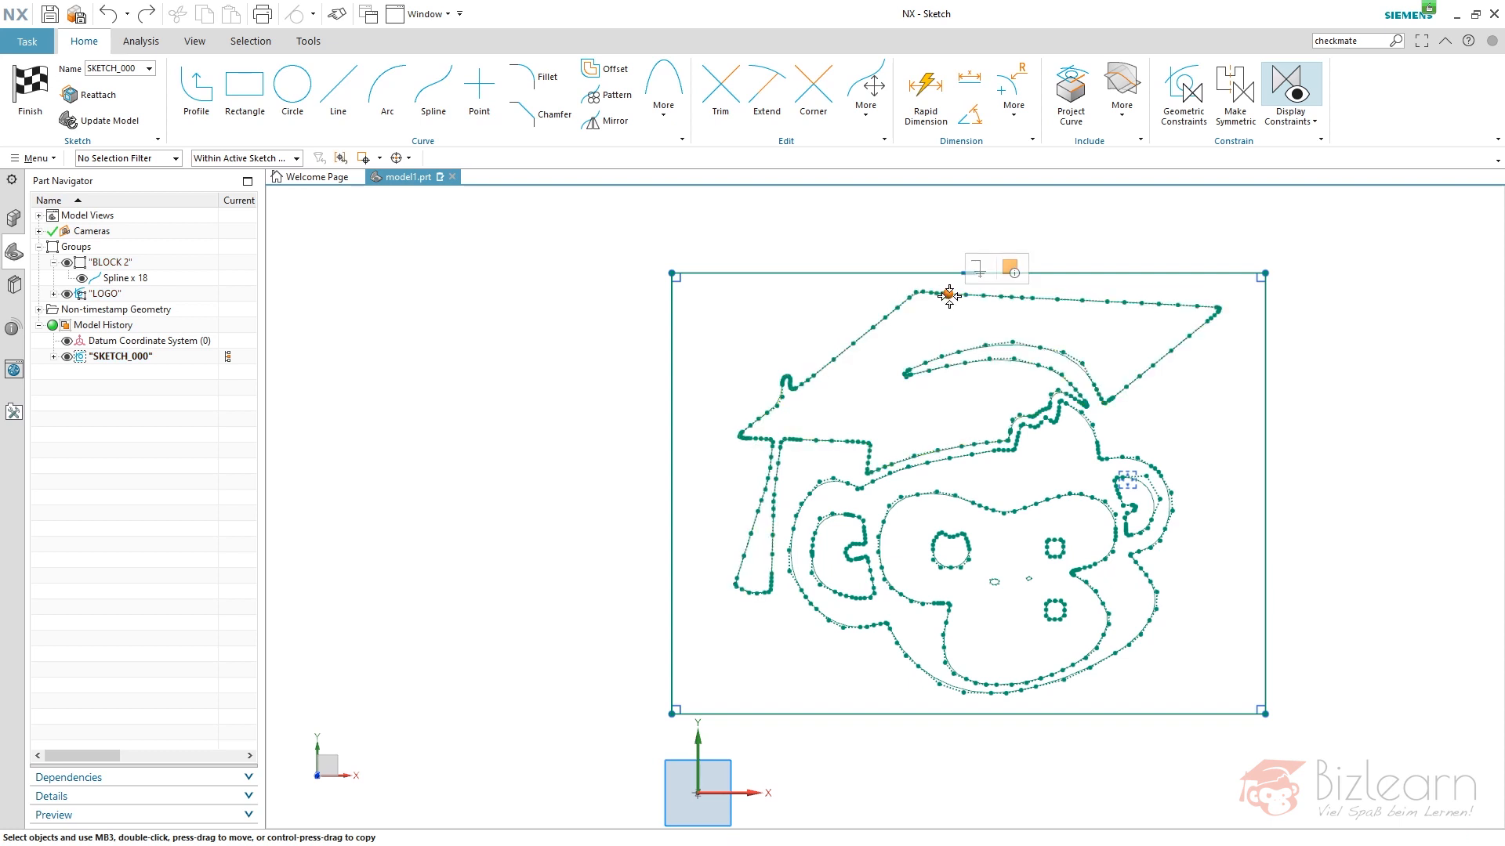
pyautogui.click(947, 295)
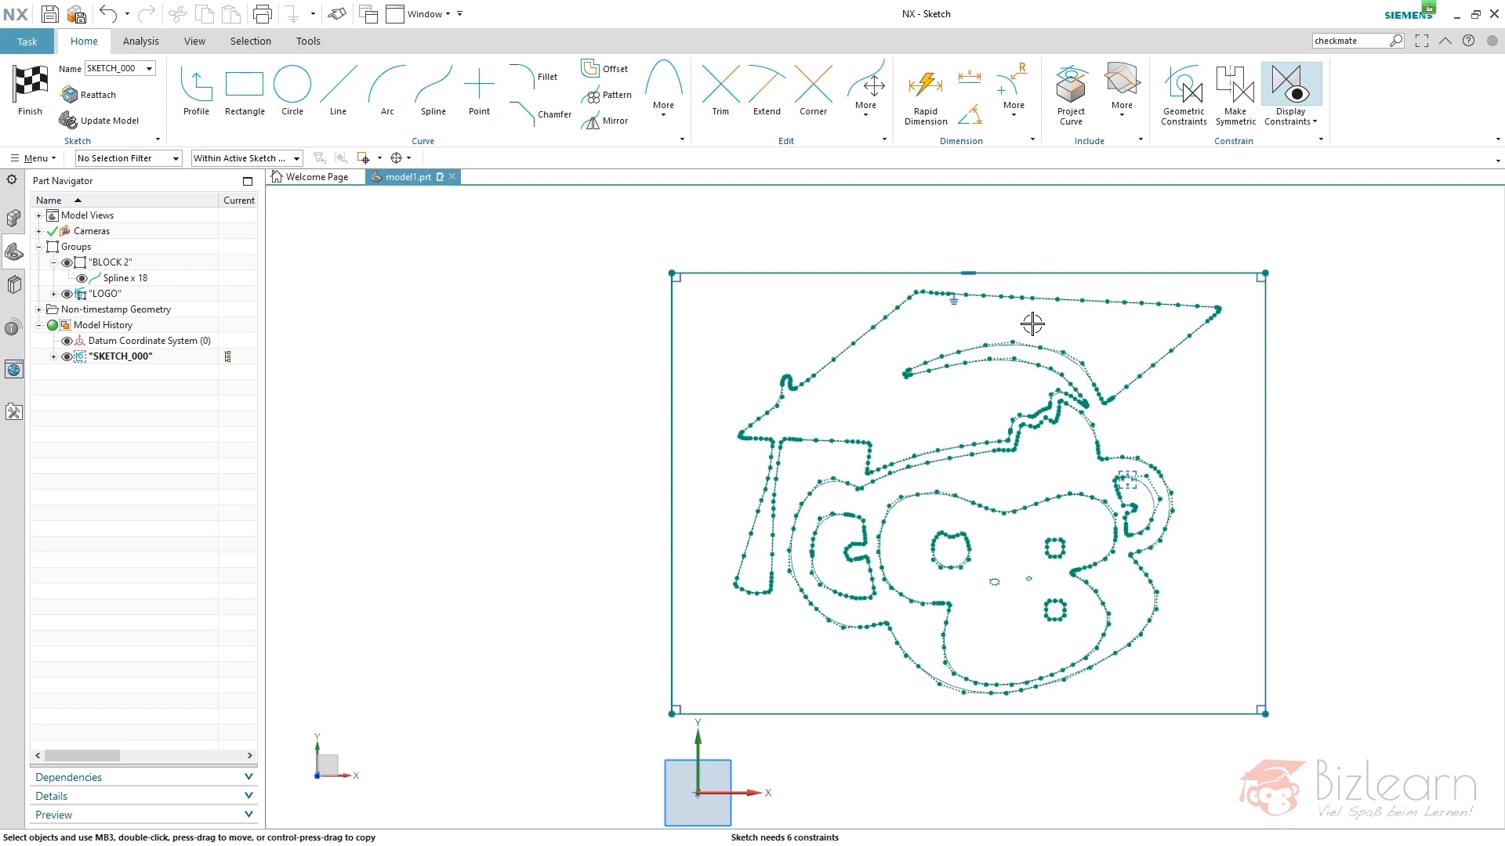
pyautogui.moveTo(1087, 345)
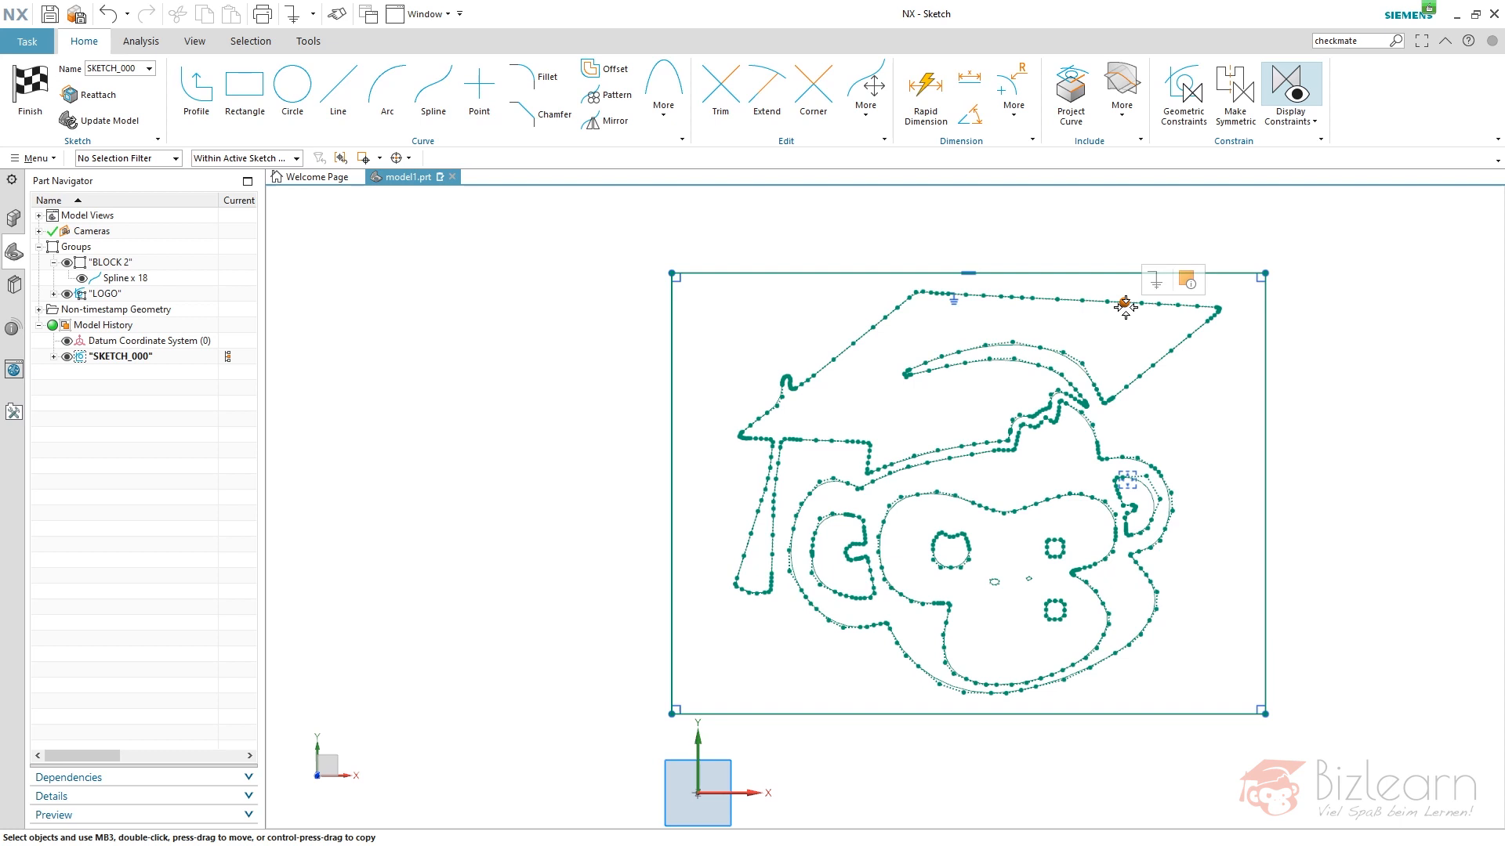
pyautogui.moveTo(955, 320)
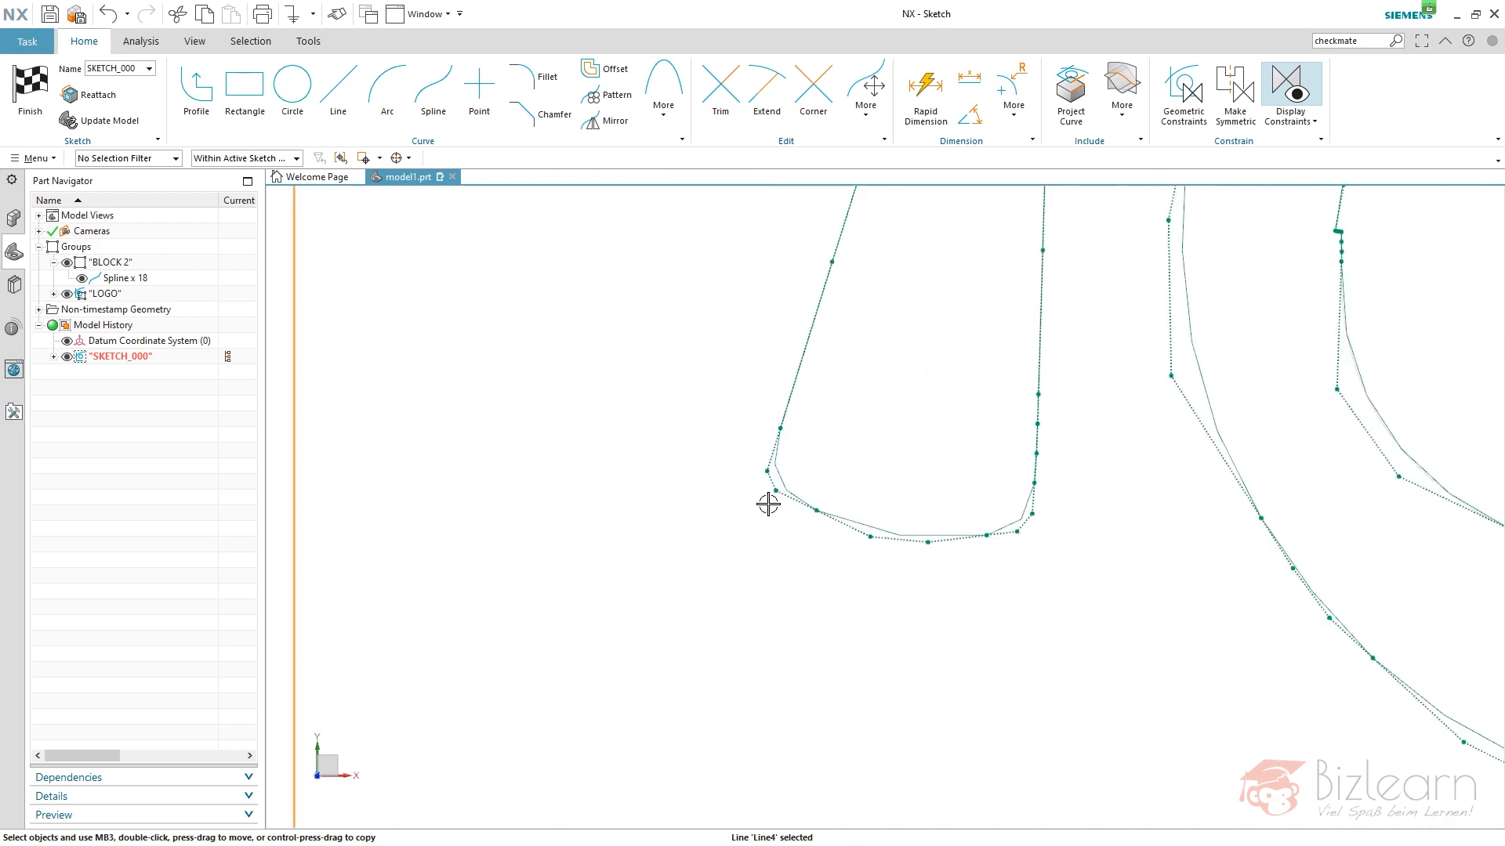
# Resize the rectangle and logo in the sketch after undoing the full constraint.
pyautogui.click(926, 461)
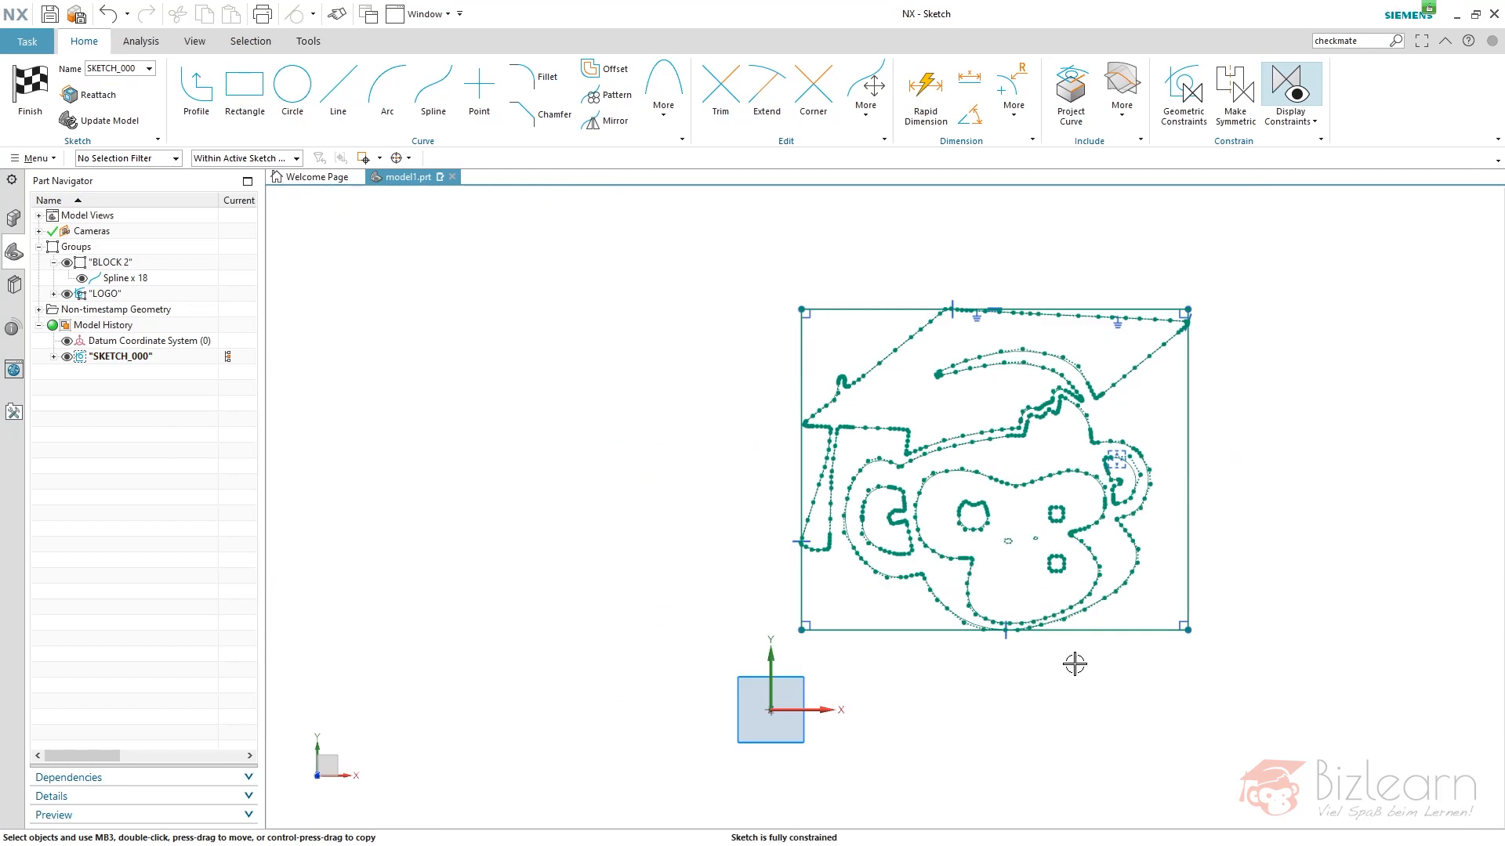
pyautogui.moveTo(759, 715)
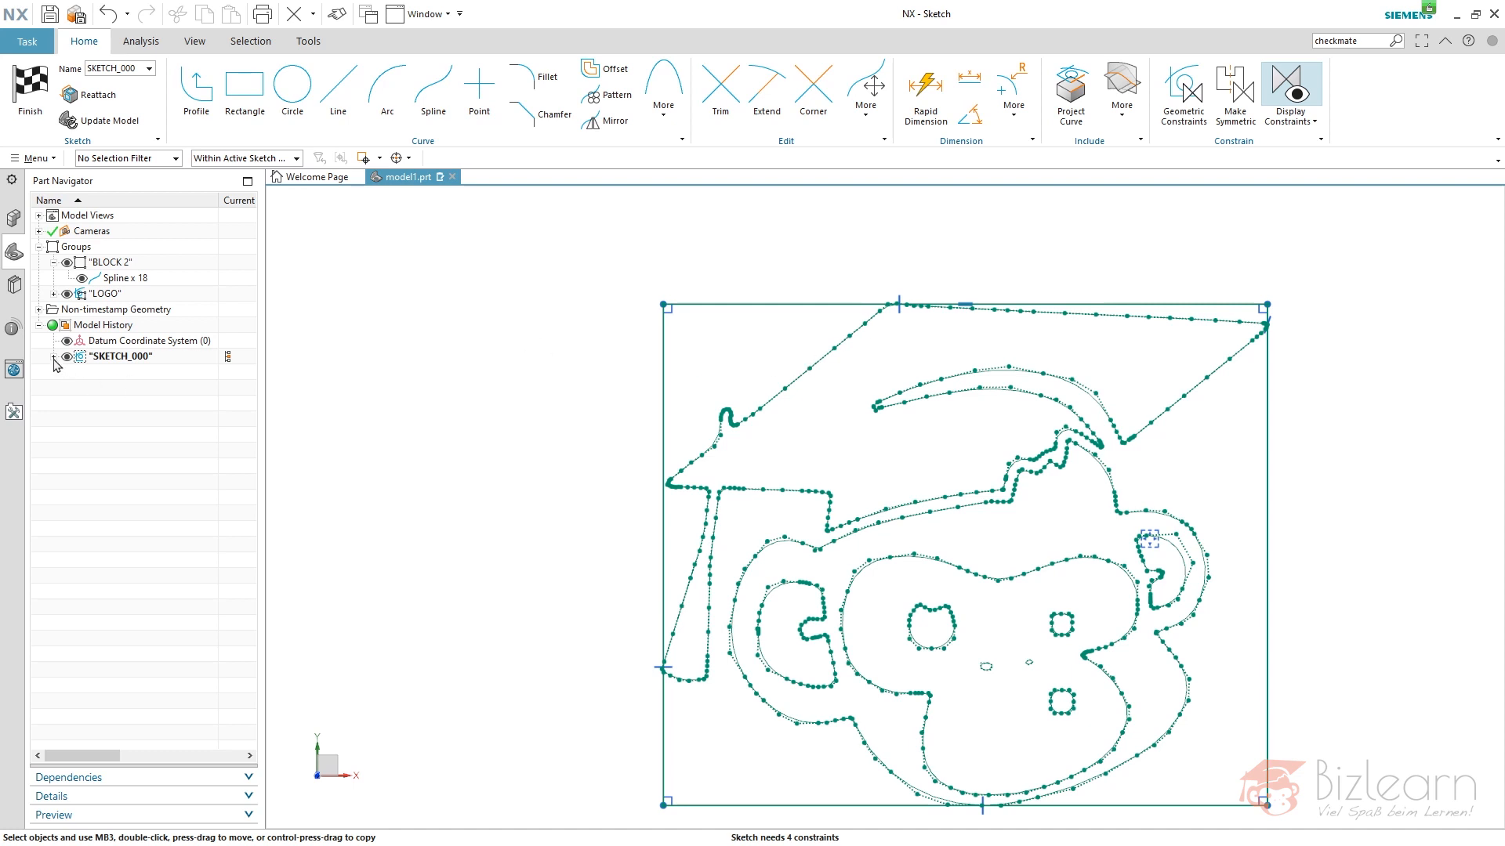
# Make the LOGO group inside SKETCH_000 the active group.
pyautogui.click(53, 356)
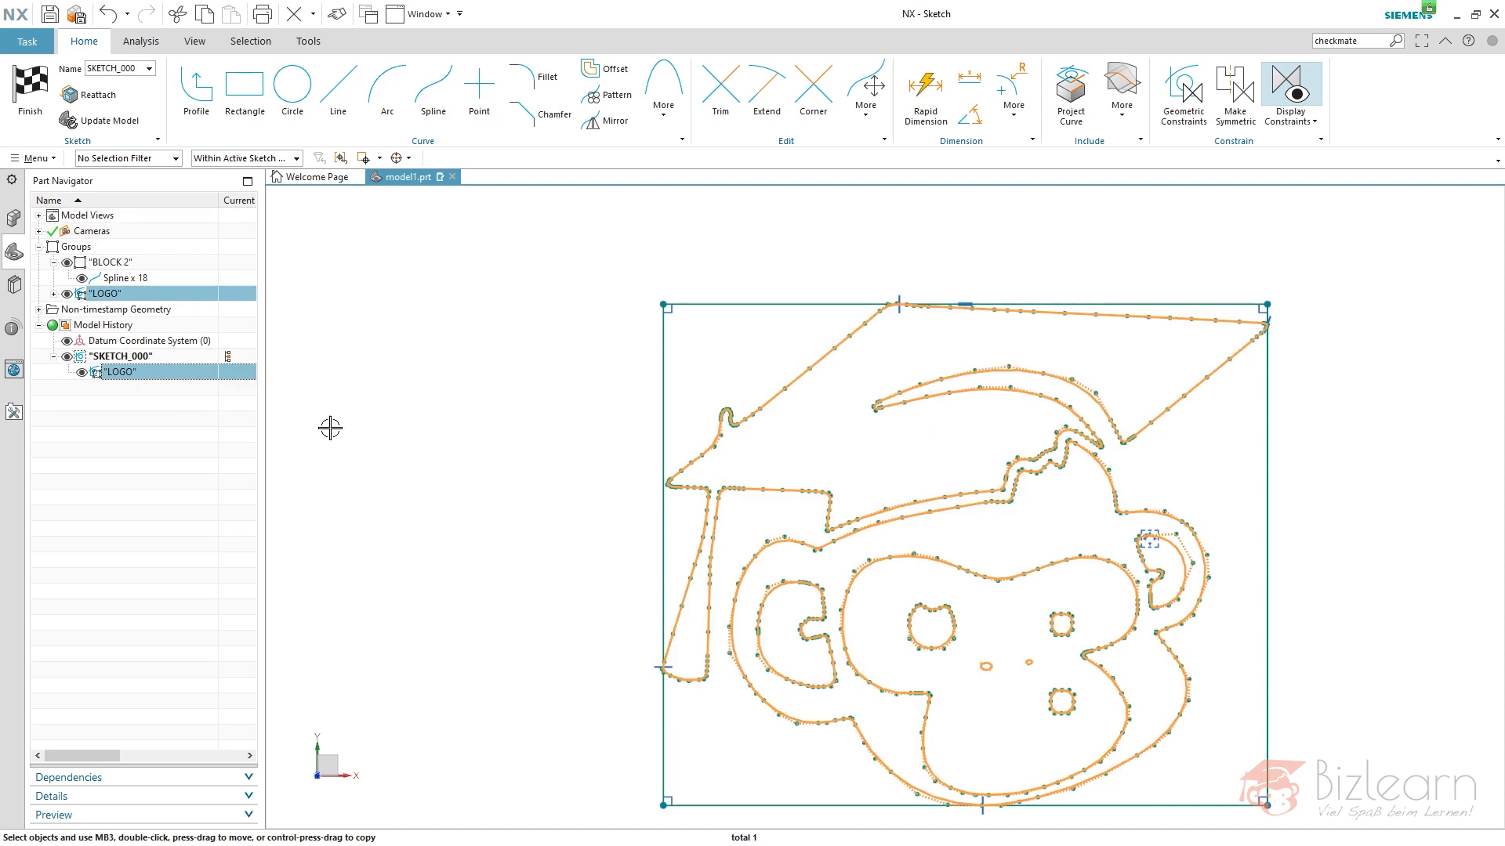
pyautogui.click(119, 373)
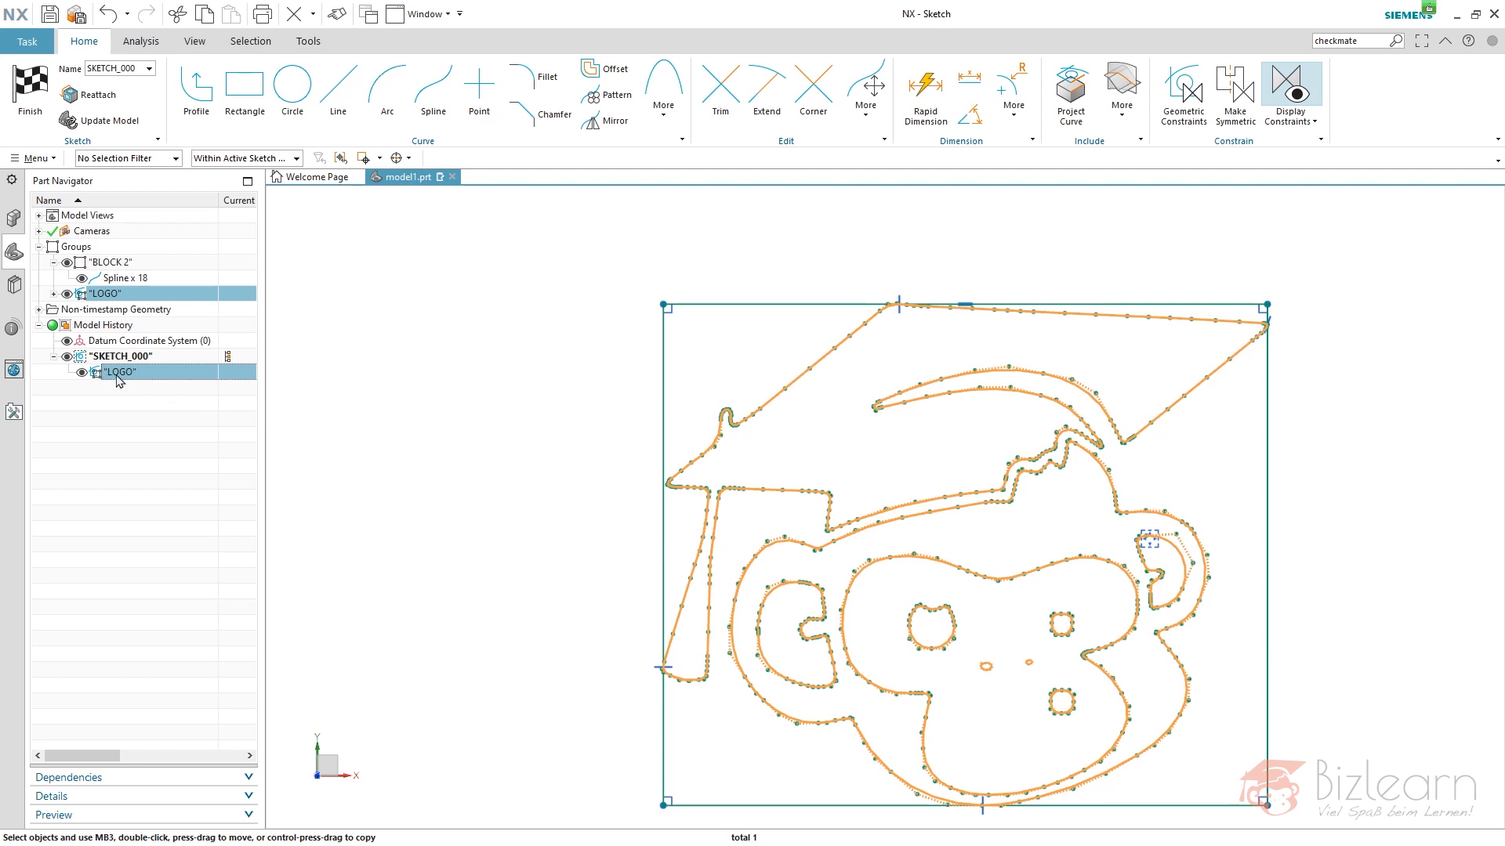
pyautogui.rightClick(116, 373)
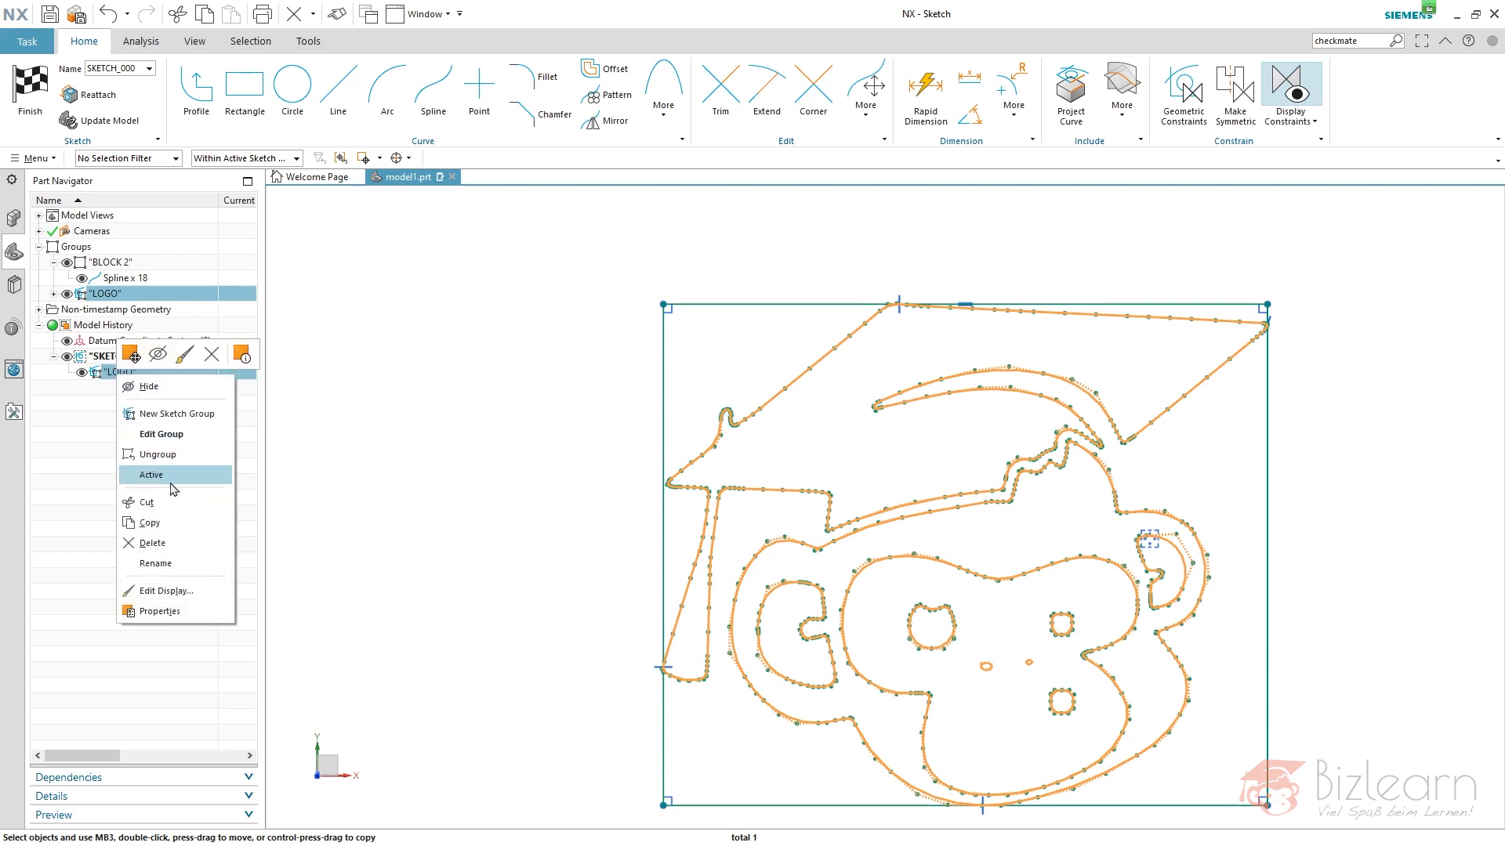
pyautogui.click(150, 474)
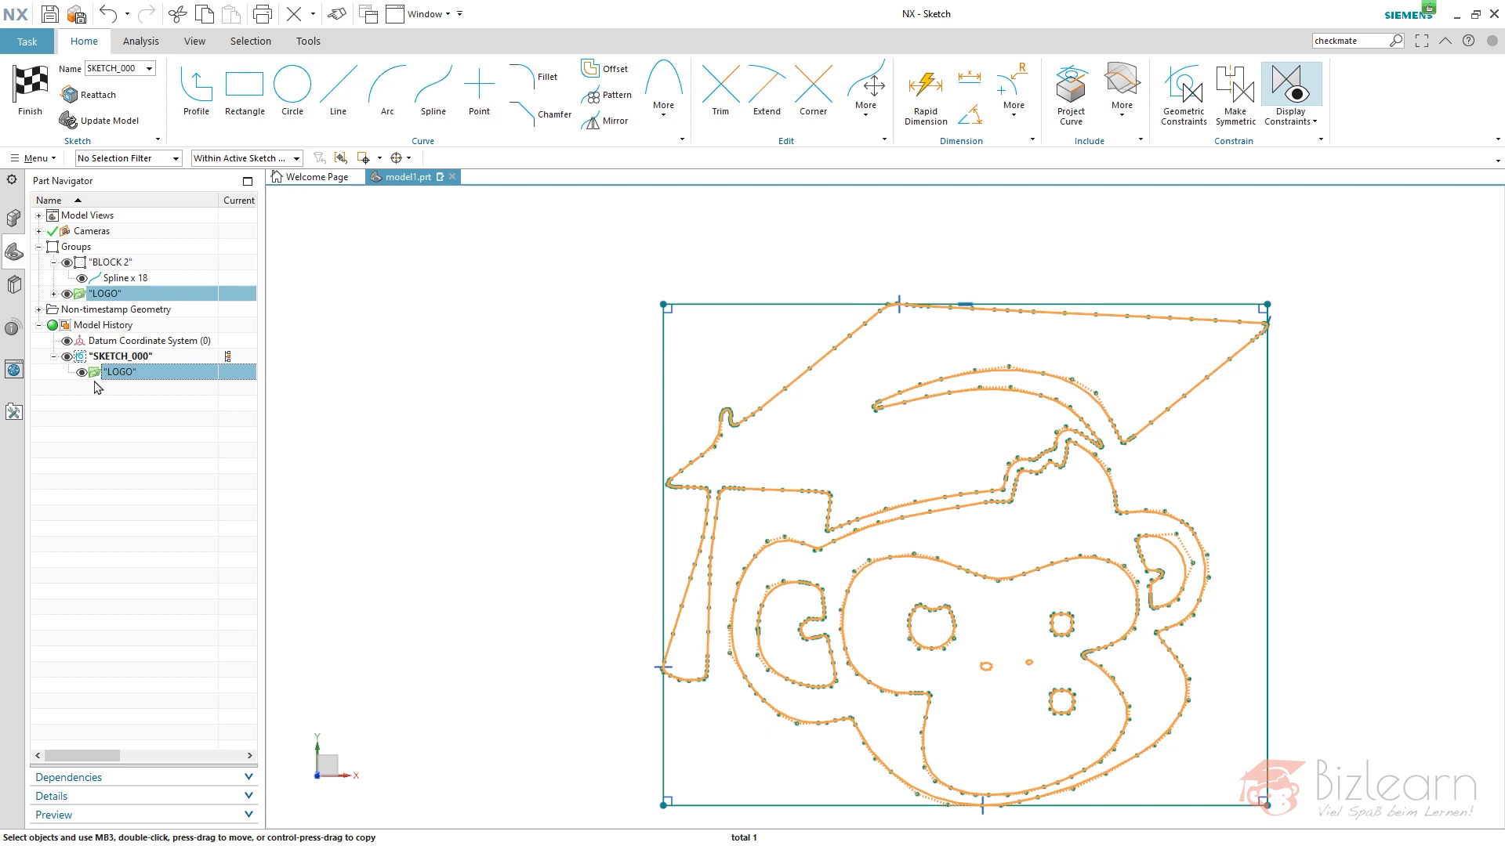
# Edit the LOGO group to include the rectangle's four lines, 14 objects total.
pyautogui.rightClick(119, 373)
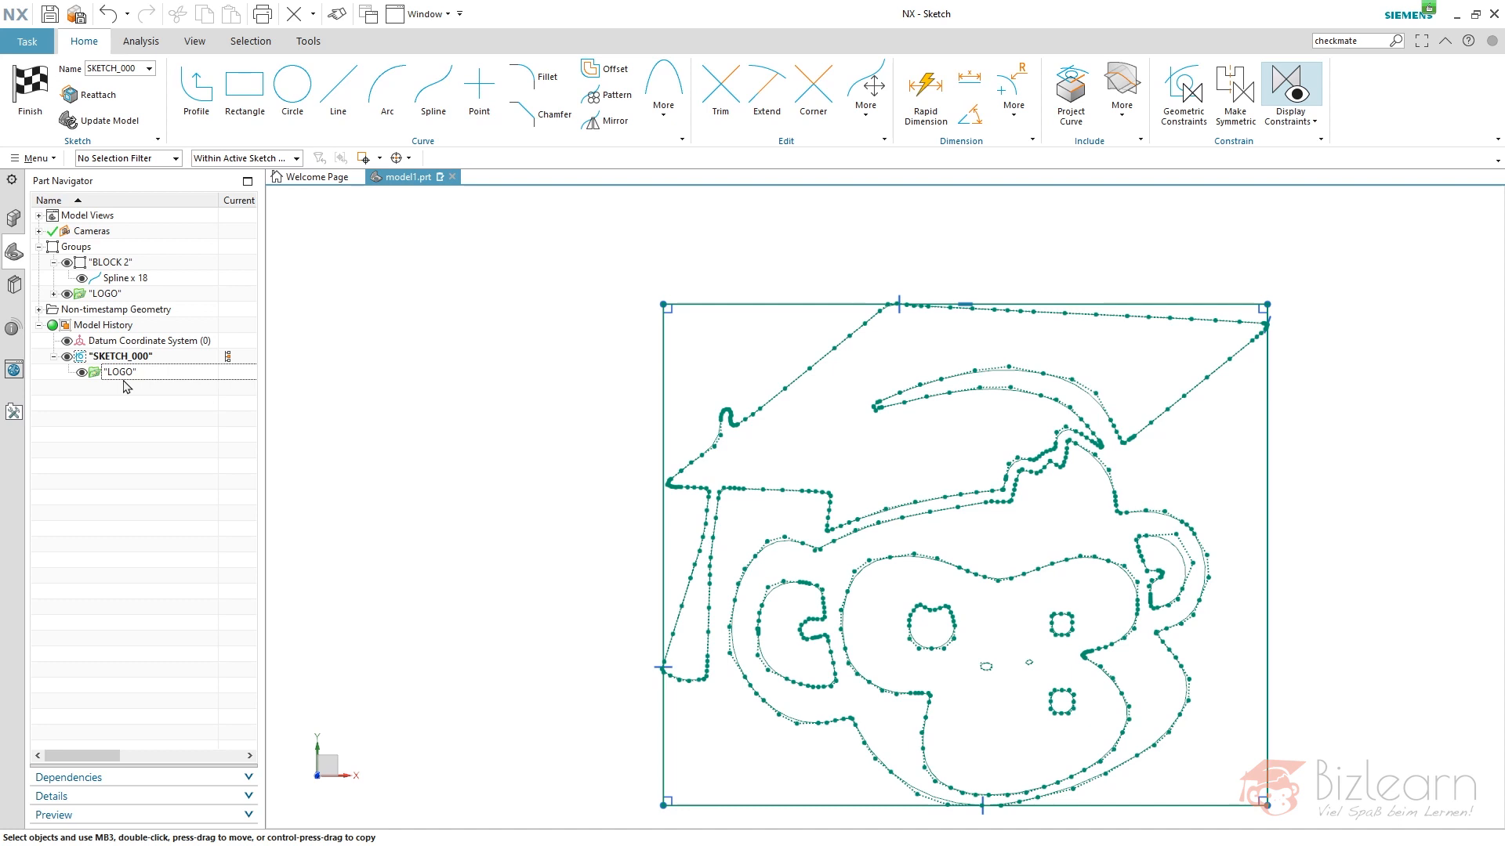
pyautogui.moveTo(293, 86)
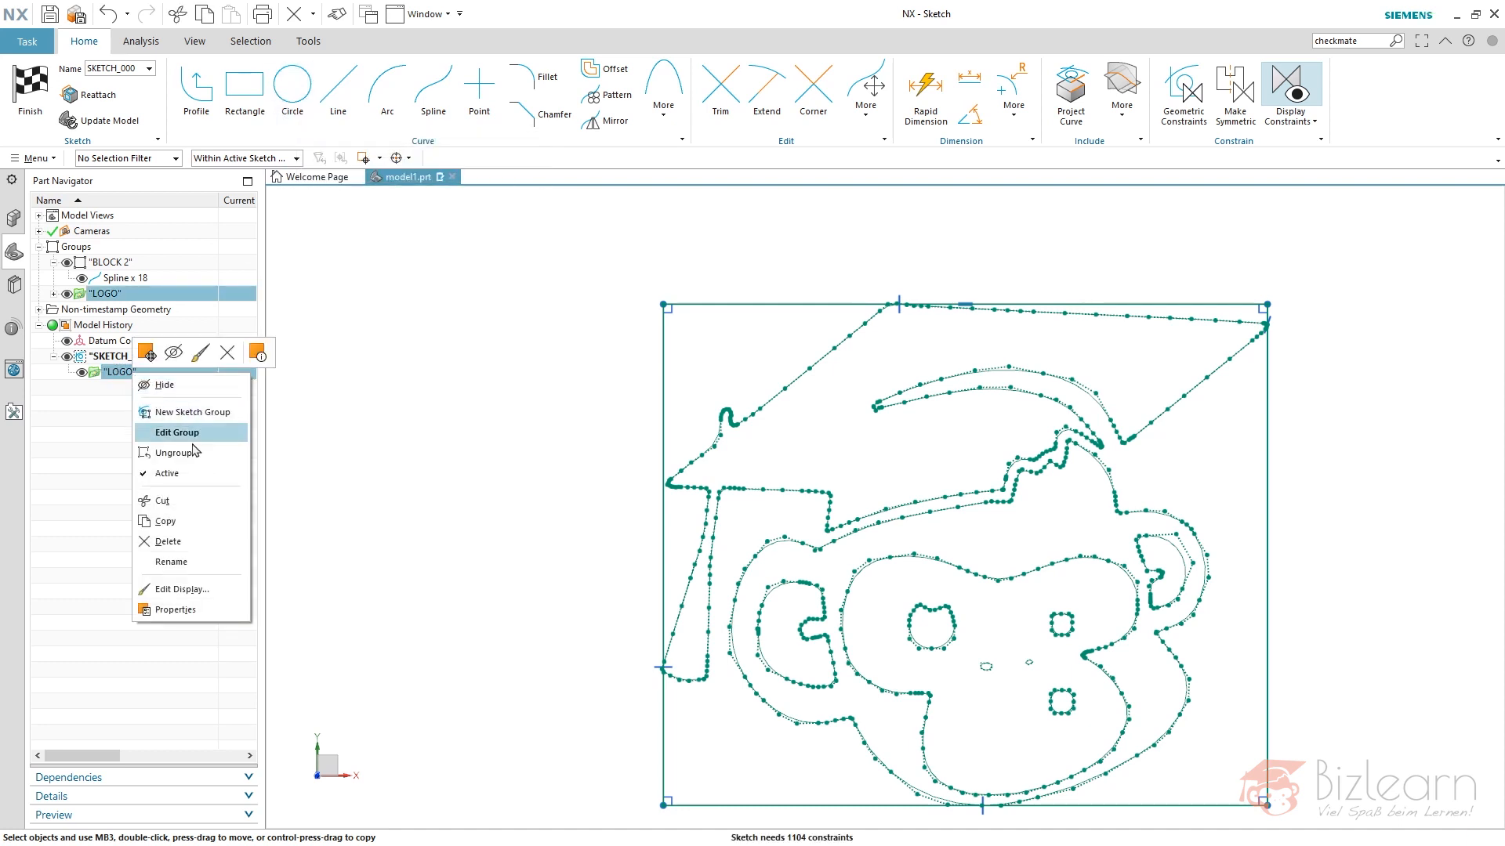
pyautogui.click(177, 433)
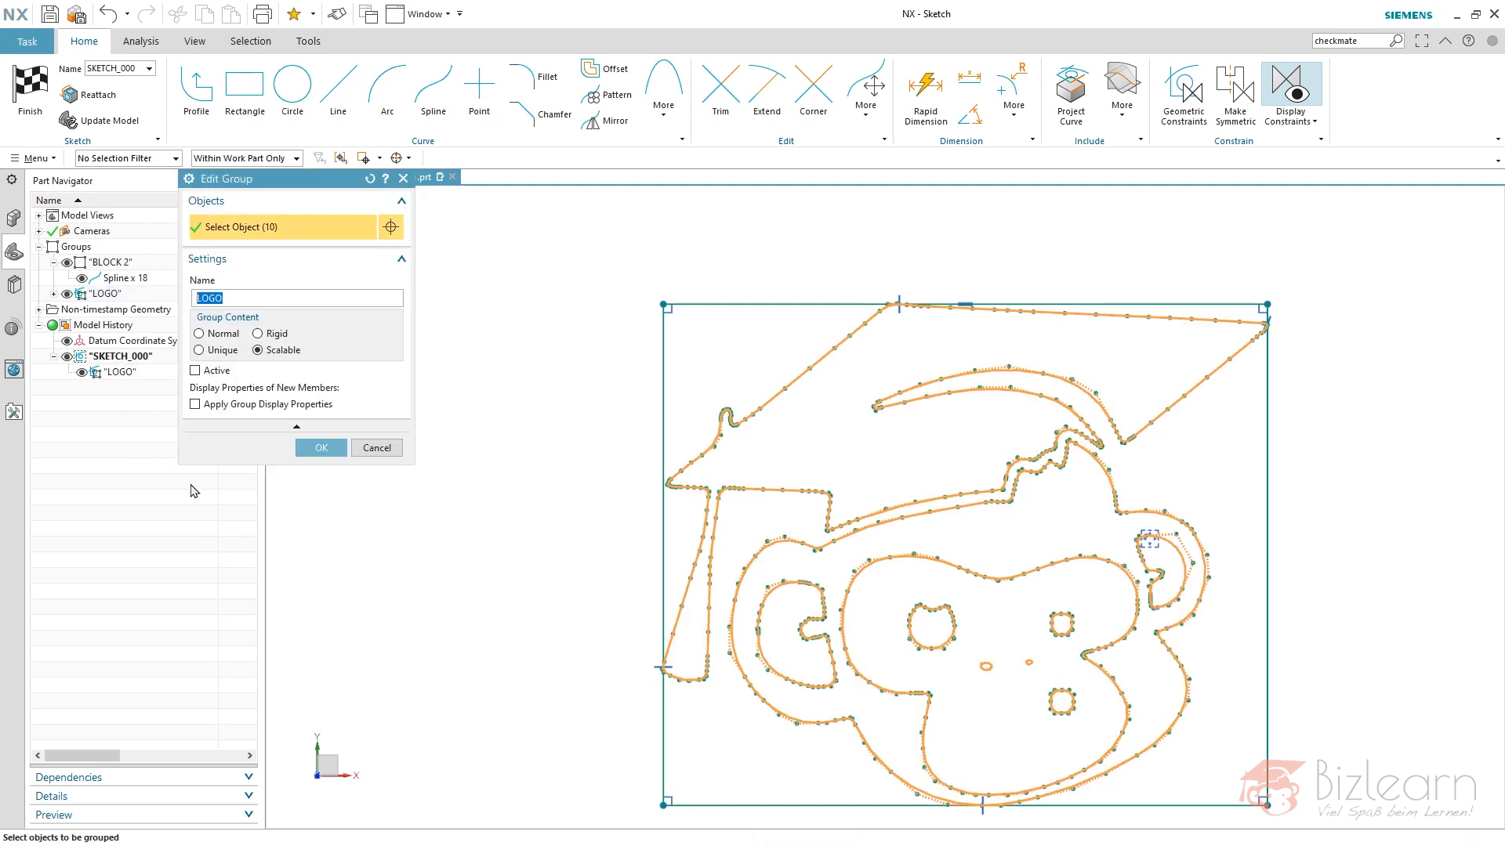
pyautogui.moveTo(655, 379)
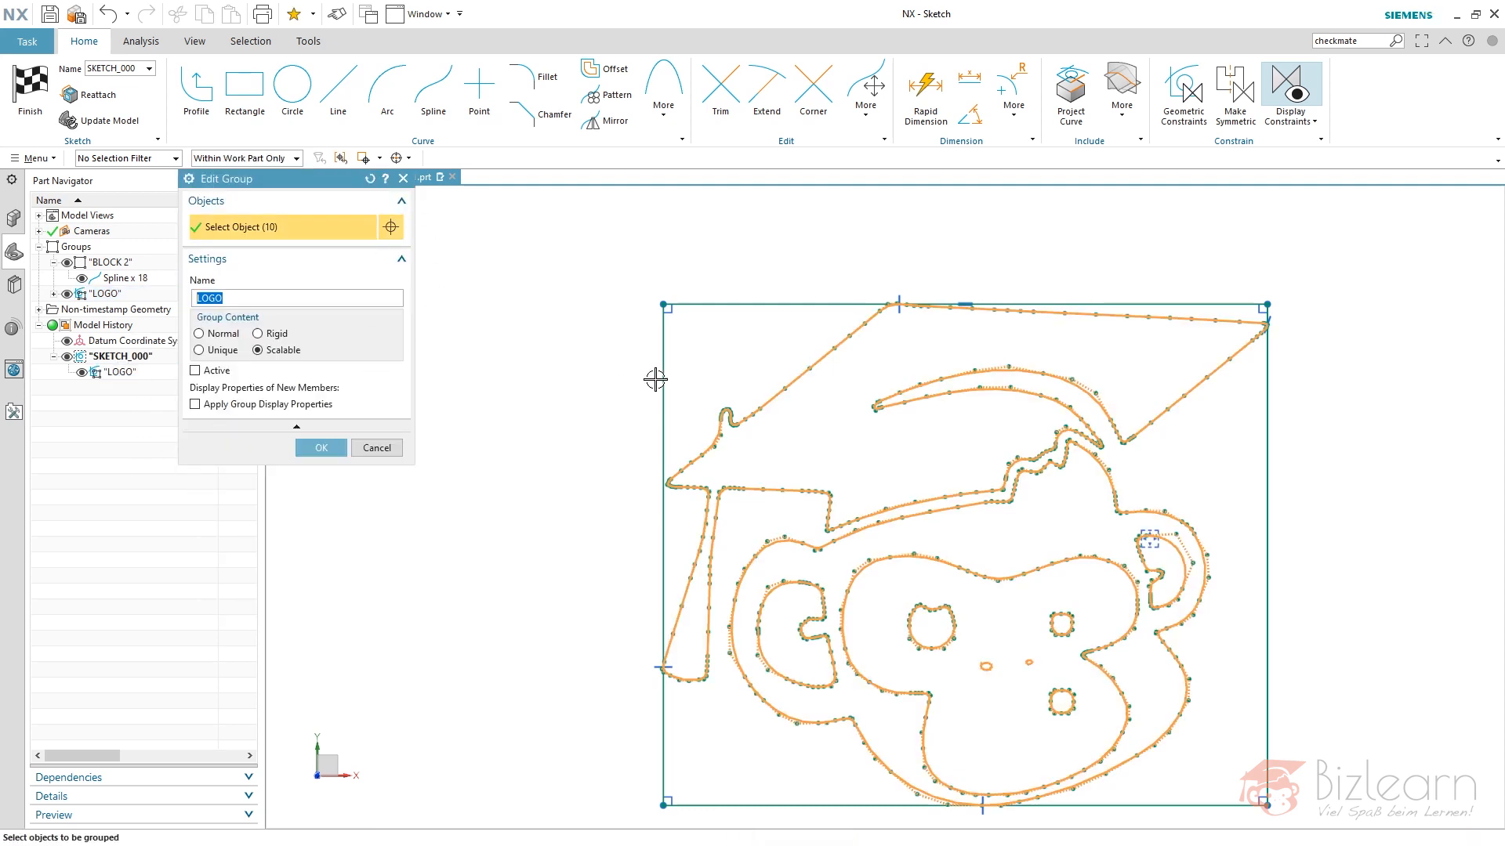
pyautogui.click(1076, 661)
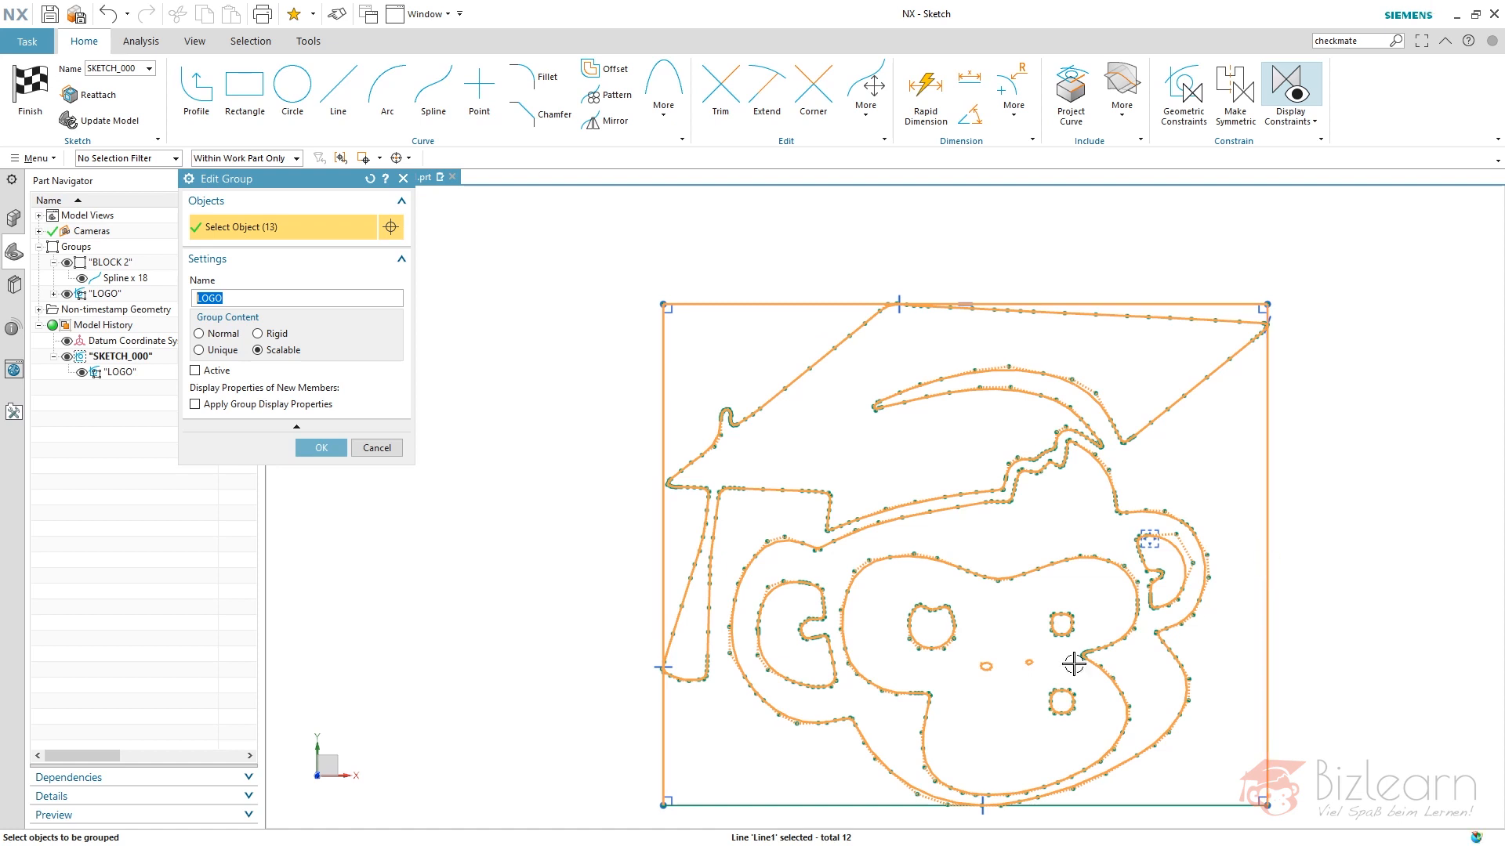
pyautogui.click(960, 806)
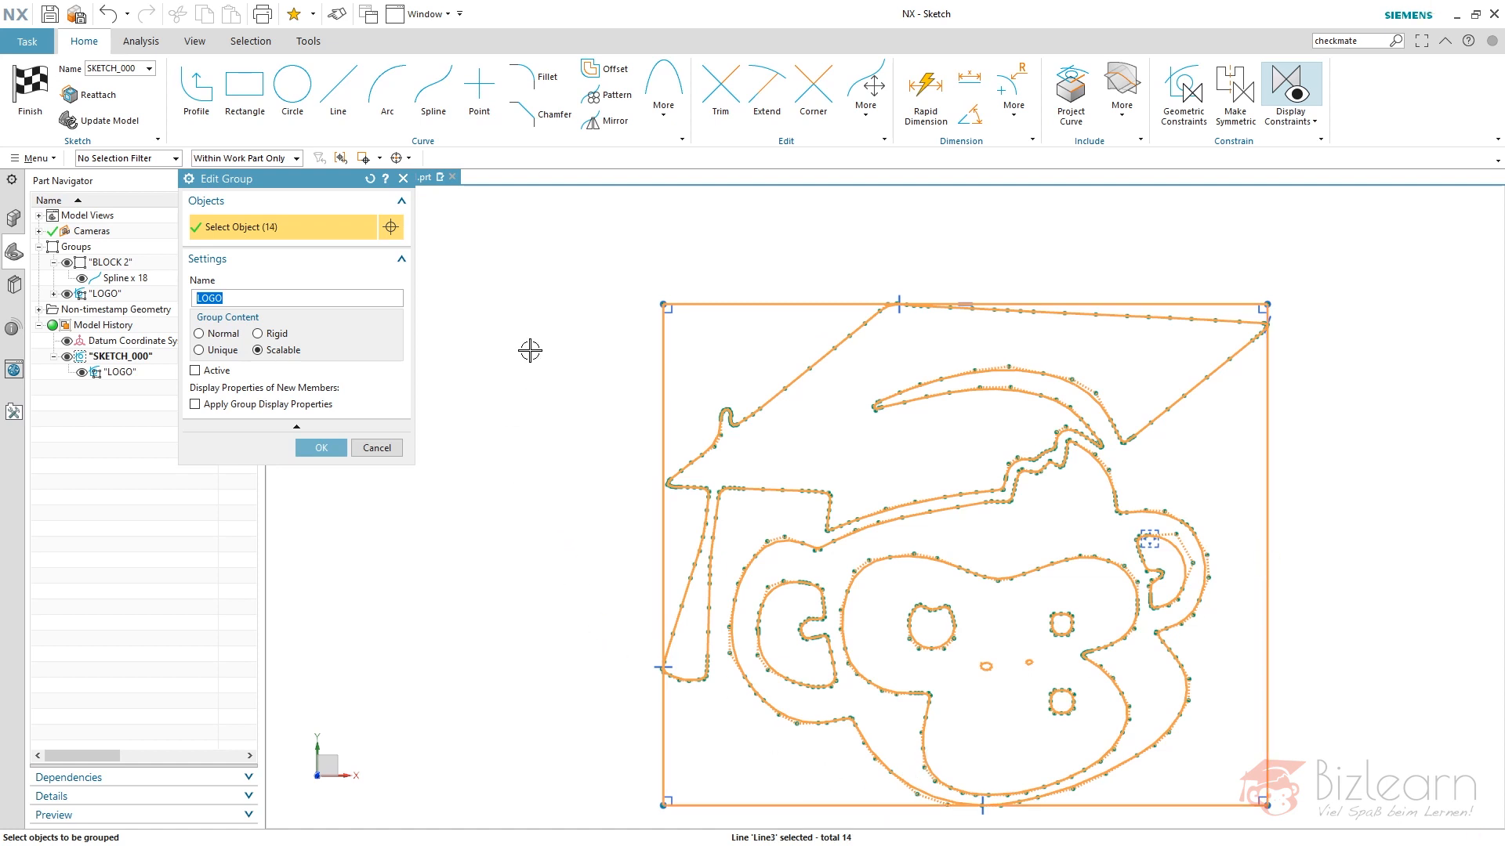
pyautogui.click(320, 447)
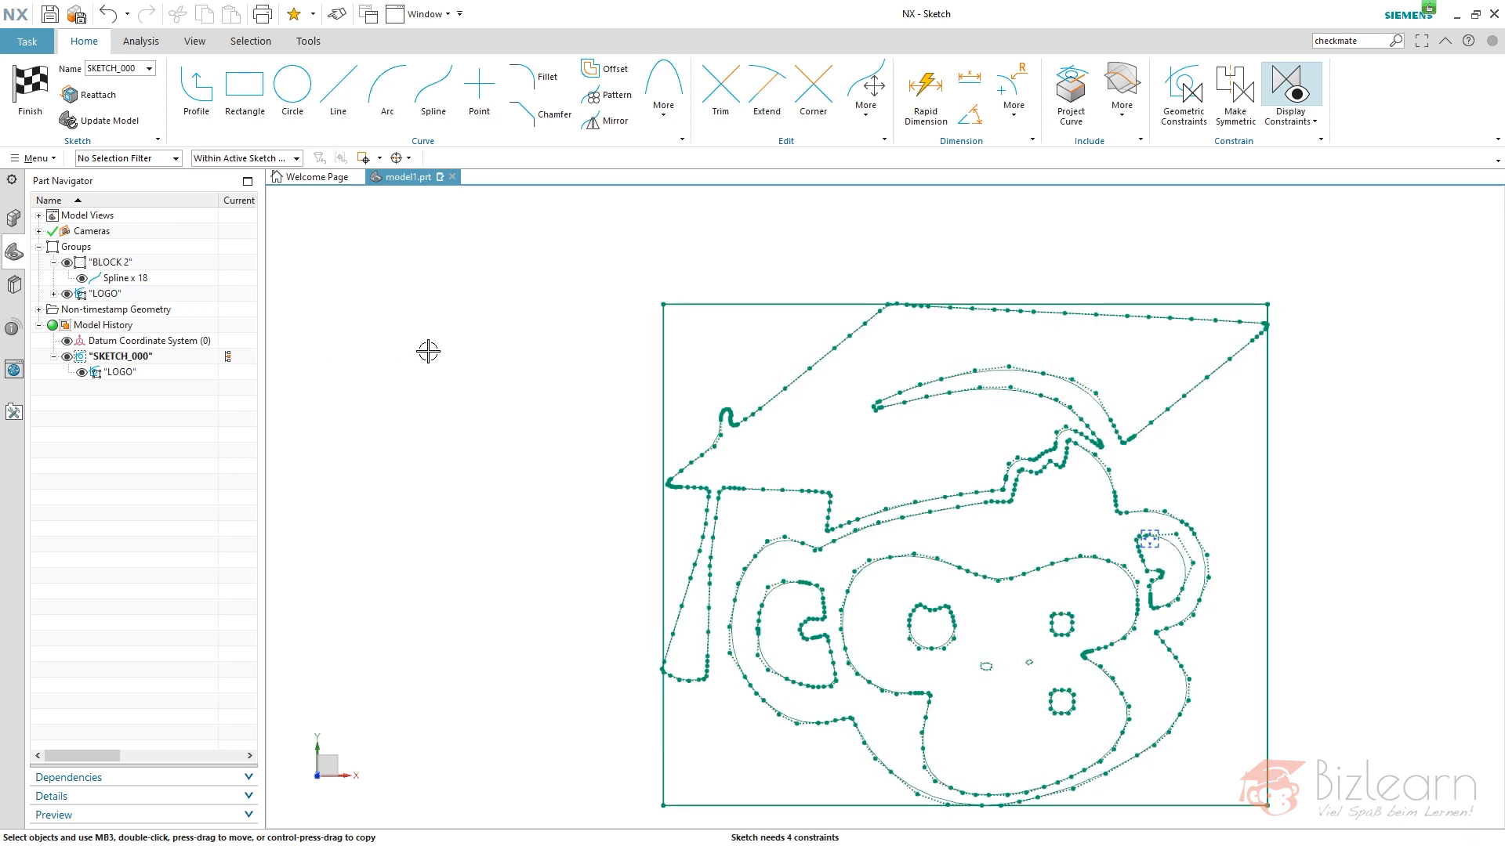
# Anchor the logo's corner at the sketch origin so the sketch is fully constrained.
pyautogui.click(739, 307)
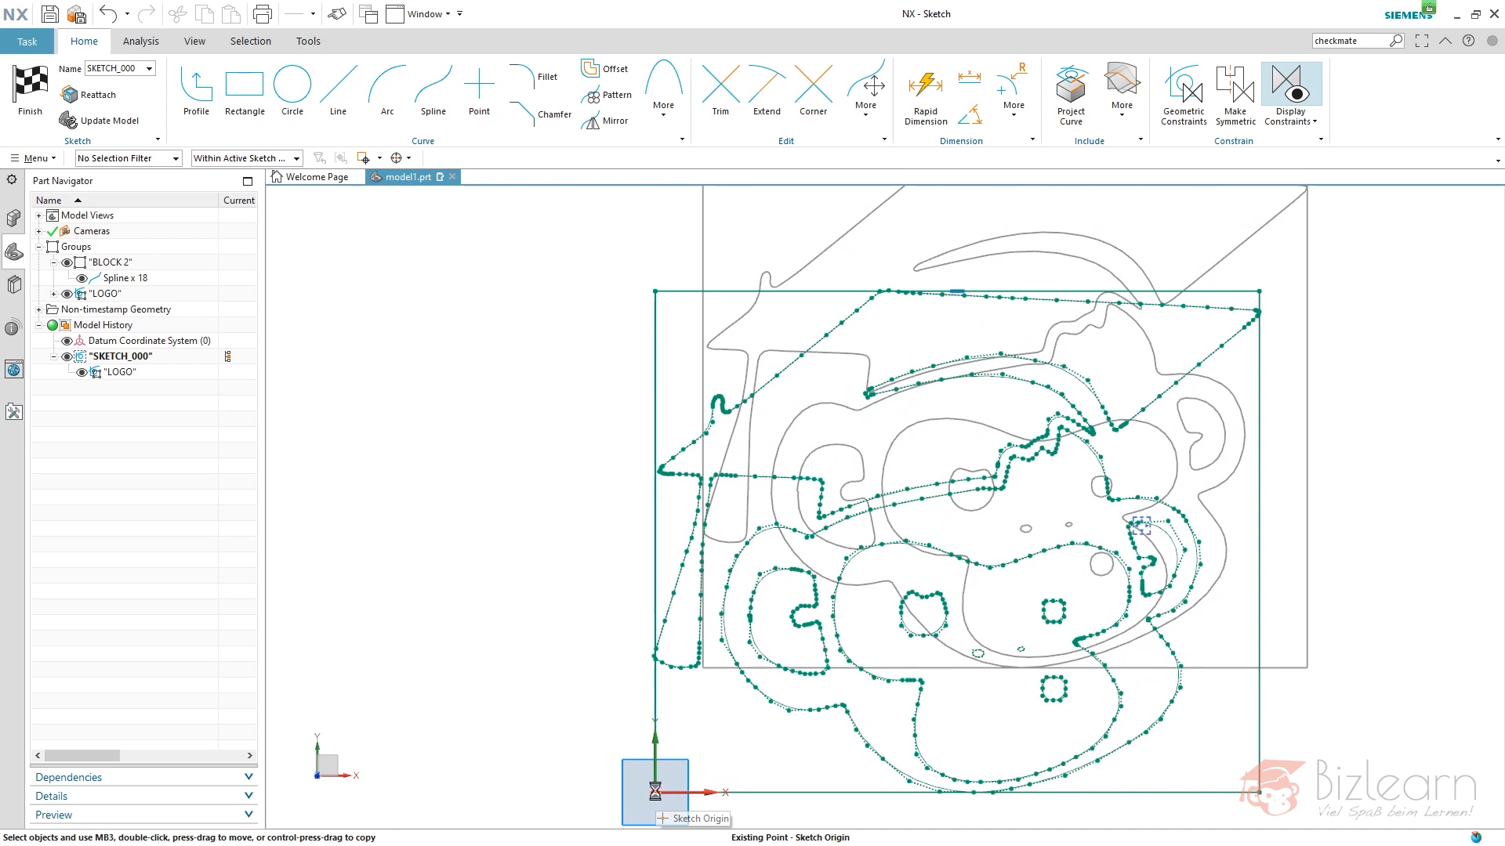
pyautogui.click(727, 289)
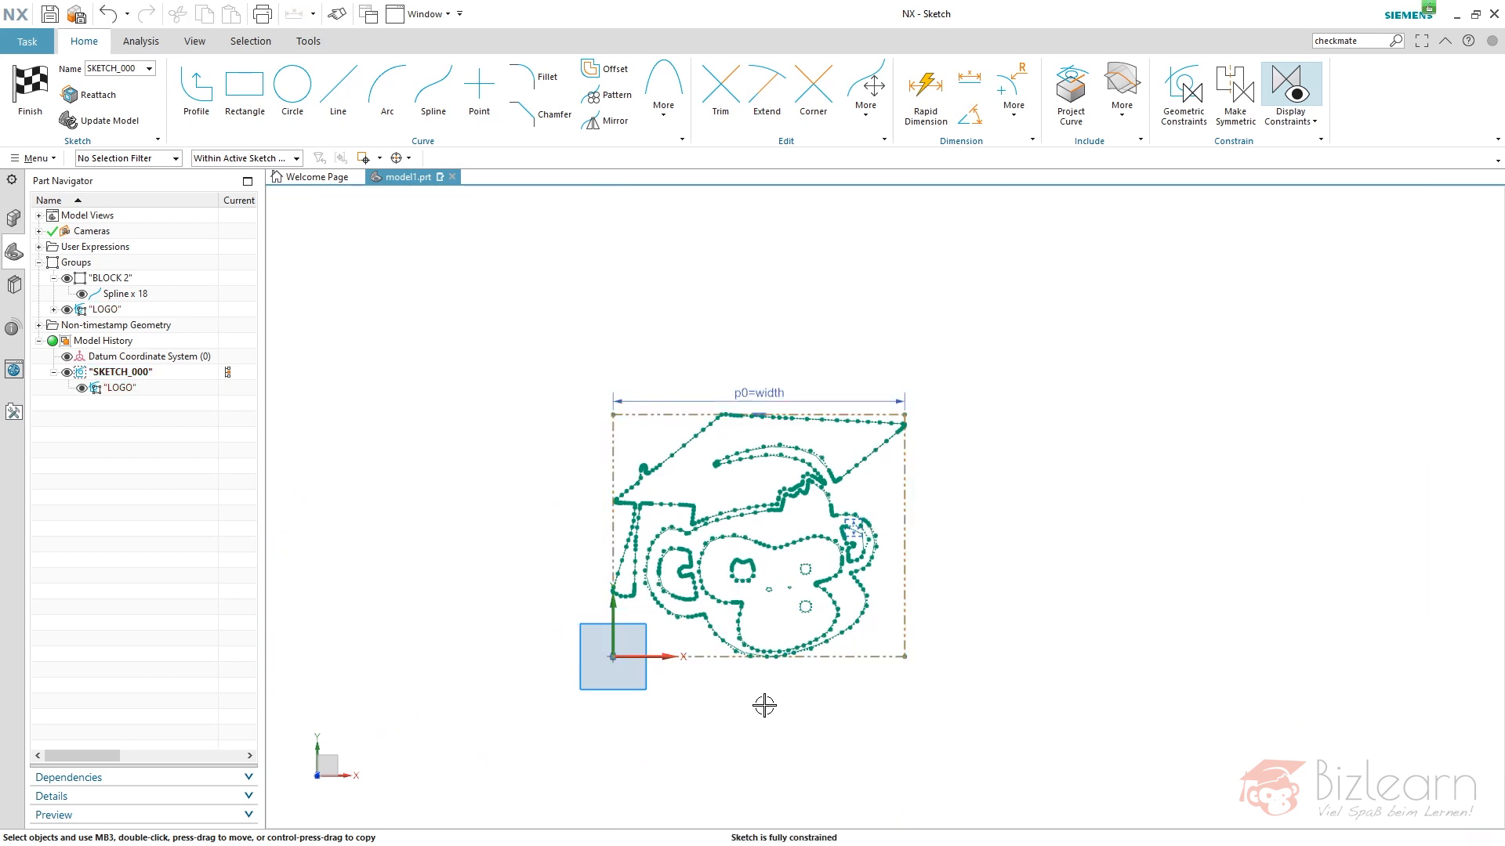
pyautogui.moveTo(725, 318)
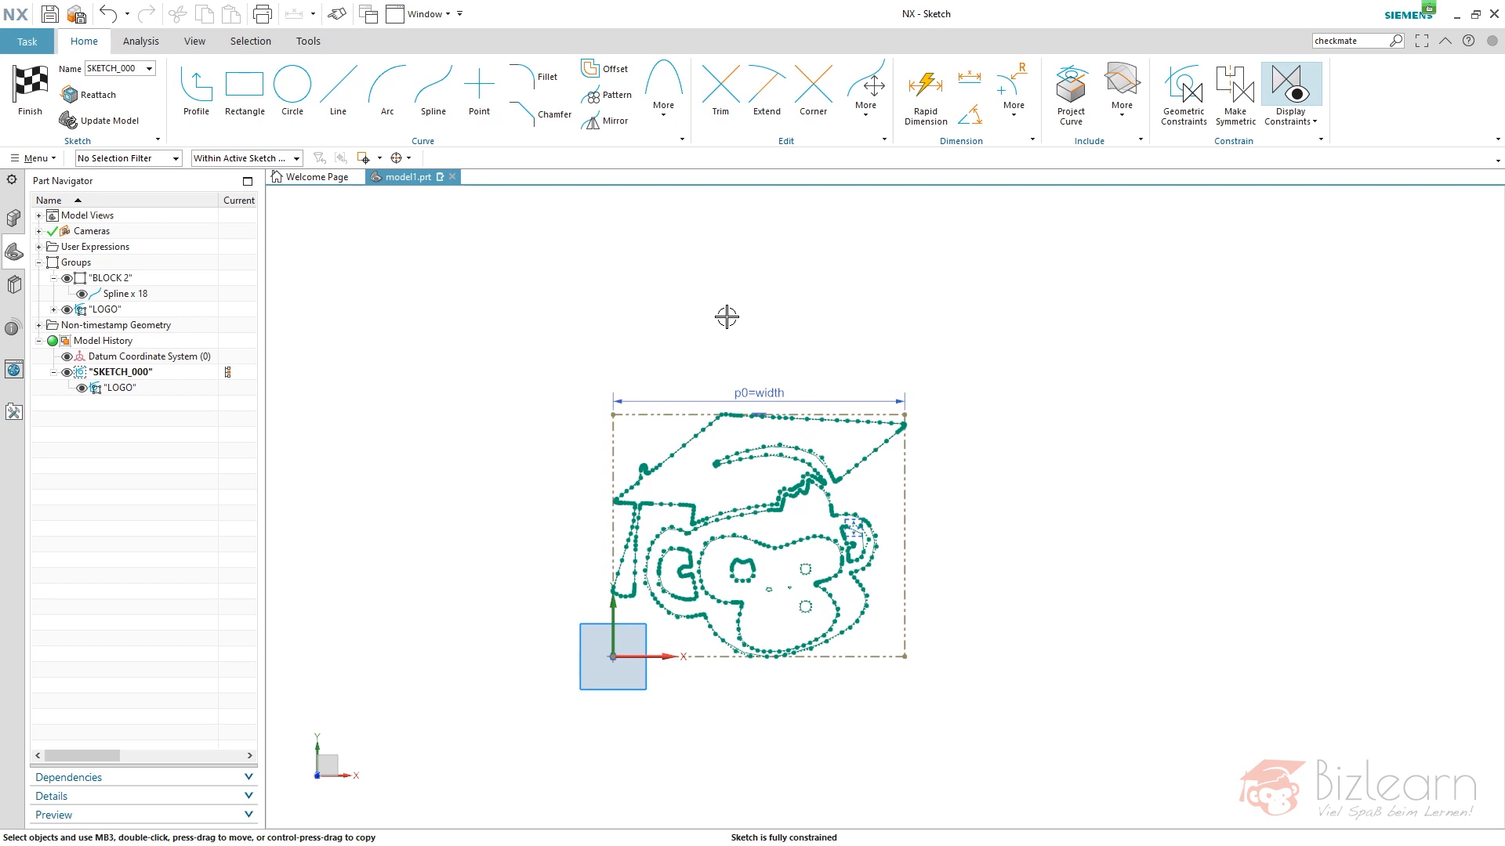
# Finish the sketch and bring up the actions for the BLOCK 2 group in Part Navigator.
pyautogui.rightClick(726, 318)
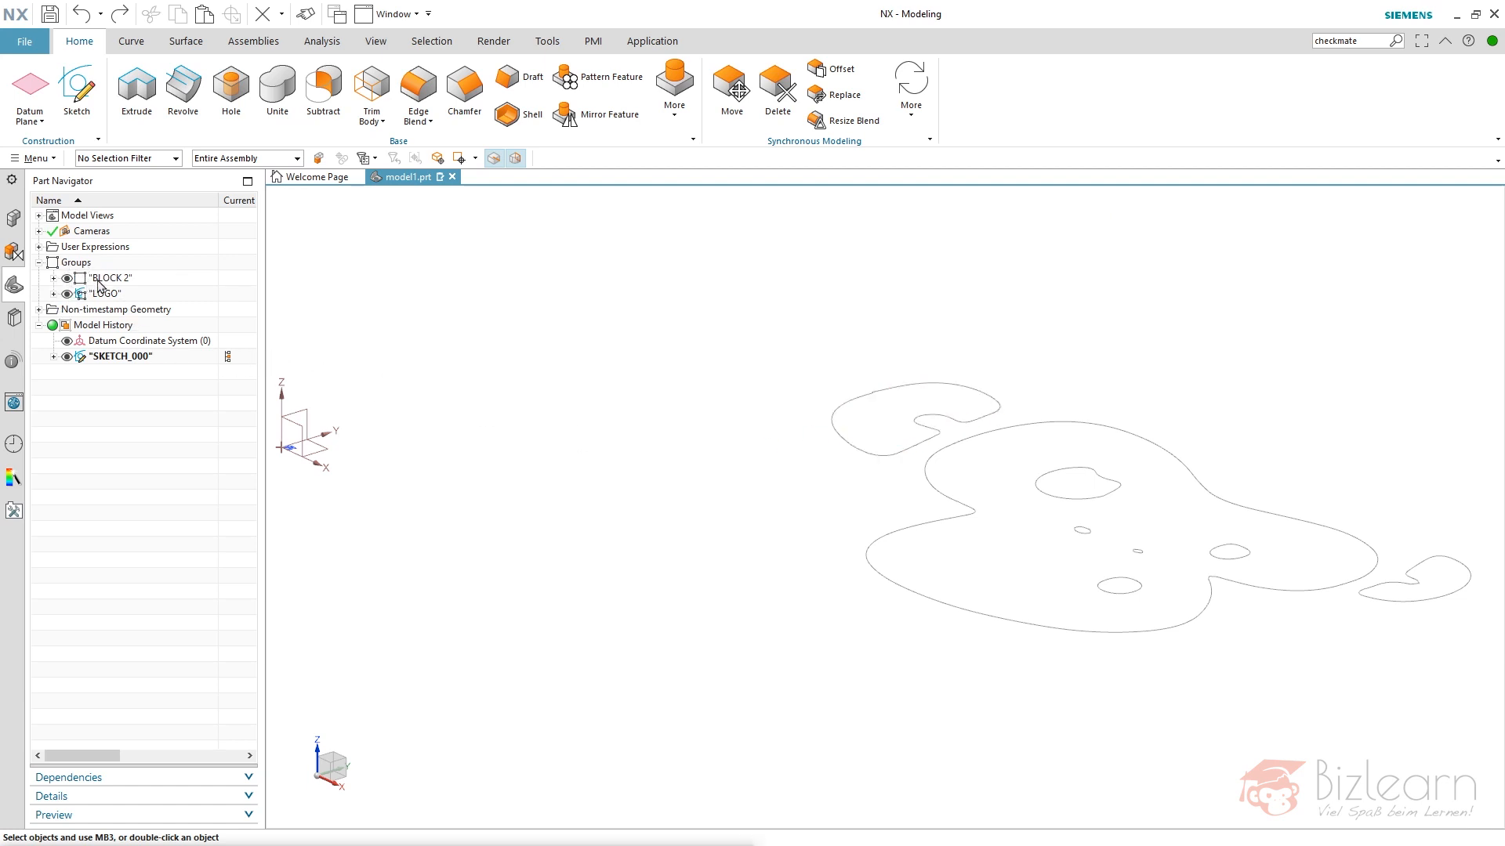
pyautogui.click(110, 278)
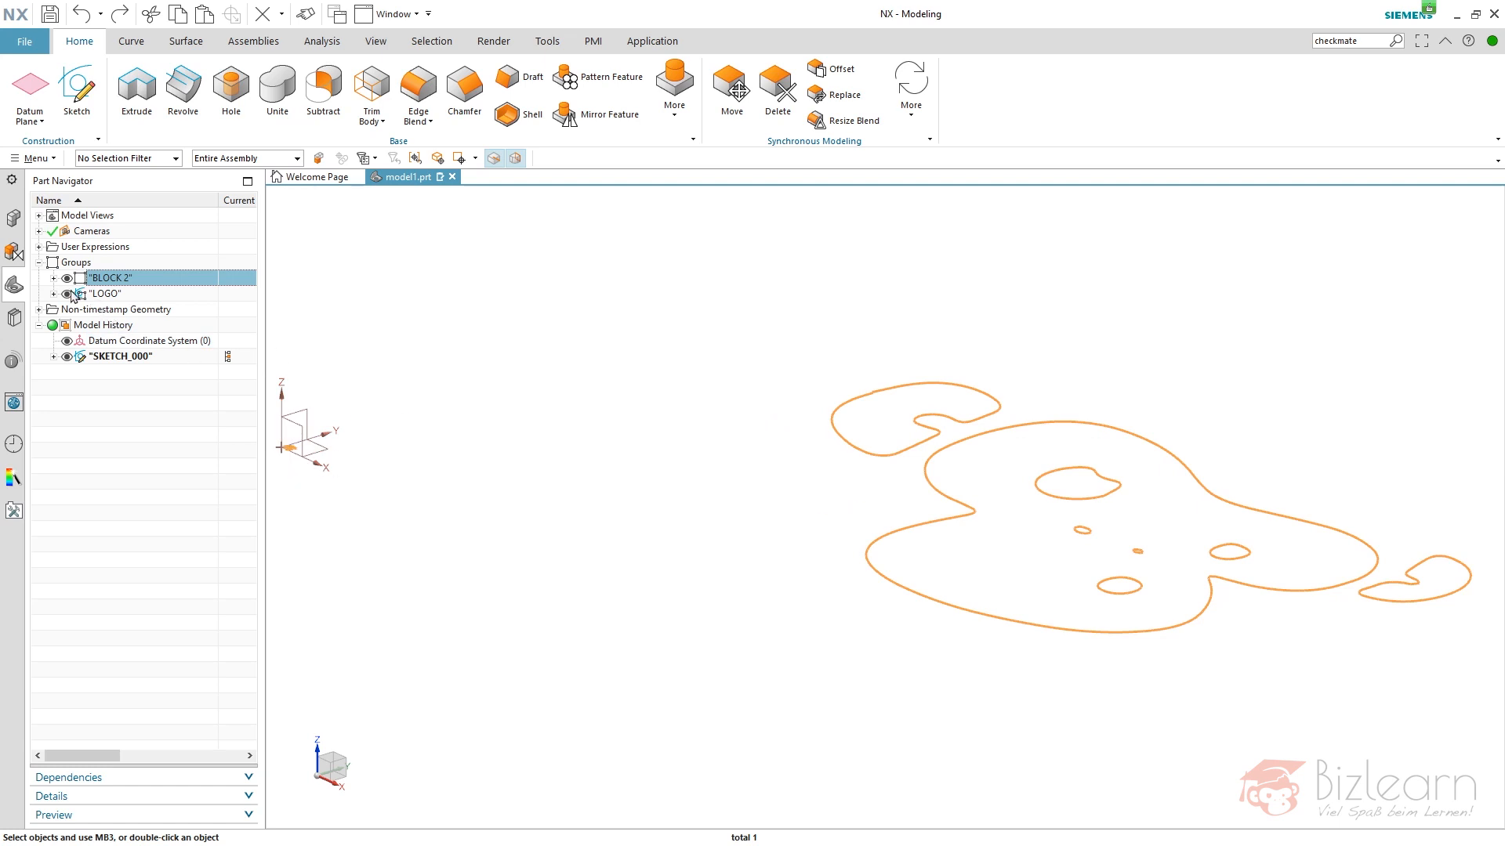
pyautogui.click(104, 293)
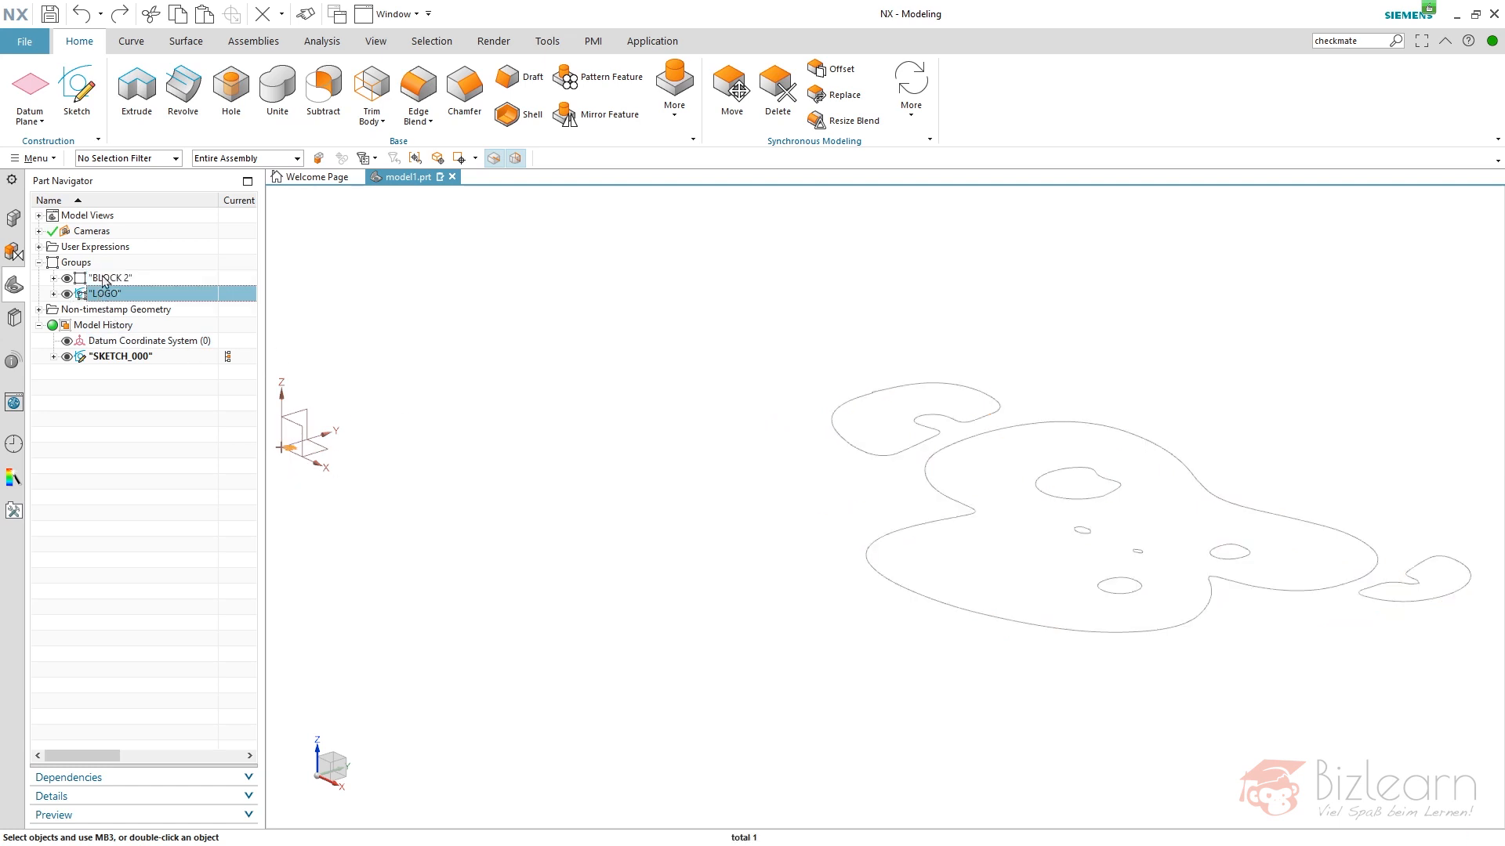
pyautogui.rightClick(110, 279)
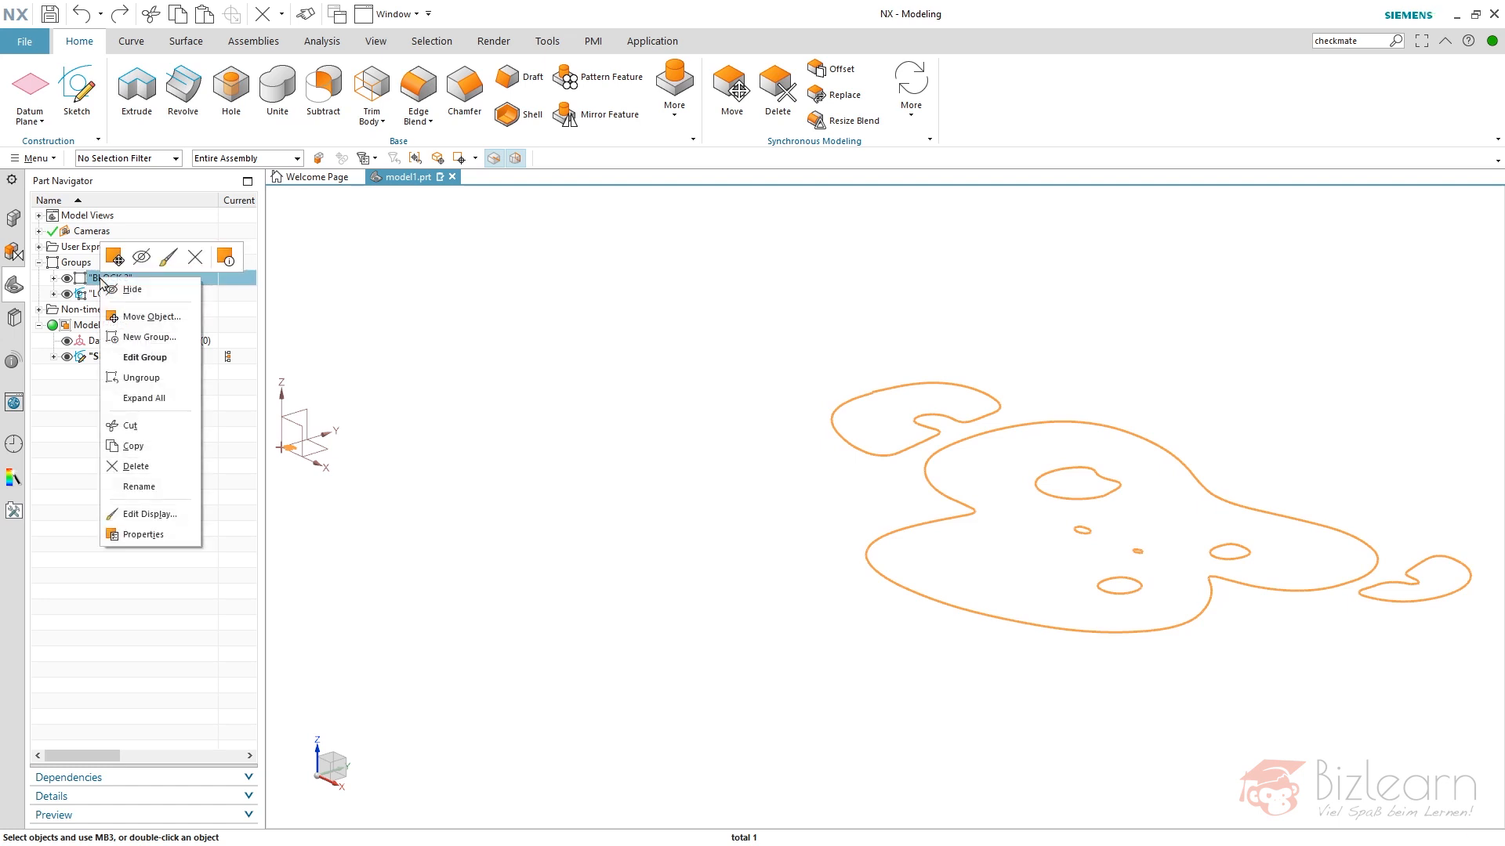
pyautogui.moveTo(141, 377)
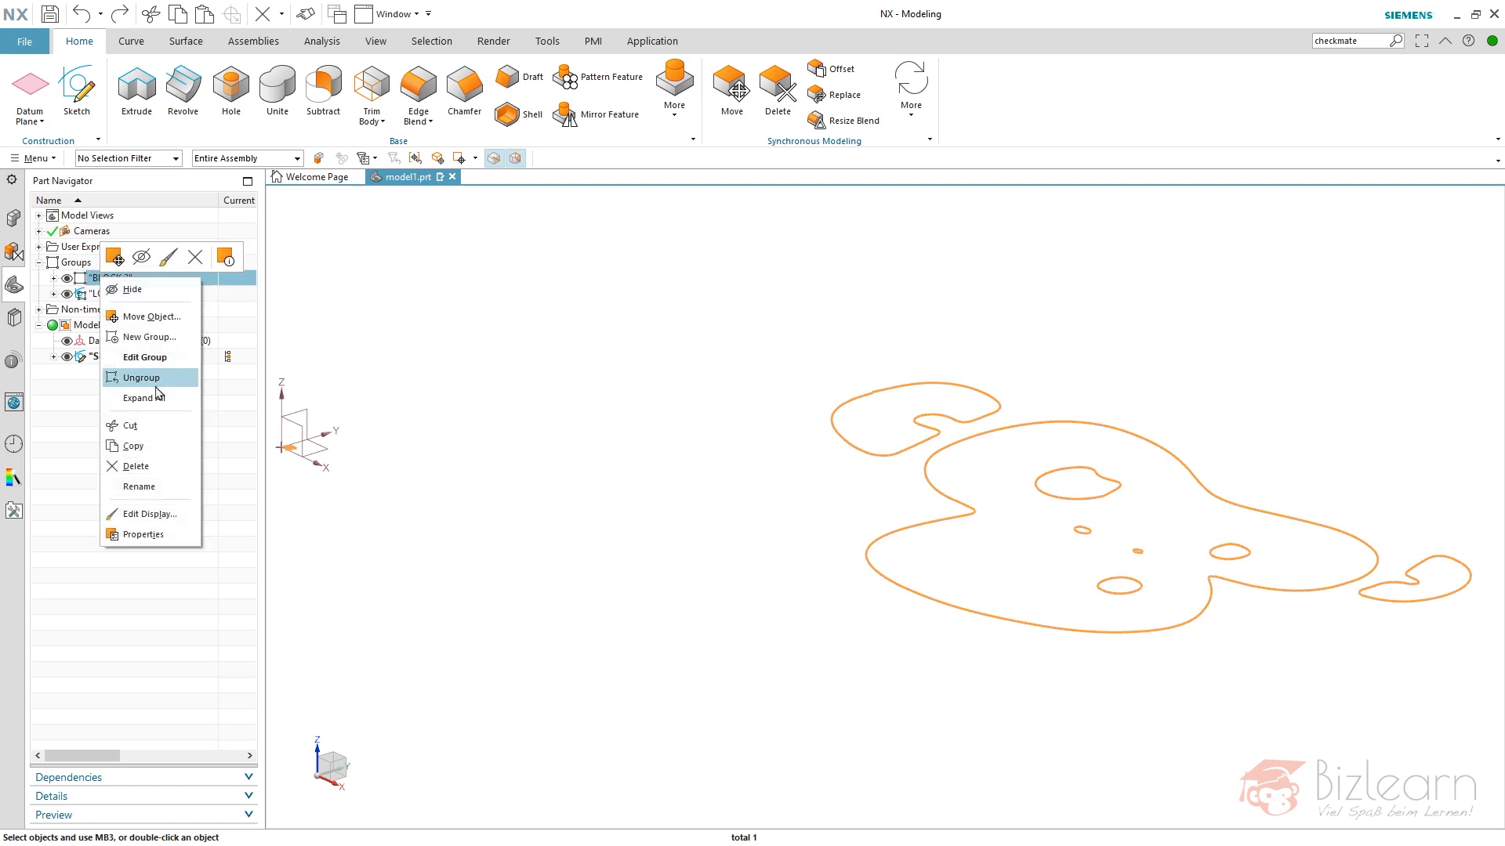
# Ungroup BLOCK 2, leaving LOGO as the only group.
pyautogui.click(142, 378)
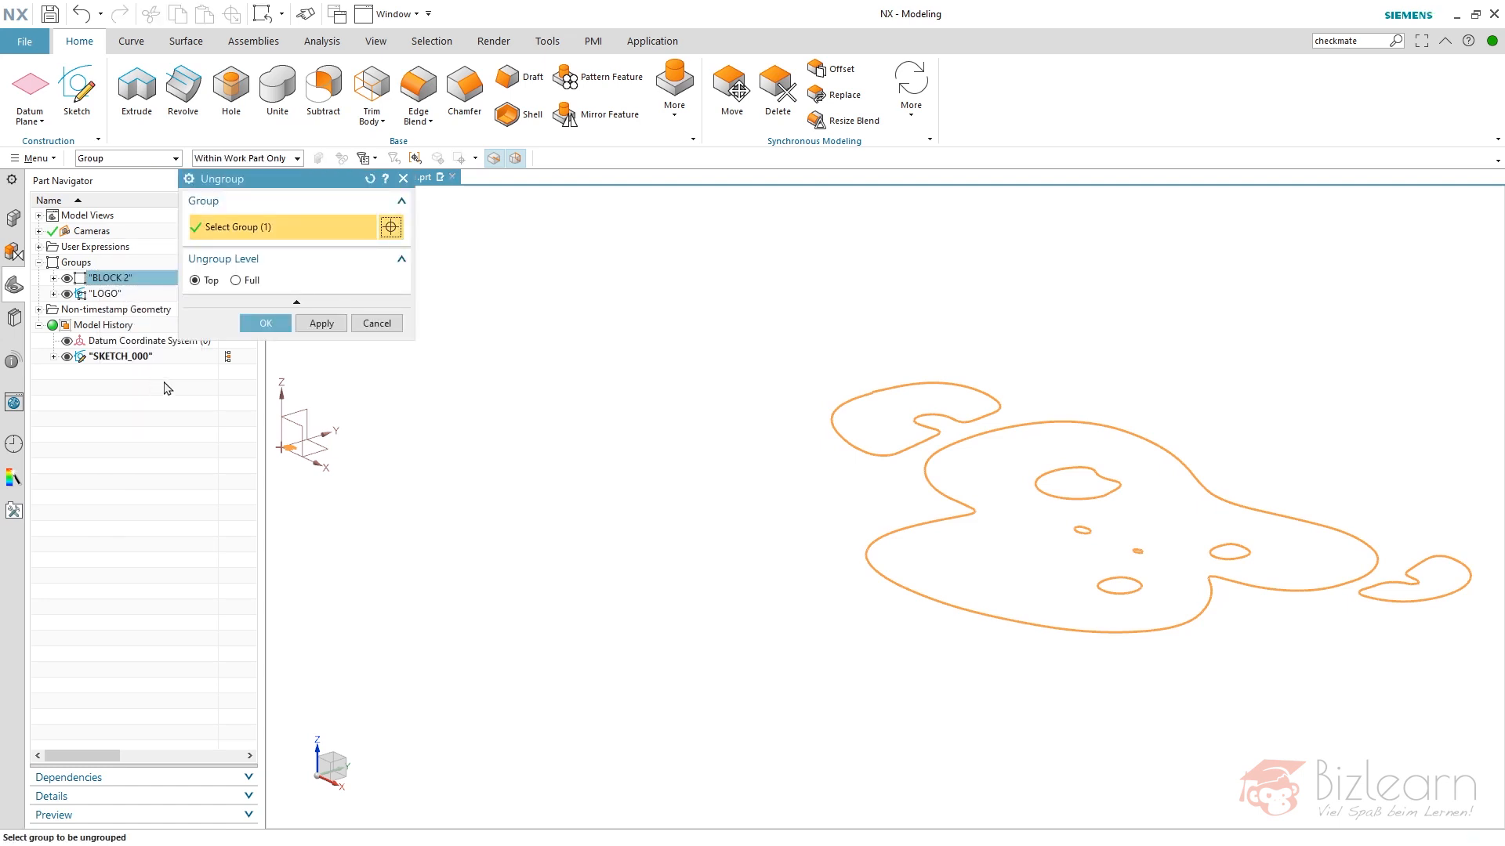
pyautogui.click(265, 323)
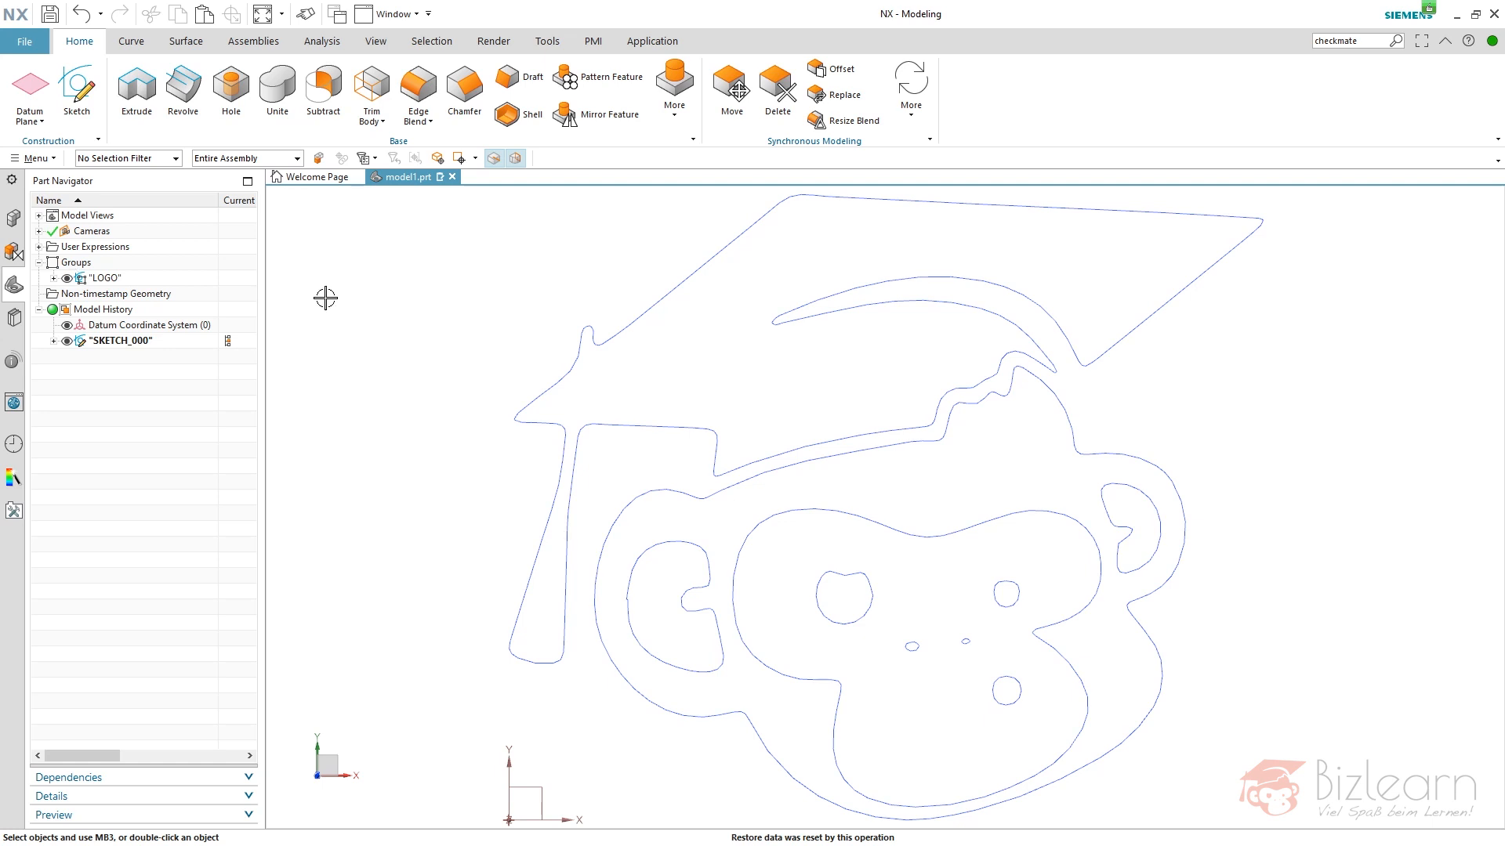
pyautogui.moveTo(291, 264)
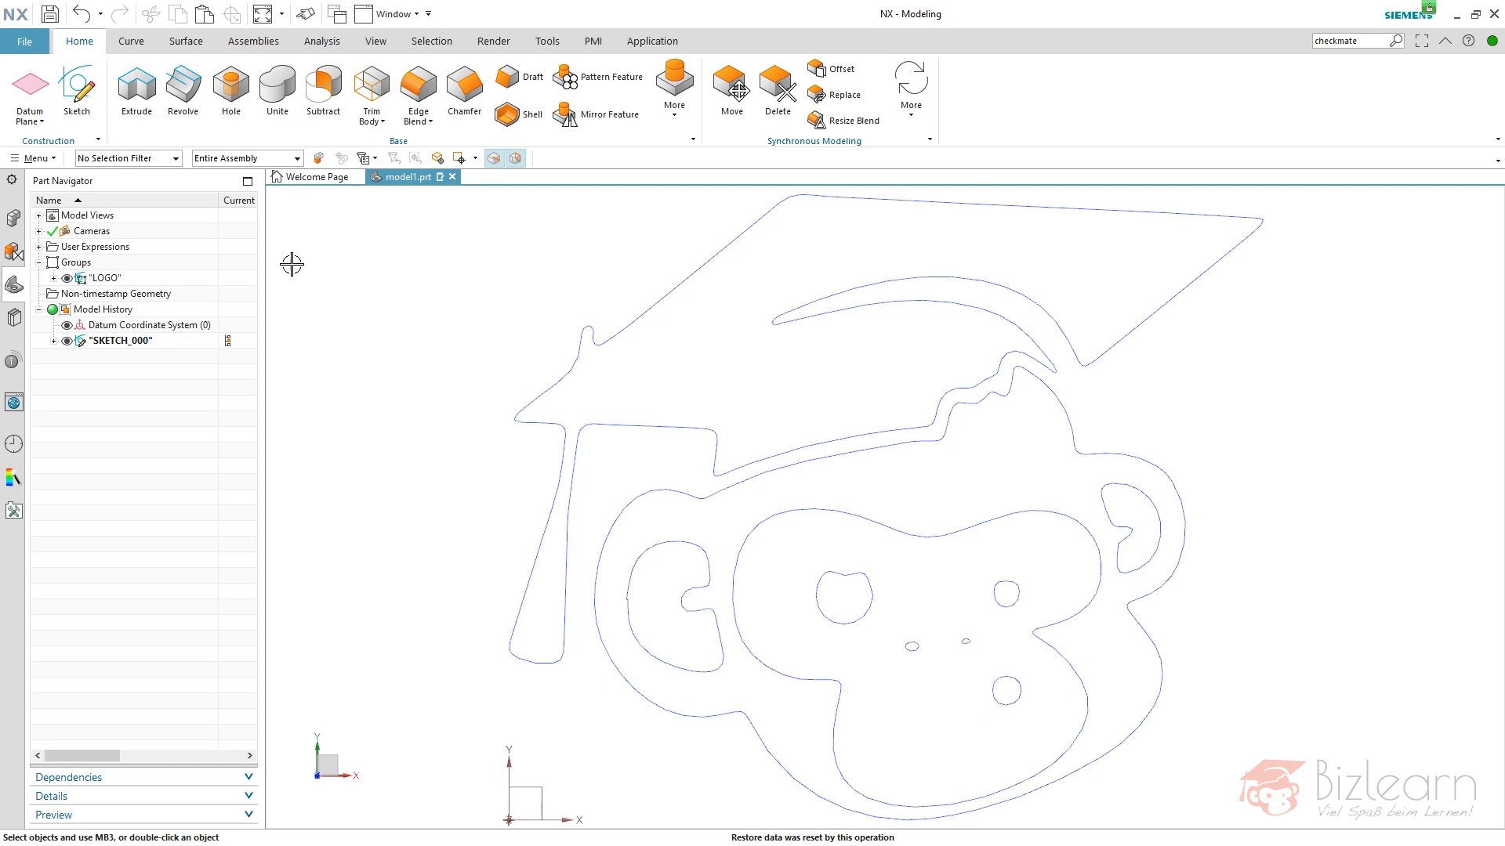
# Extrude the LOGO curves, selected by Curves in Group, into the thin solid Extrude (3).
pyautogui.click(135, 90)
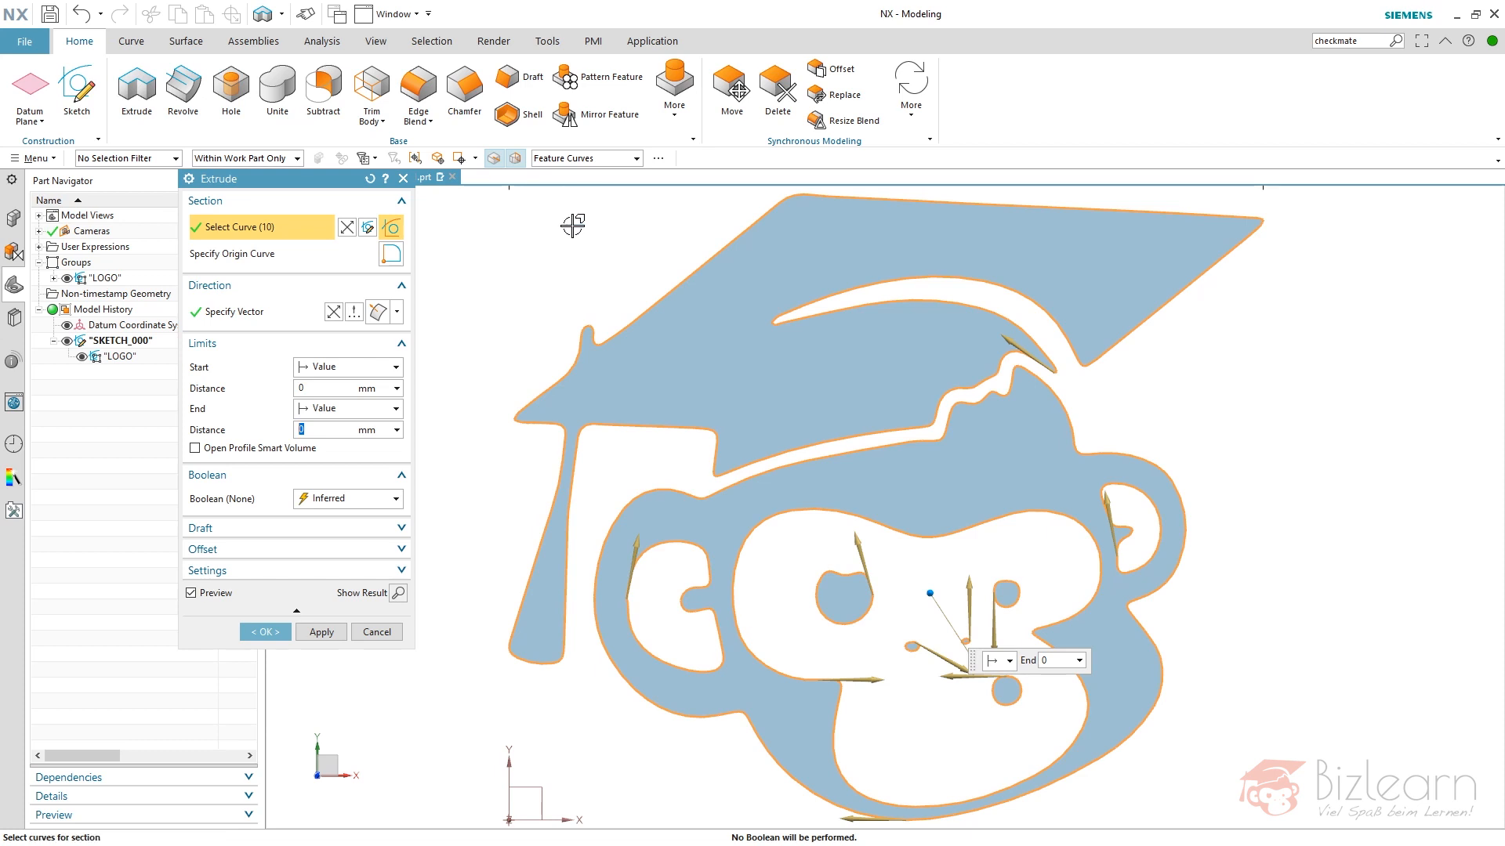
pyautogui.moveTo(288, 188)
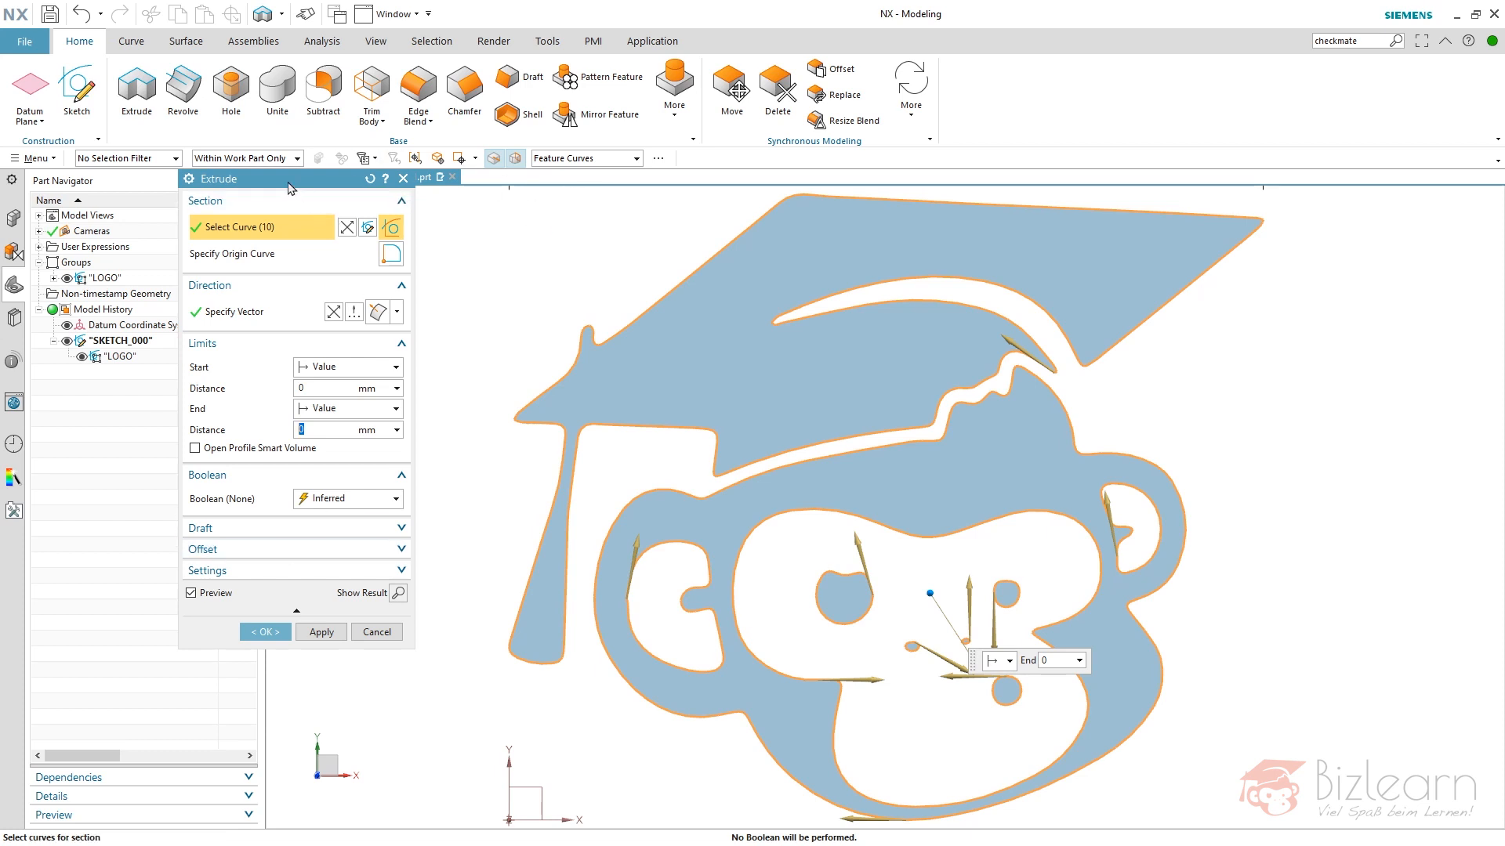
pyautogui.moveTo(563, 293)
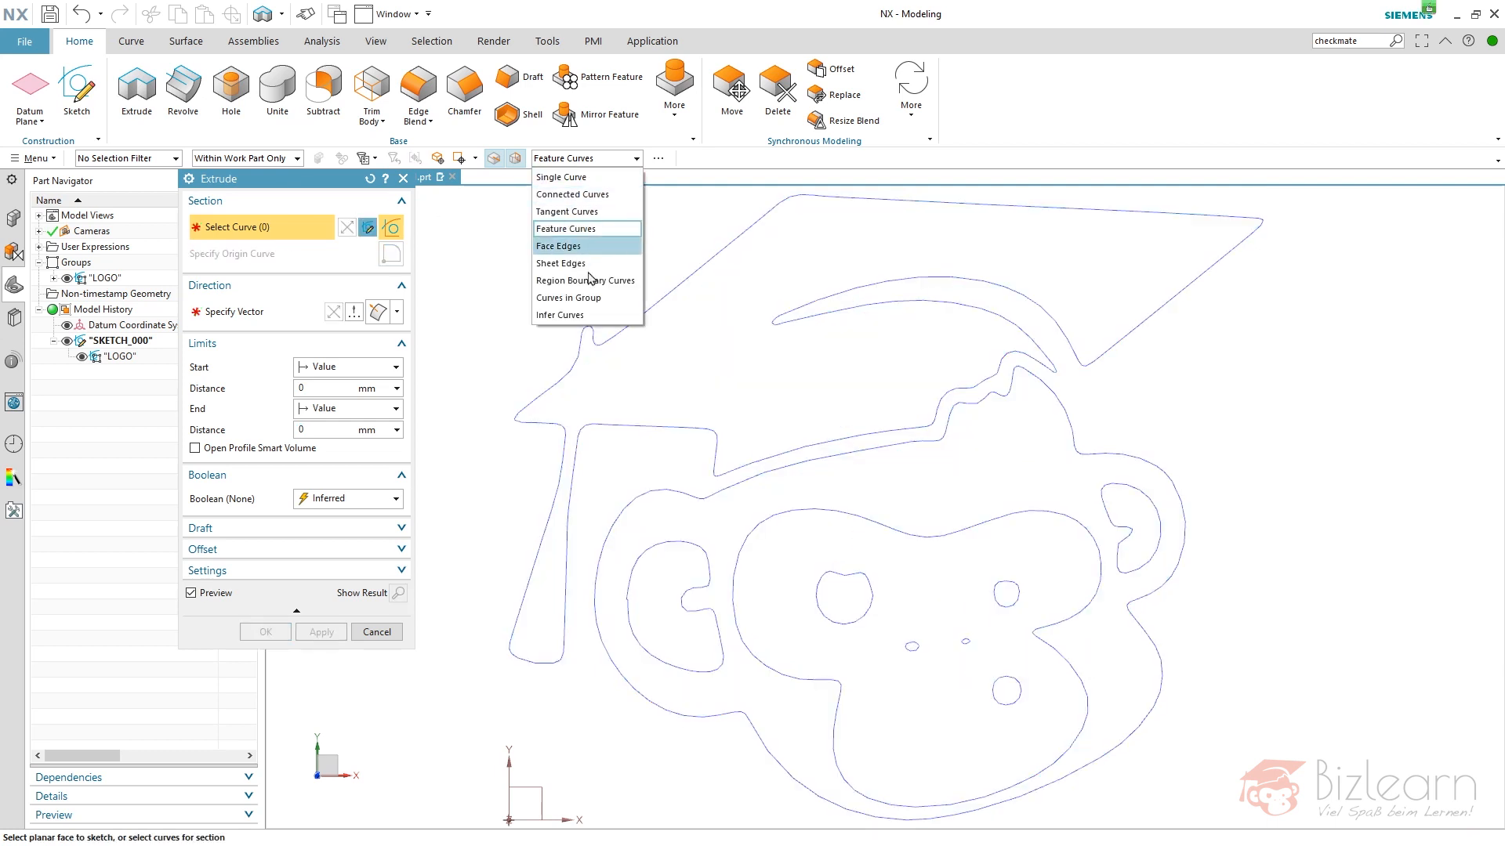
pyautogui.click(567, 297)
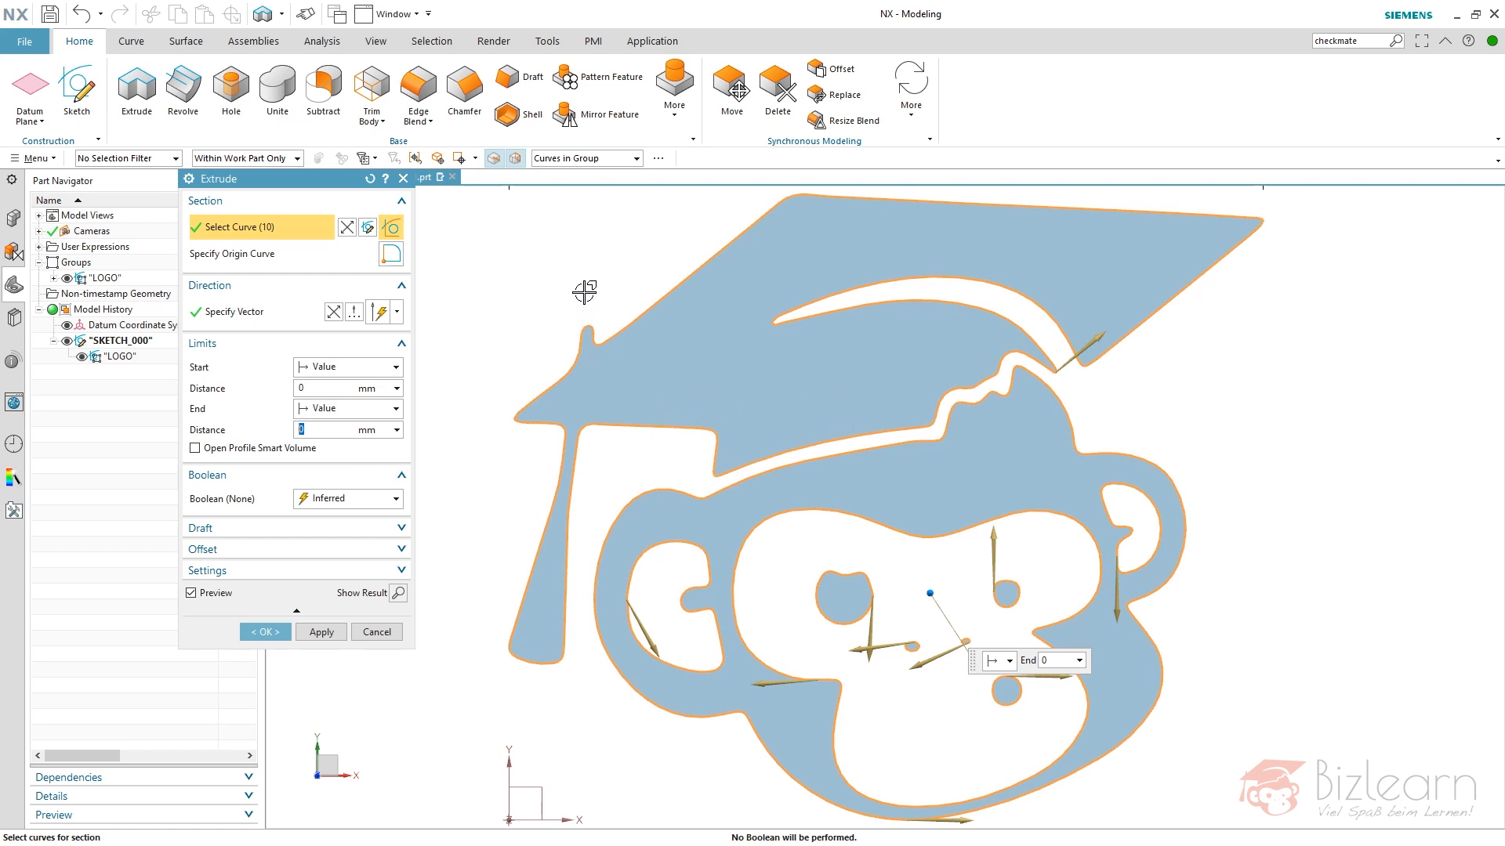
pyautogui.moveTo(636, 296)
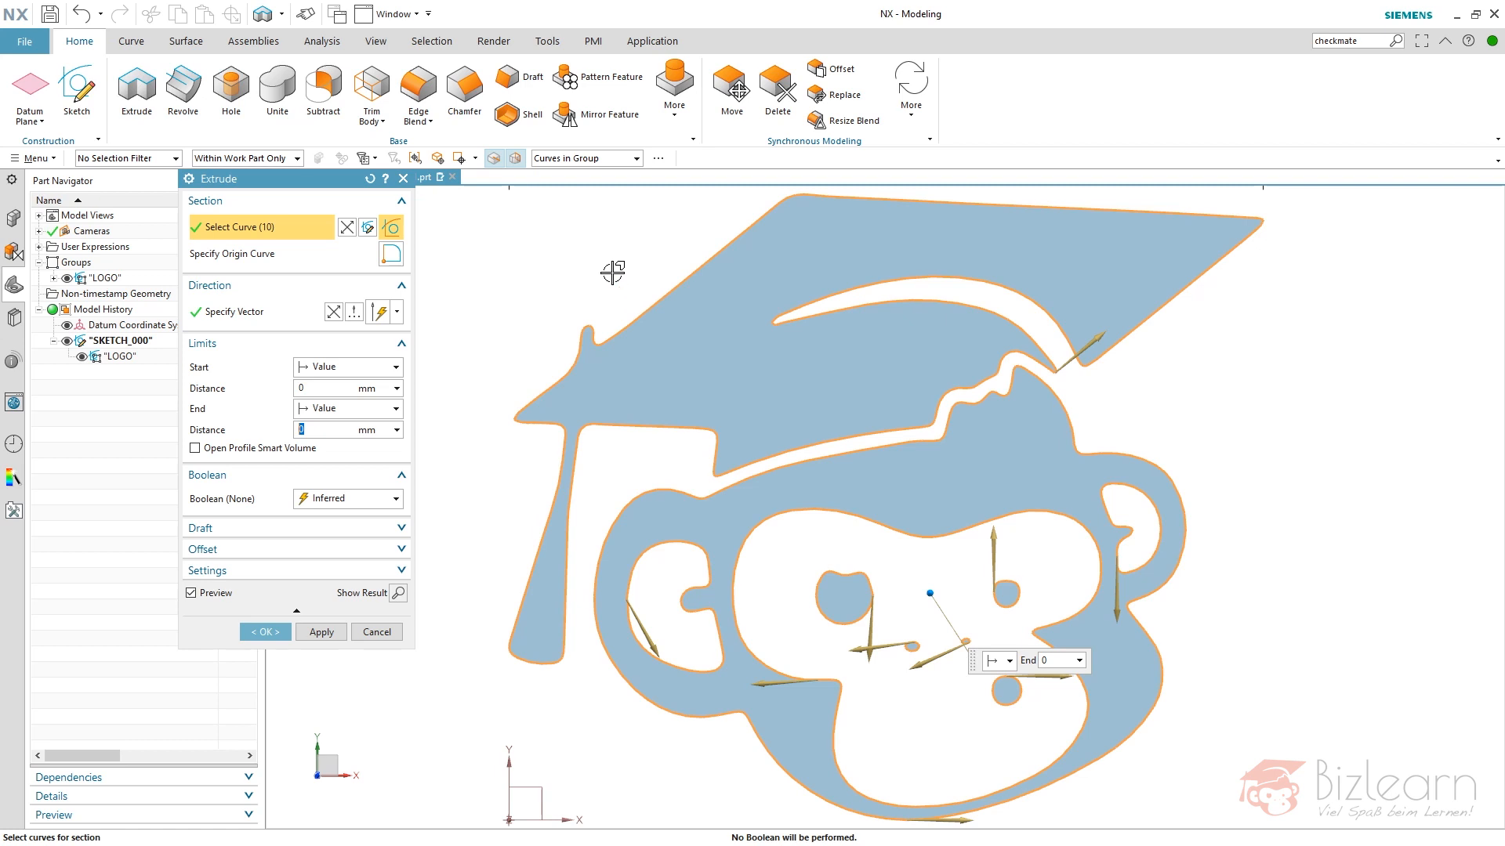
pyautogui.click(263, 632)
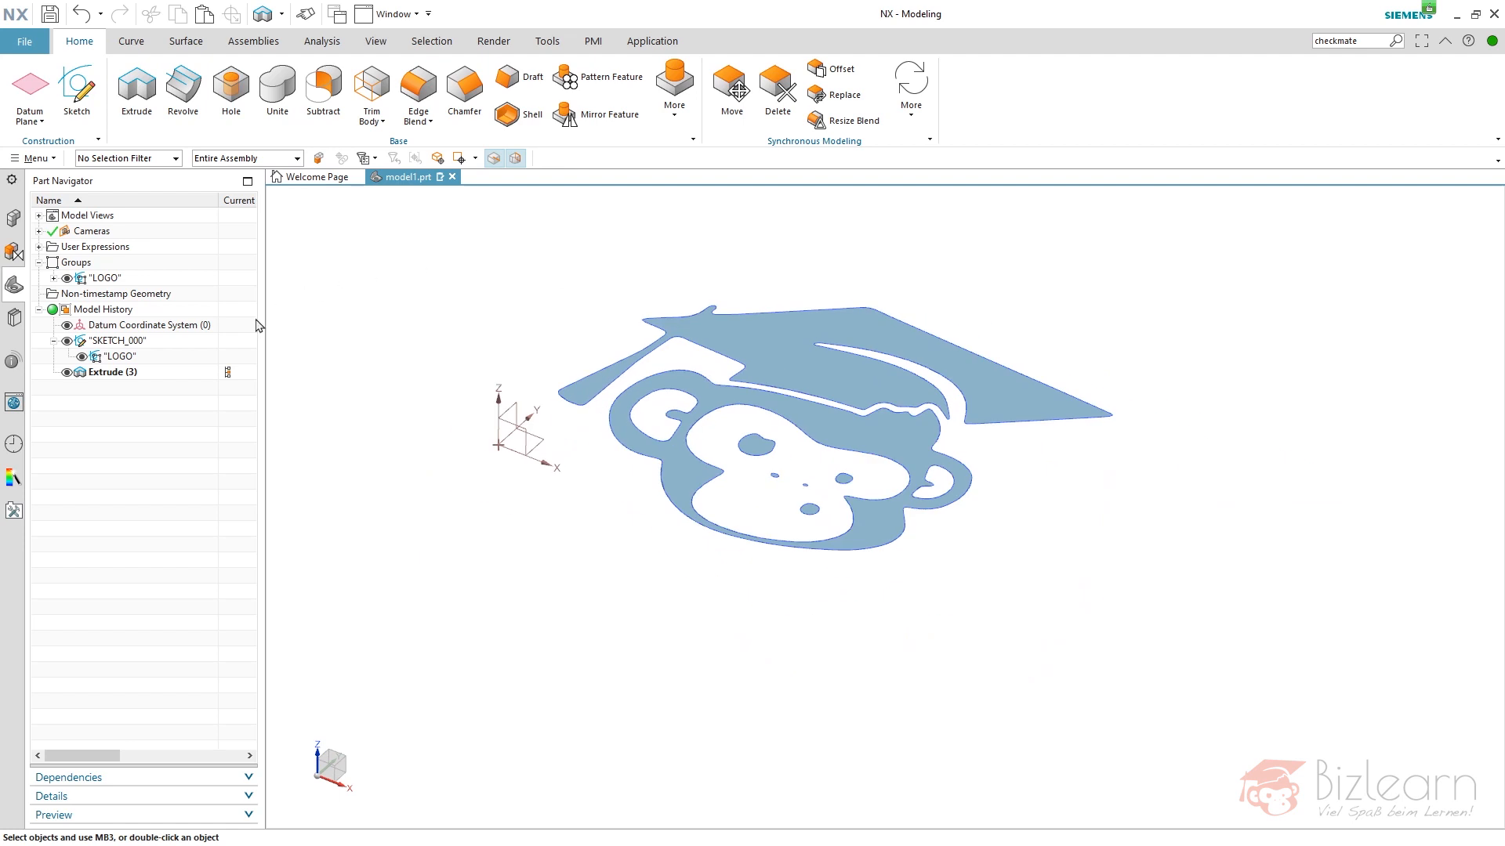
# Paste the sketch as SKETCH_000_0 with its LOGO group and reselect SKETCH_000.
pyautogui.click(117, 340)
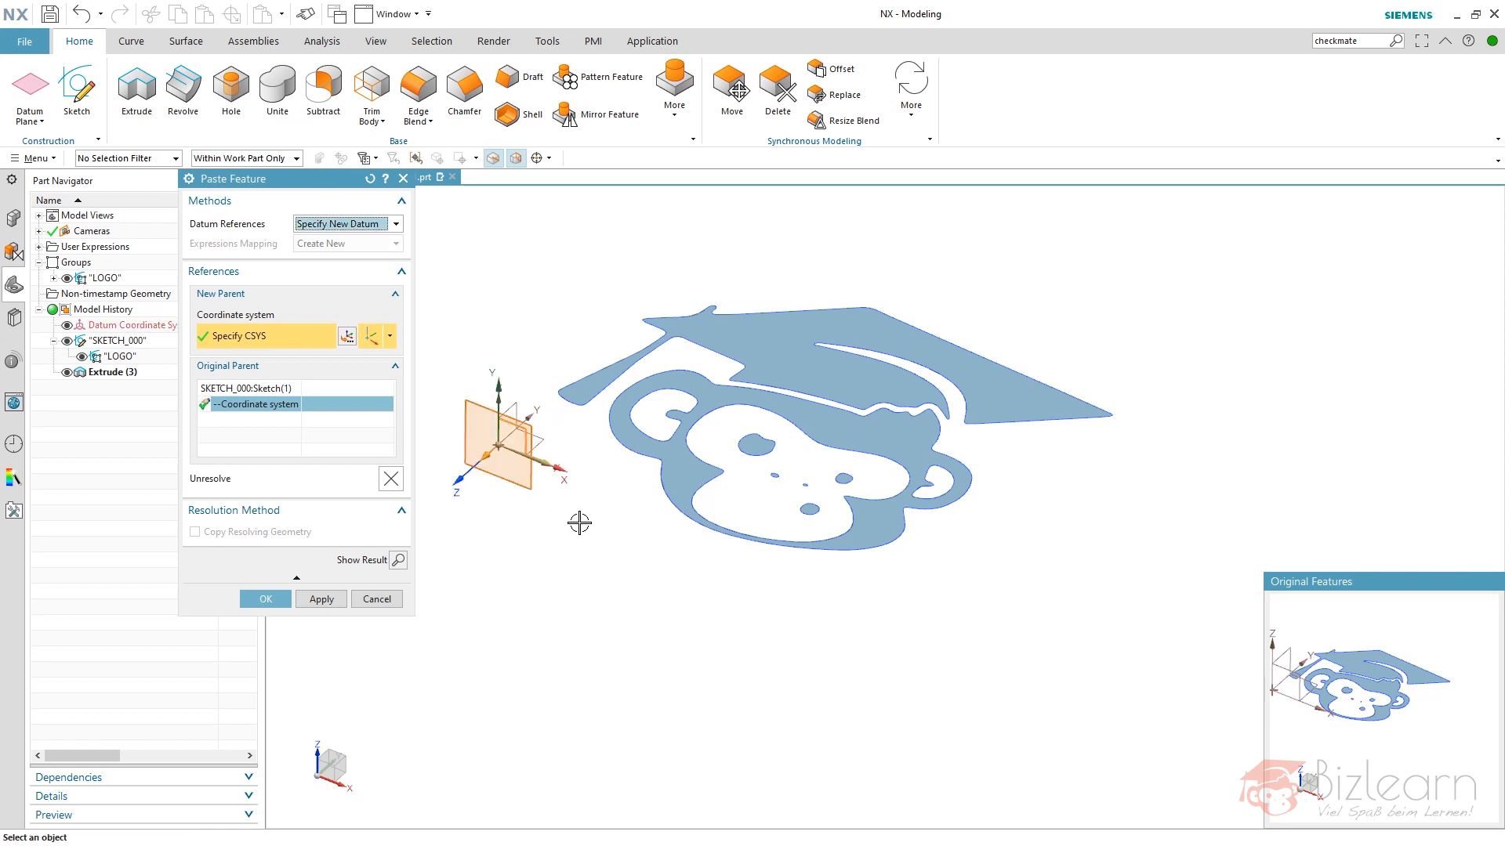
pyautogui.click(265, 597)
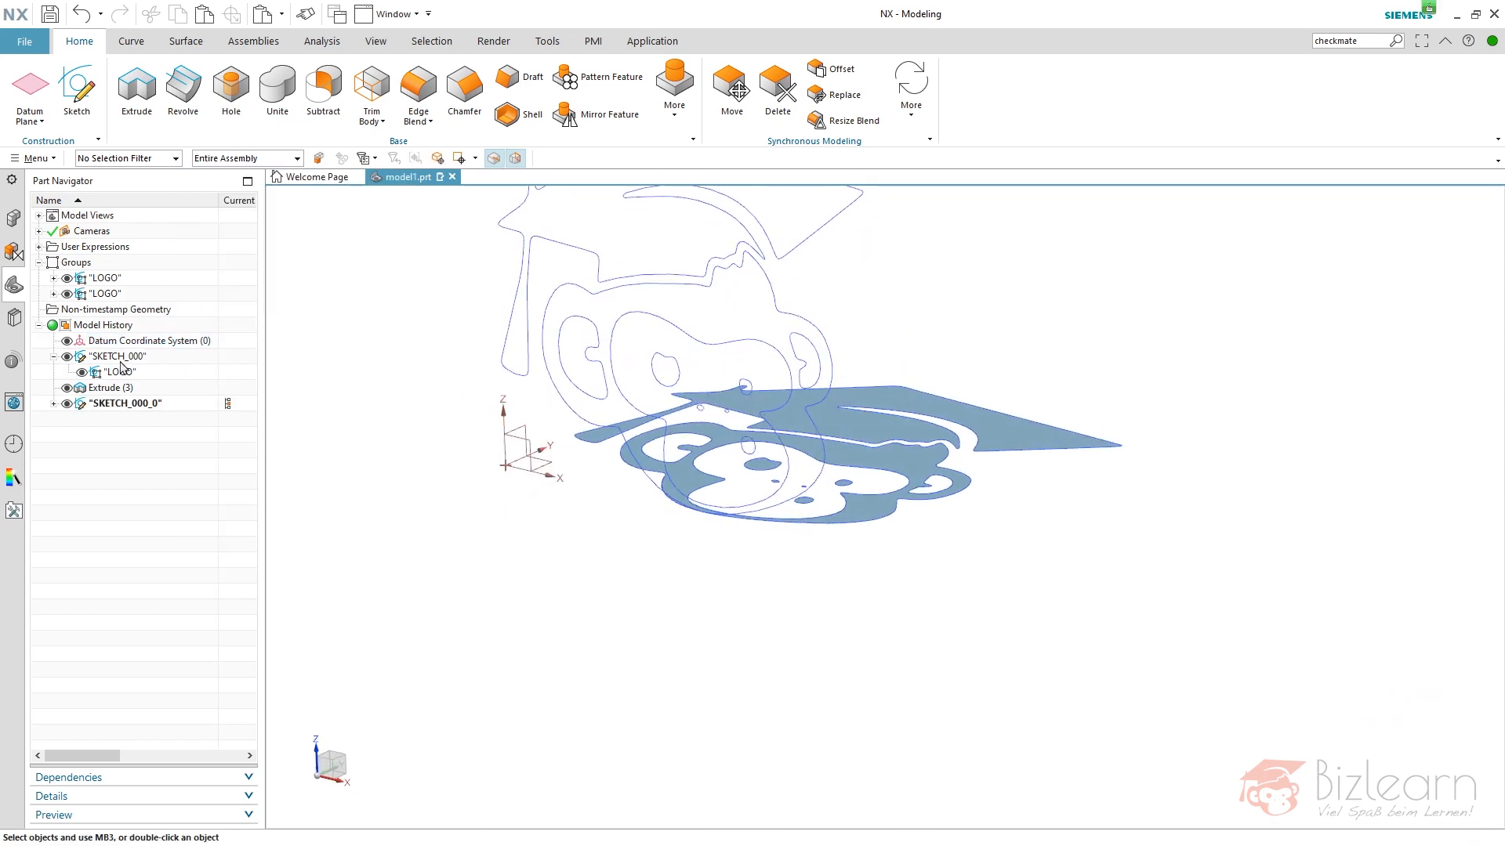
pyautogui.click(115, 356)
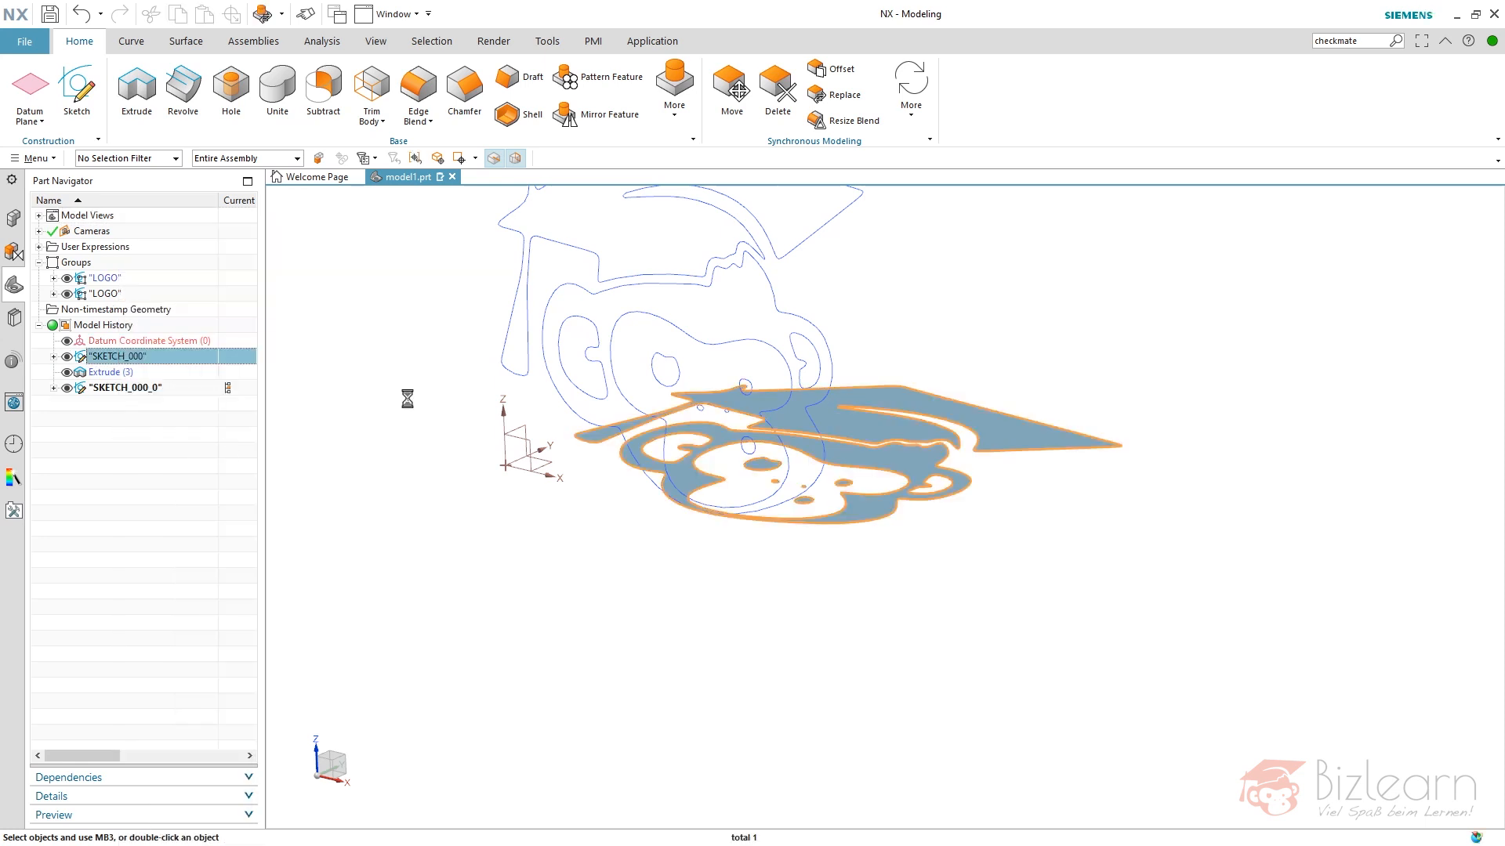
pyautogui.click(843, 96)
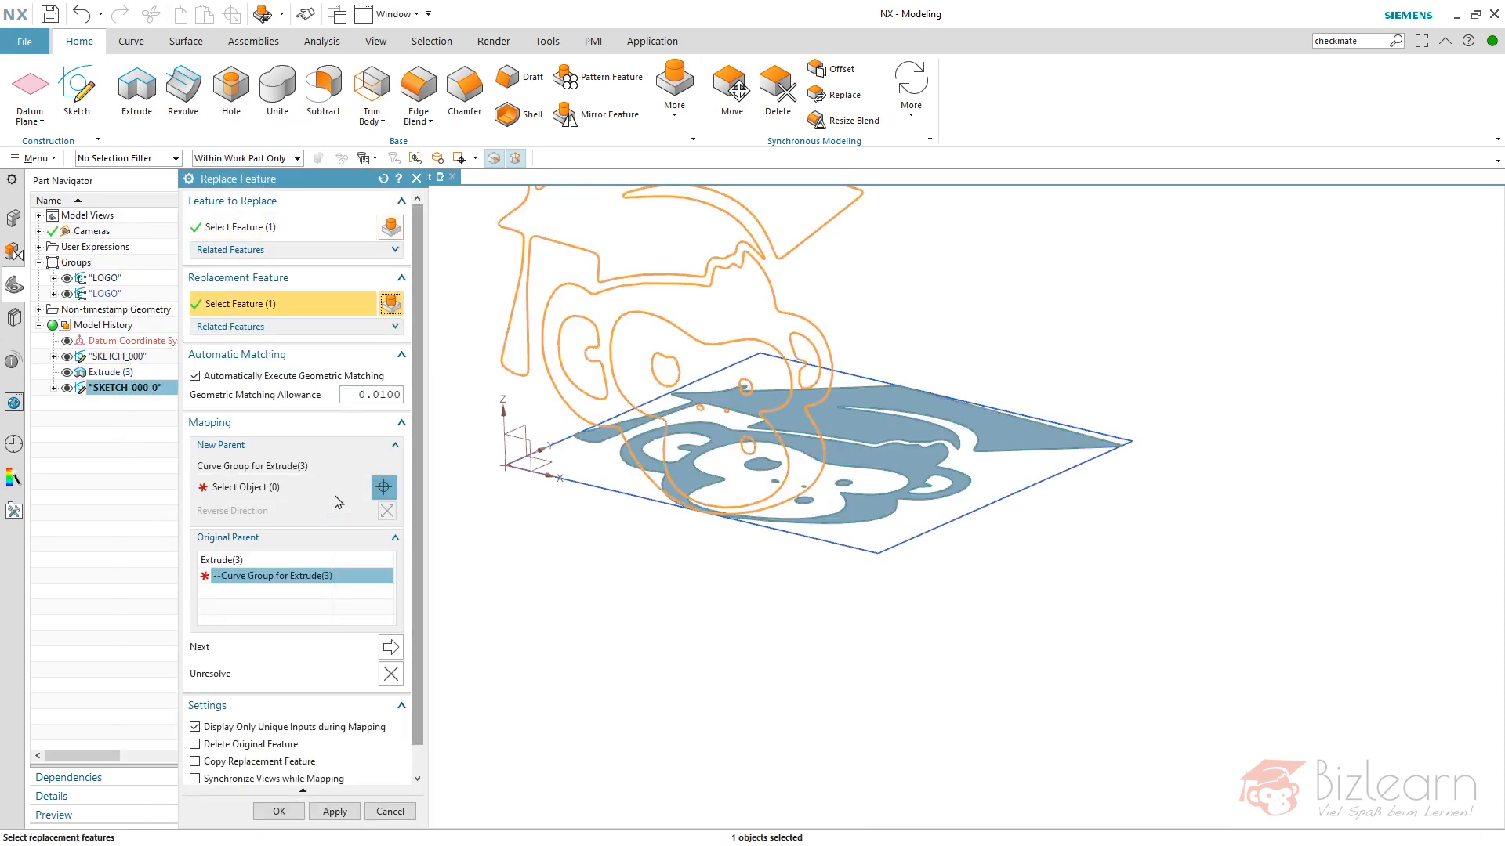
pyautogui.click(281, 487)
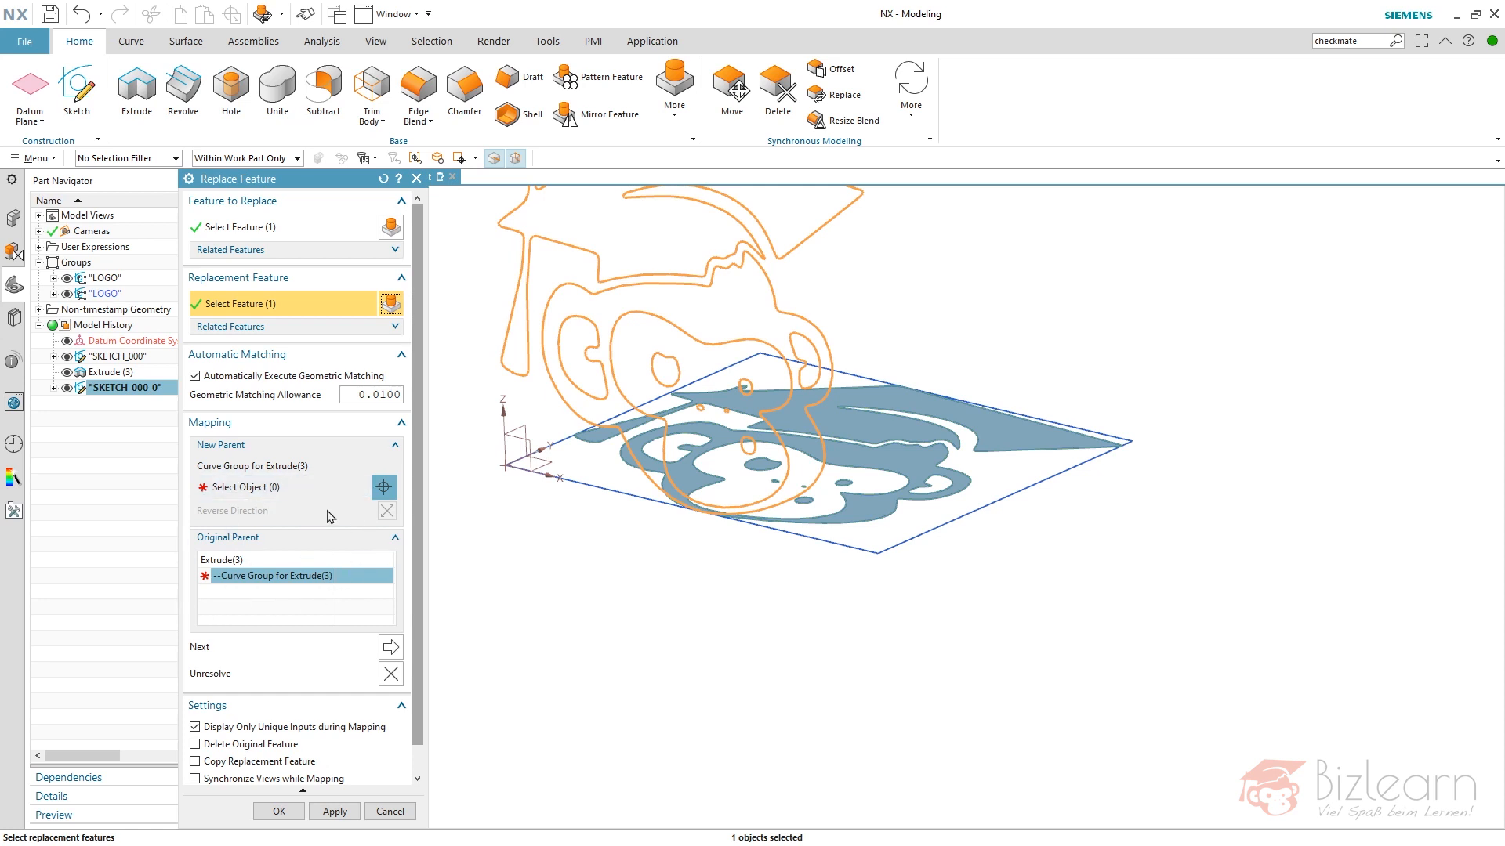
pyautogui.click(388, 810)
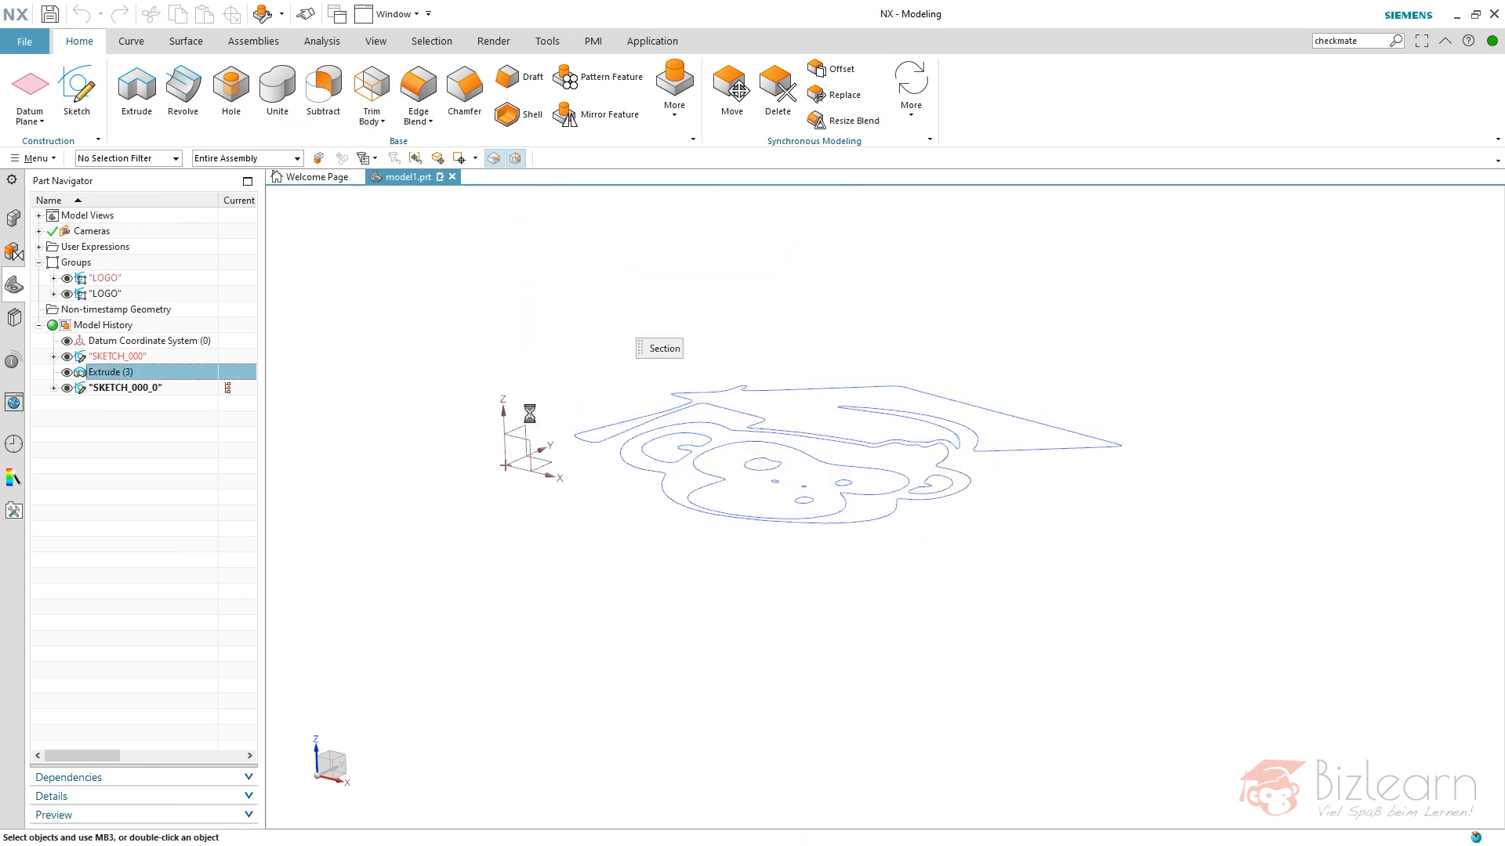
pyautogui.doubleClick(111, 371)
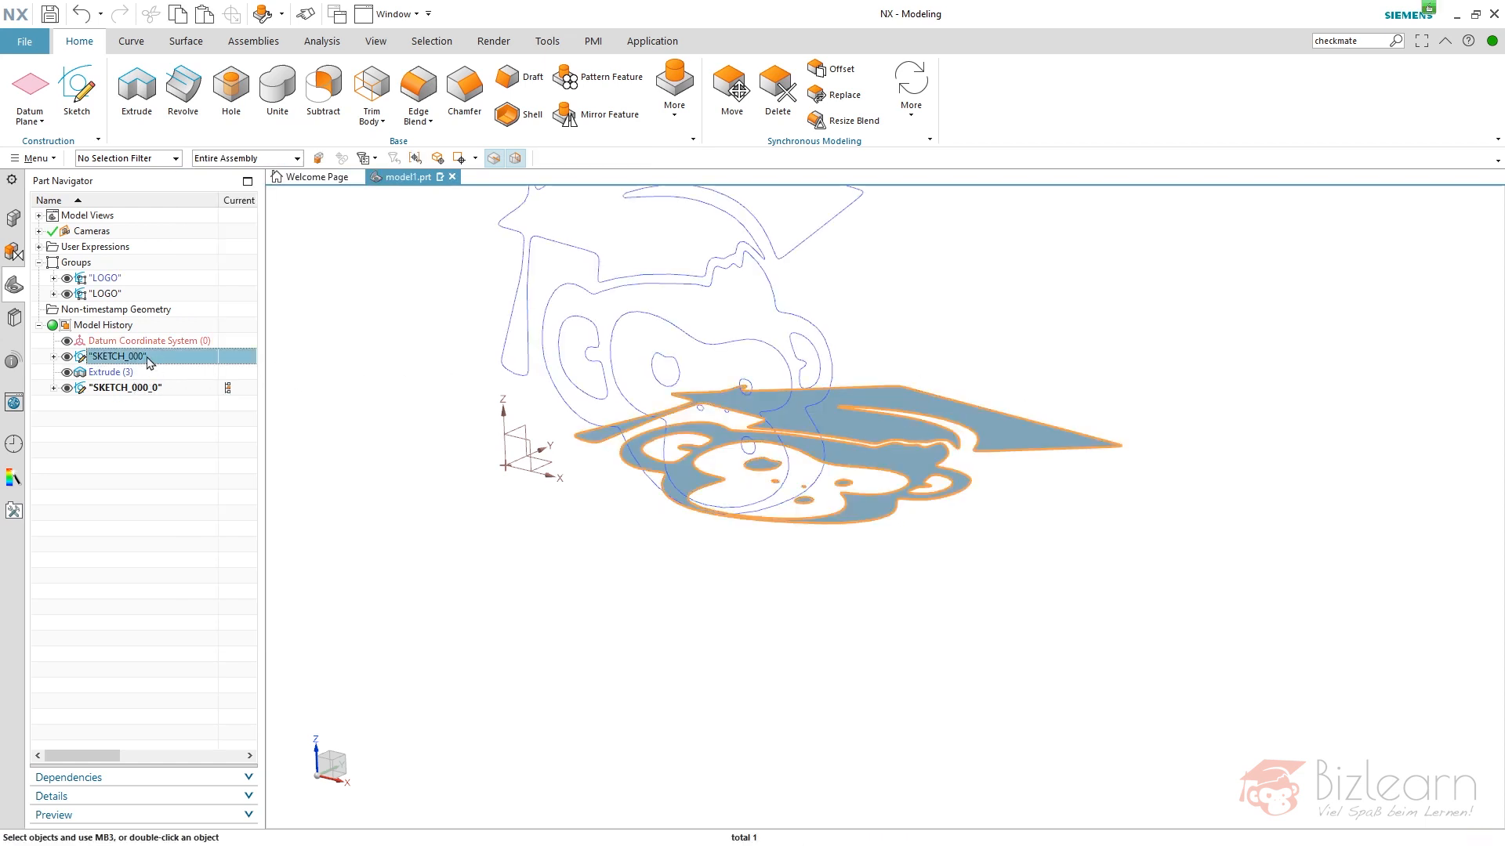
# Replace SKETCH_000 with SKETCH_000_0 using Curve Feature mapping for Extrude (3).
pyautogui.click(841, 94)
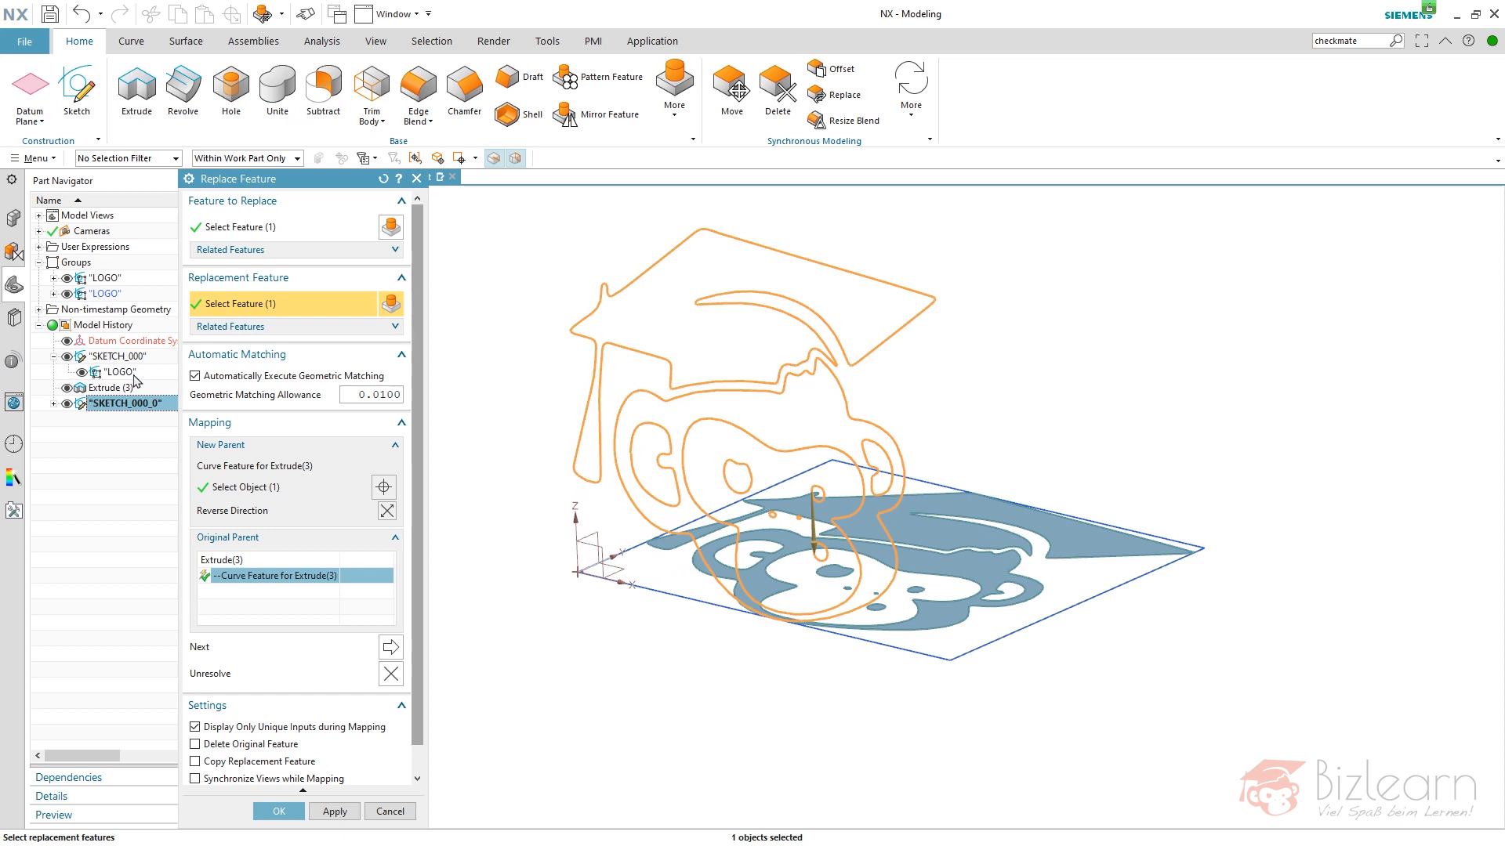
pyautogui.moveTo(138, 381)
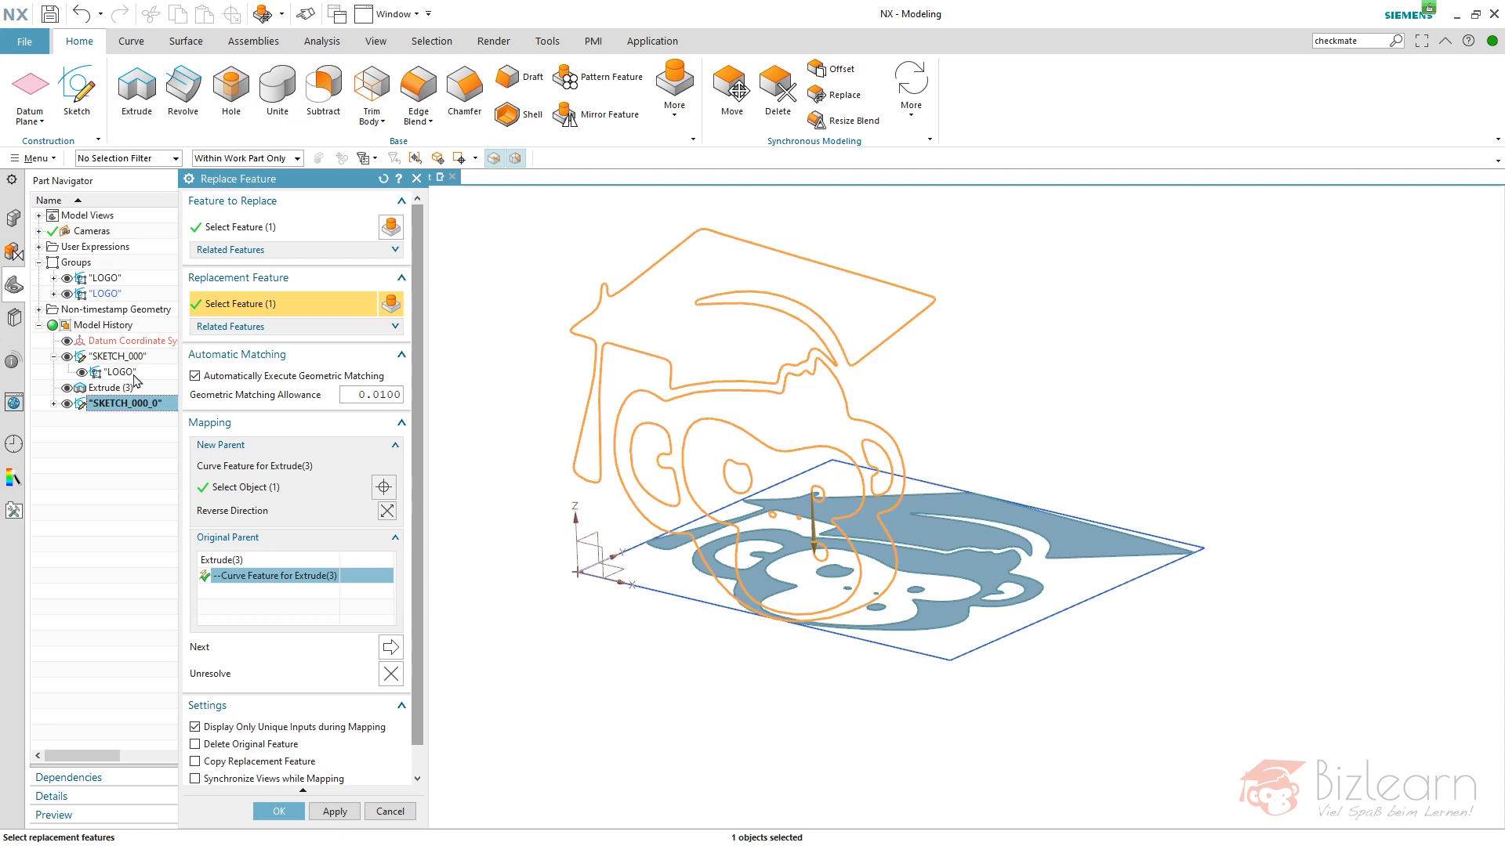
pyautogui.click(278, 810)
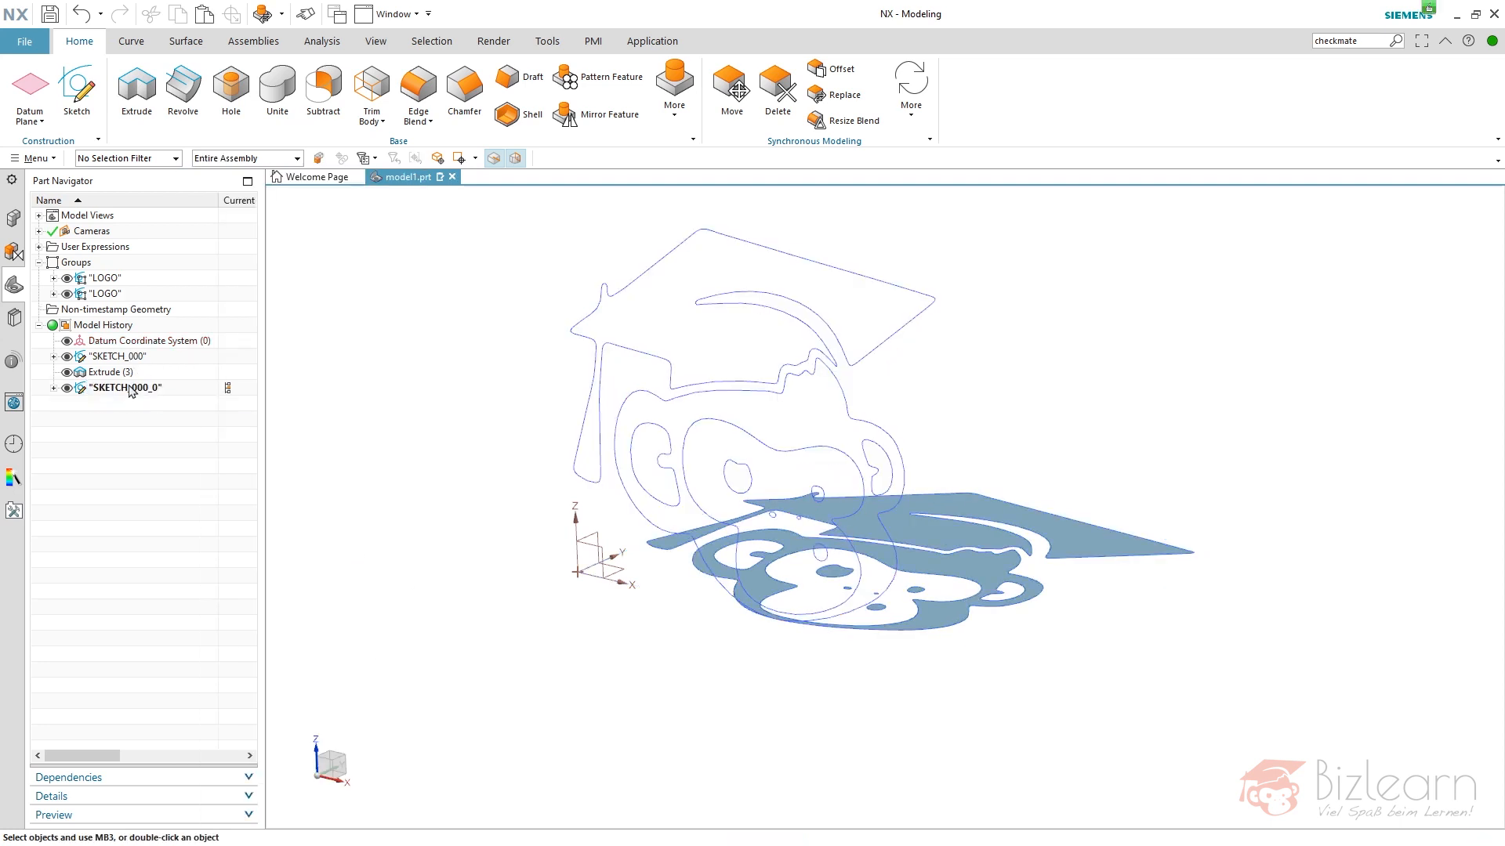